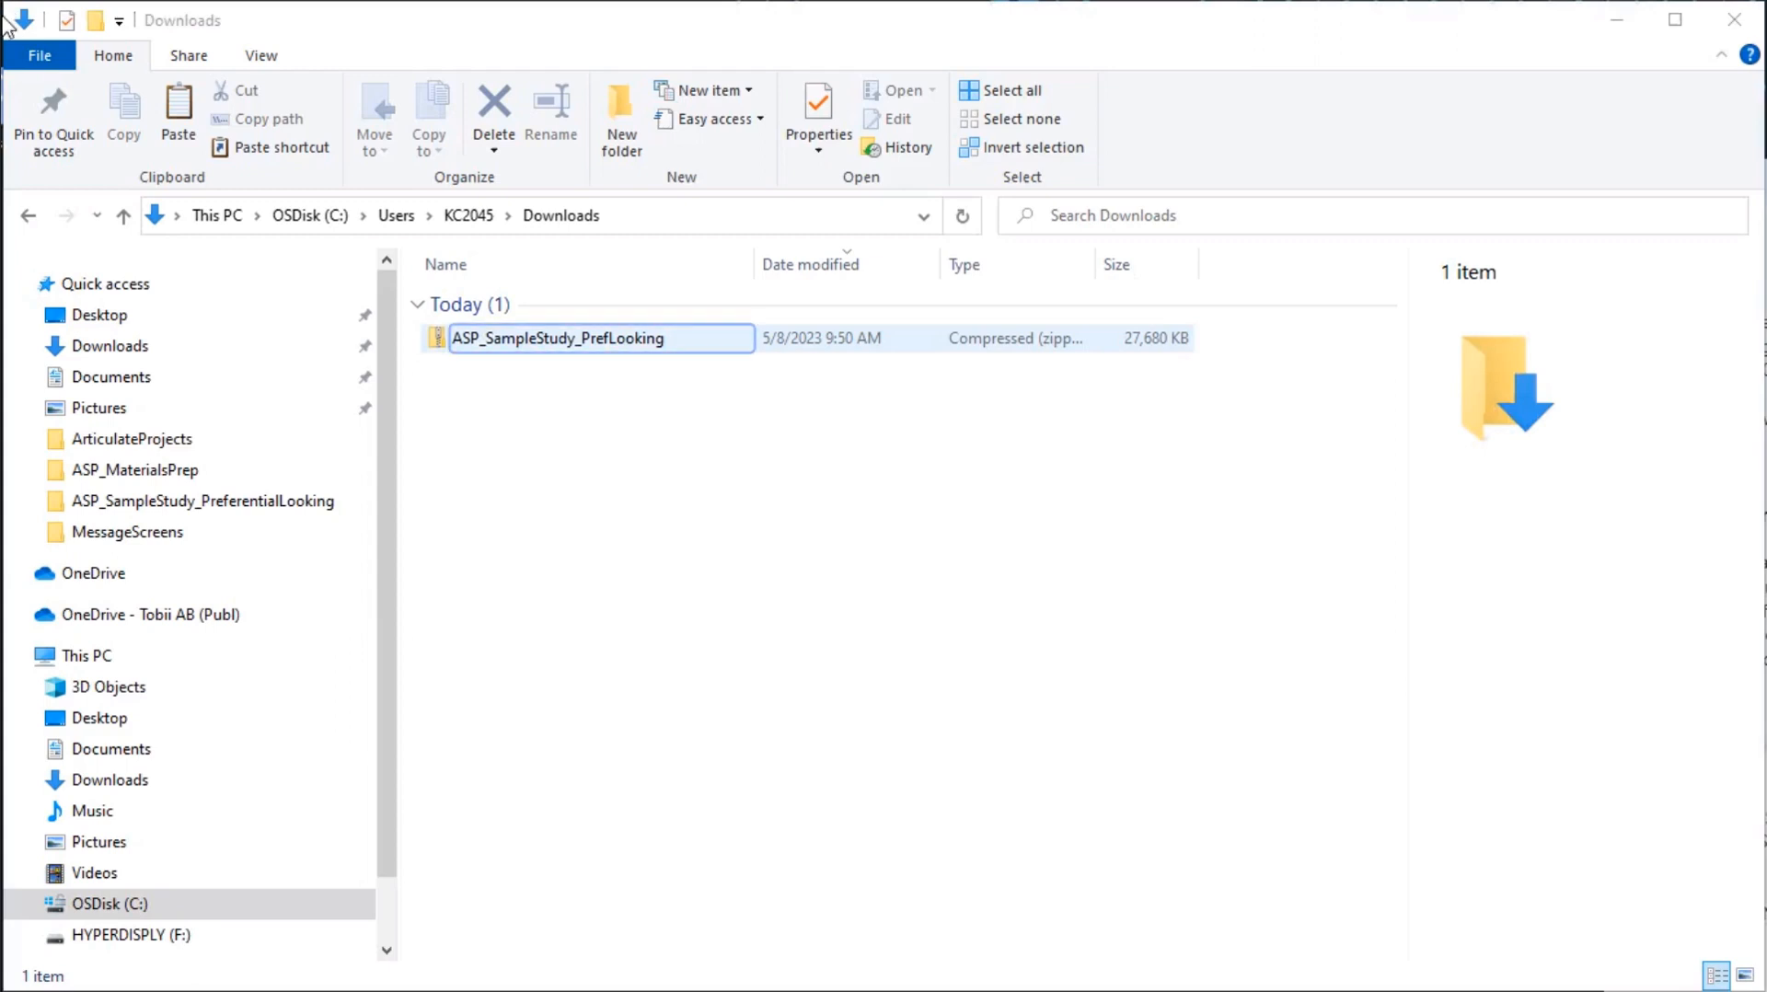
Step: Extract the ASP_SampleStudy_PrefLooking zip in Downloads into the default destination folder
right_click(587, 339)
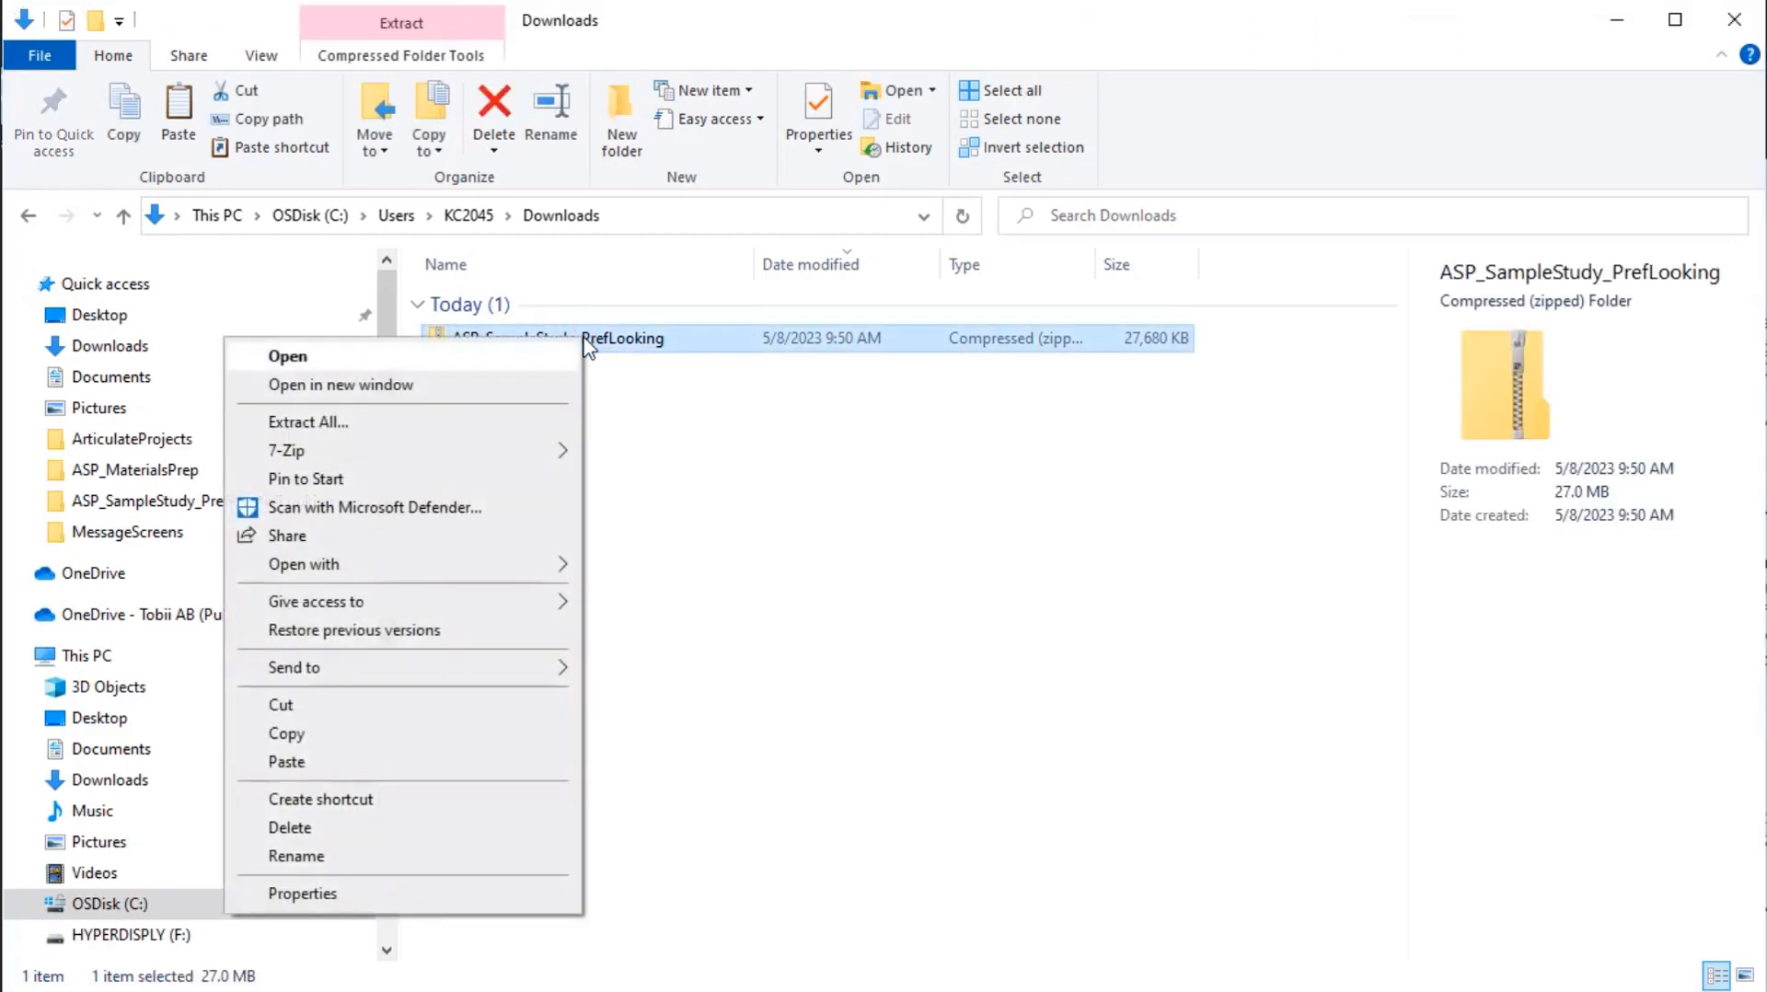
mouse_move(307, 422)
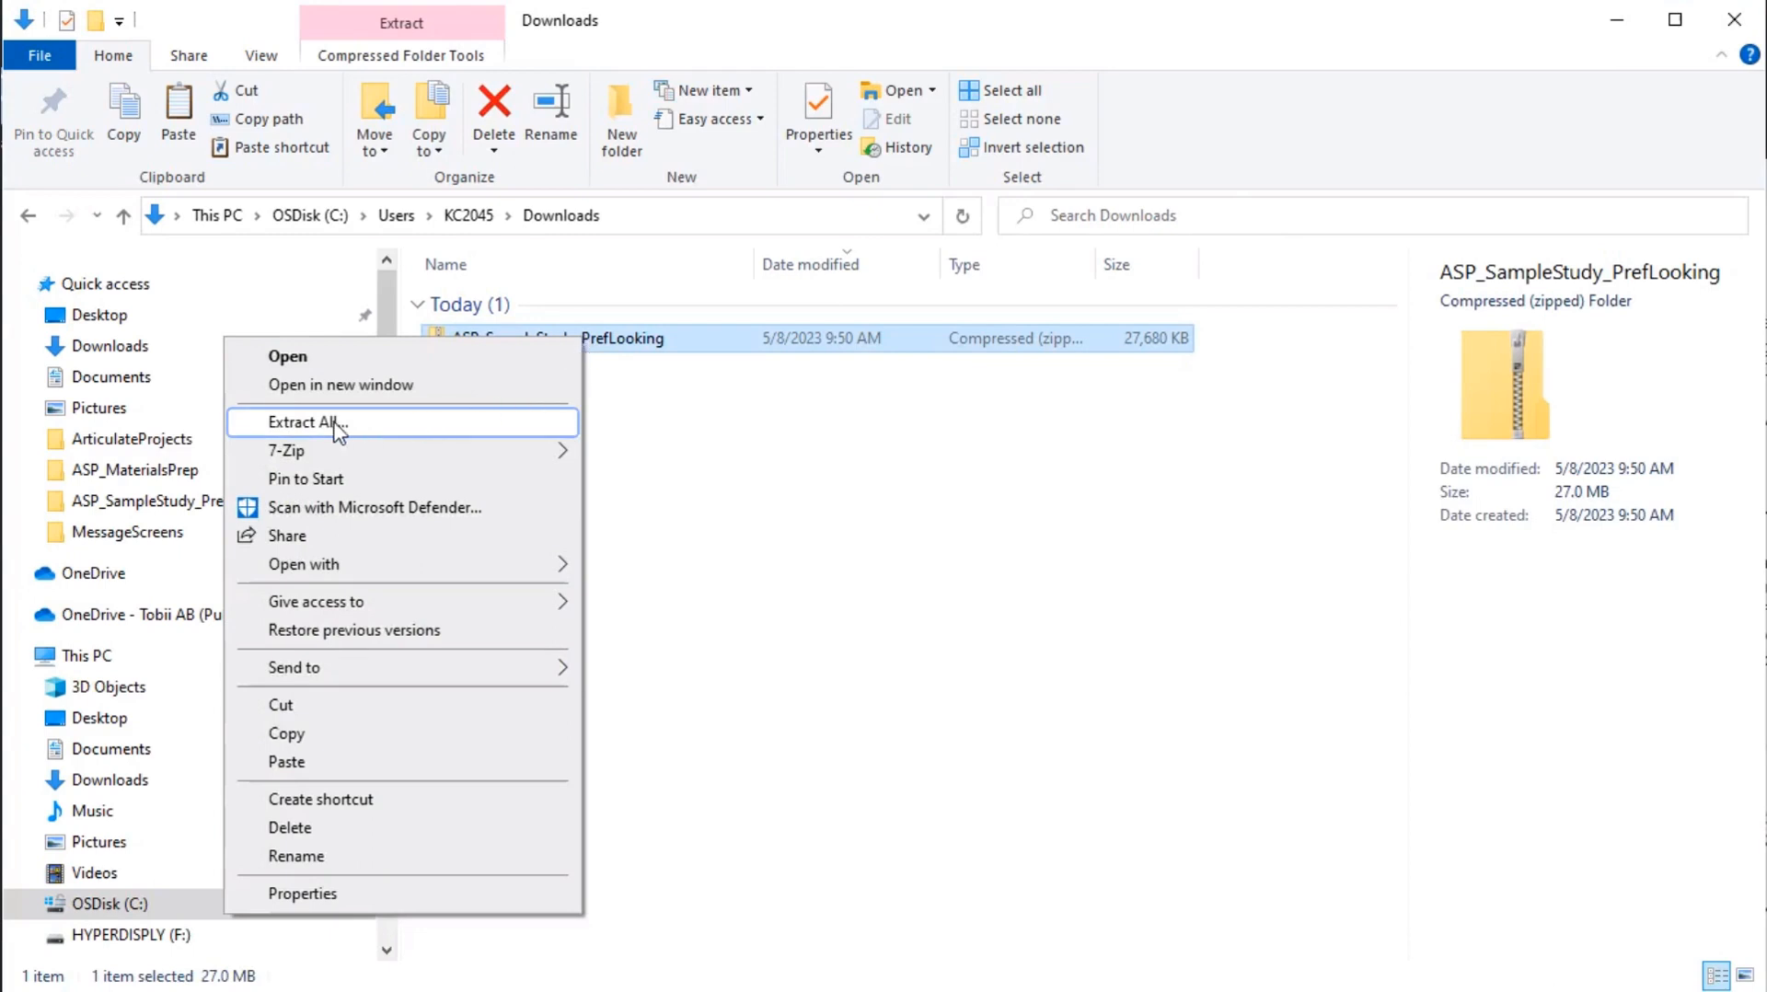
left_click(301, 421)
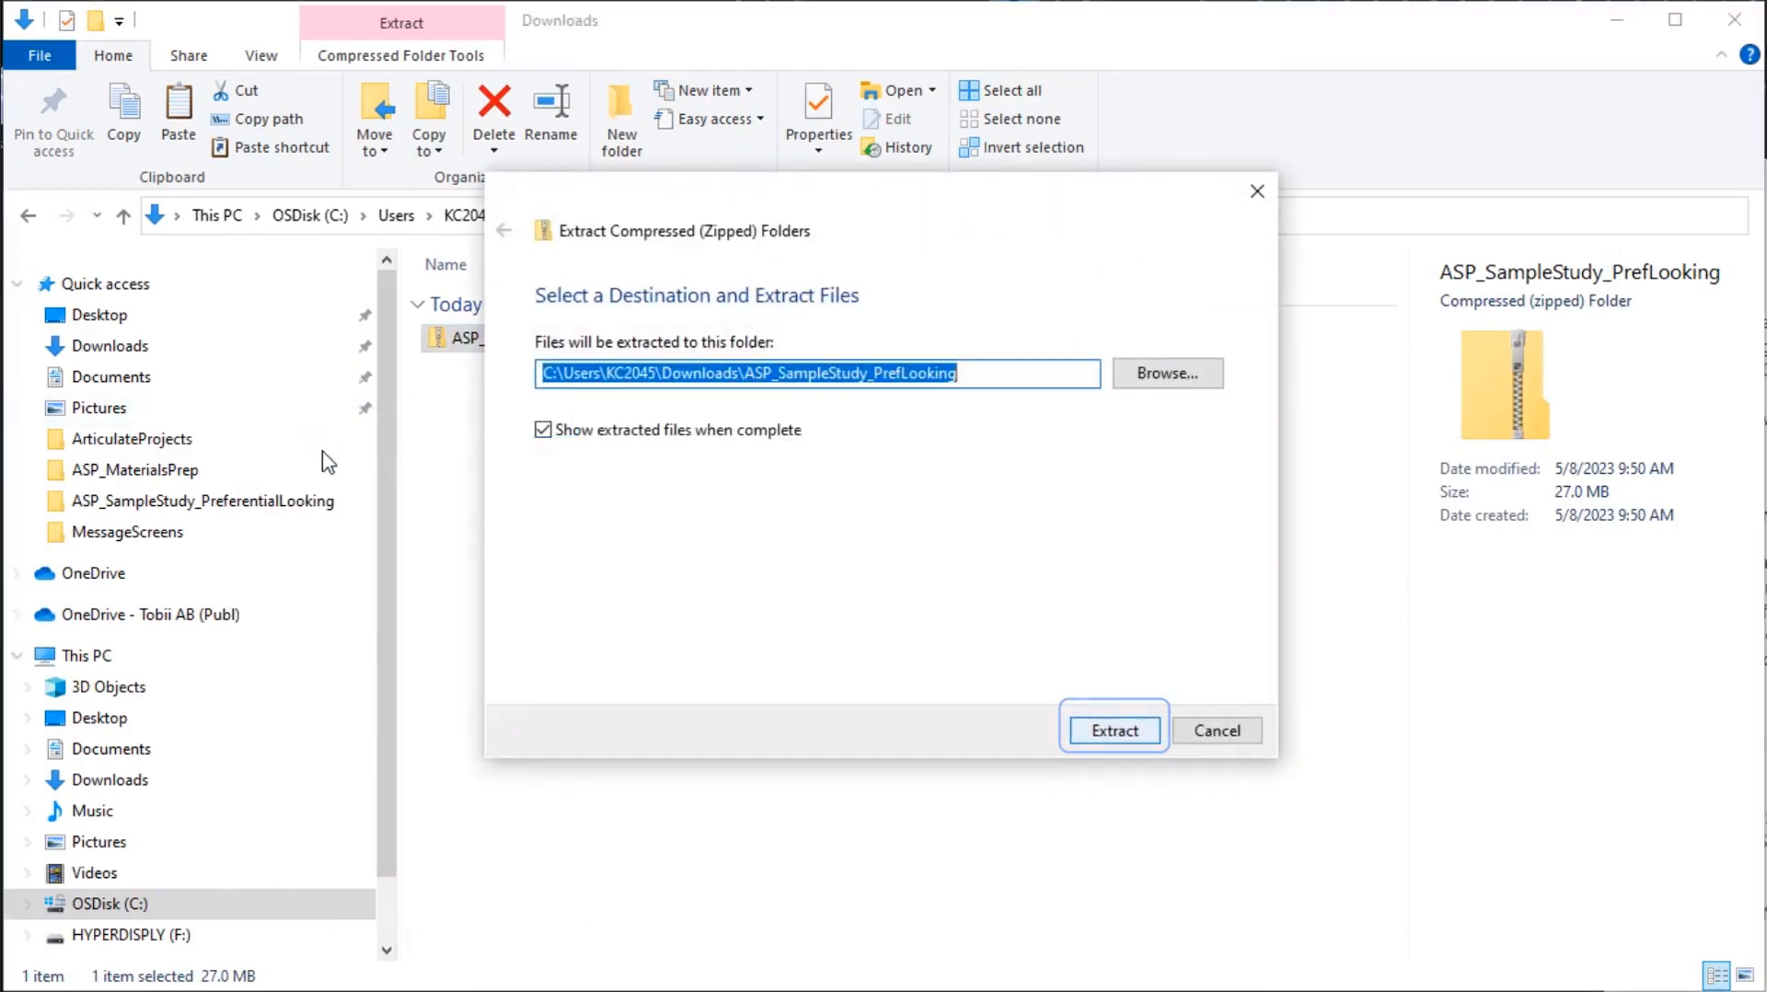
left_click(1113, 730)
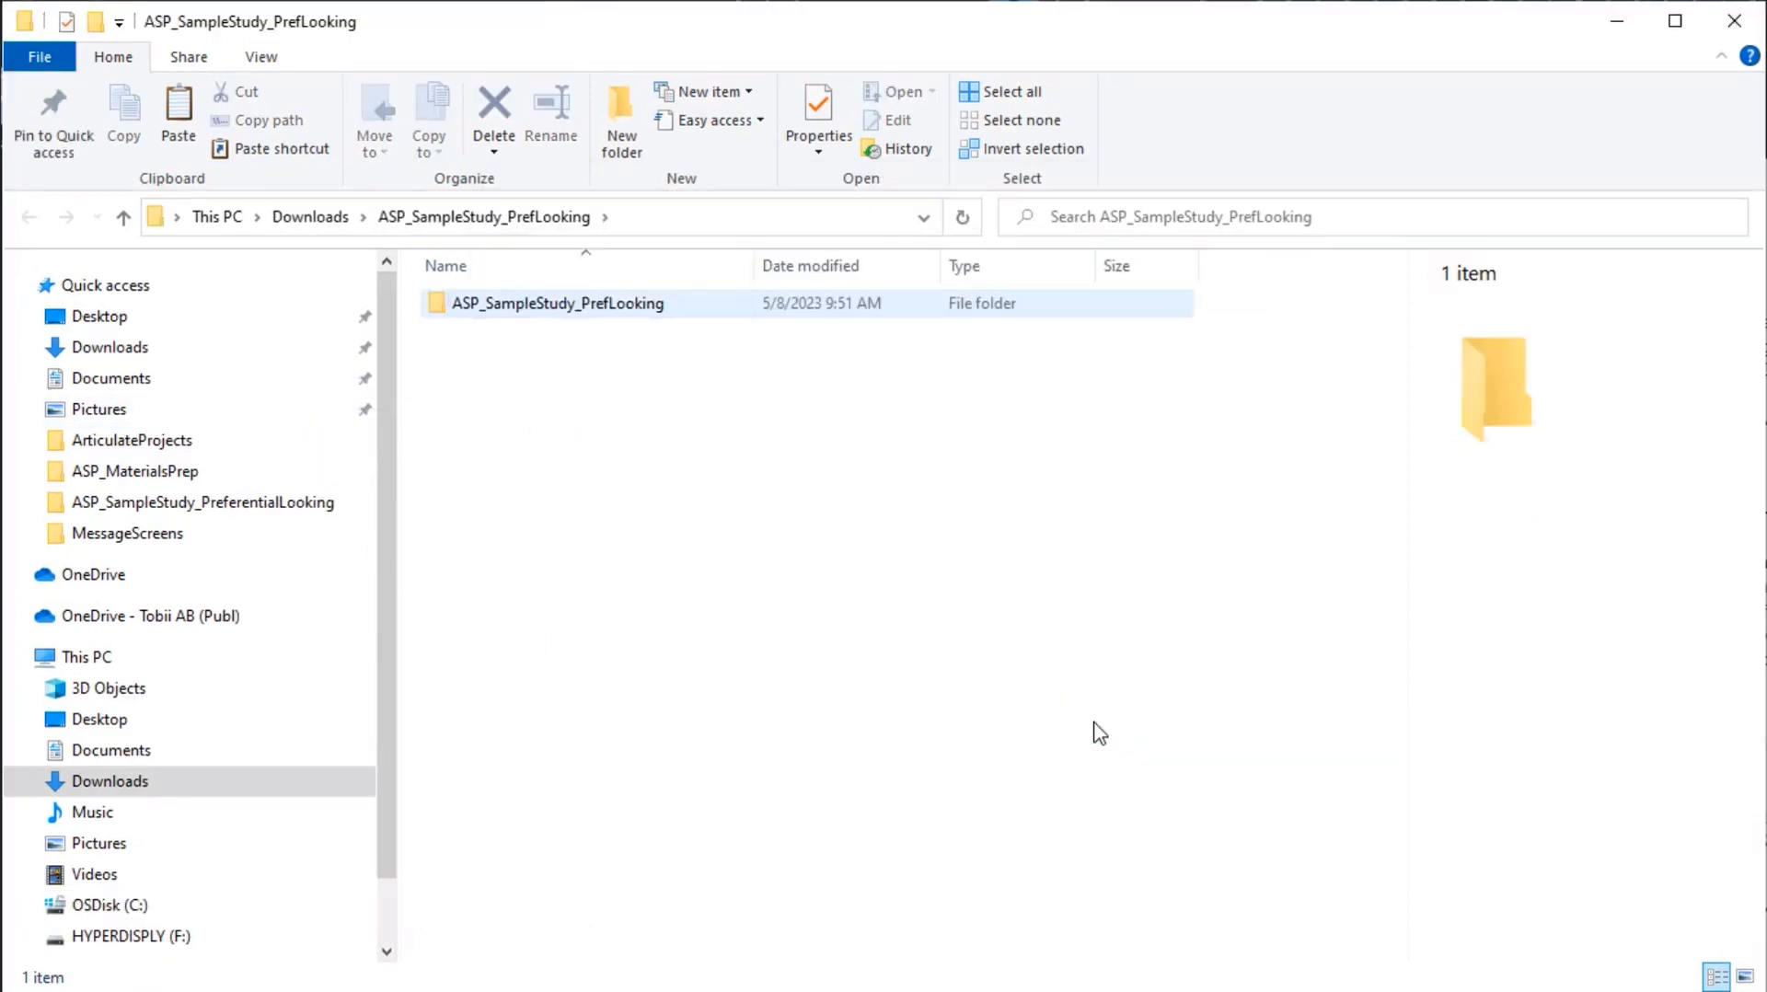
Step: Browse into the extracted study folder and preview the stimulus files under Materials > Images
left_click(603, 304)
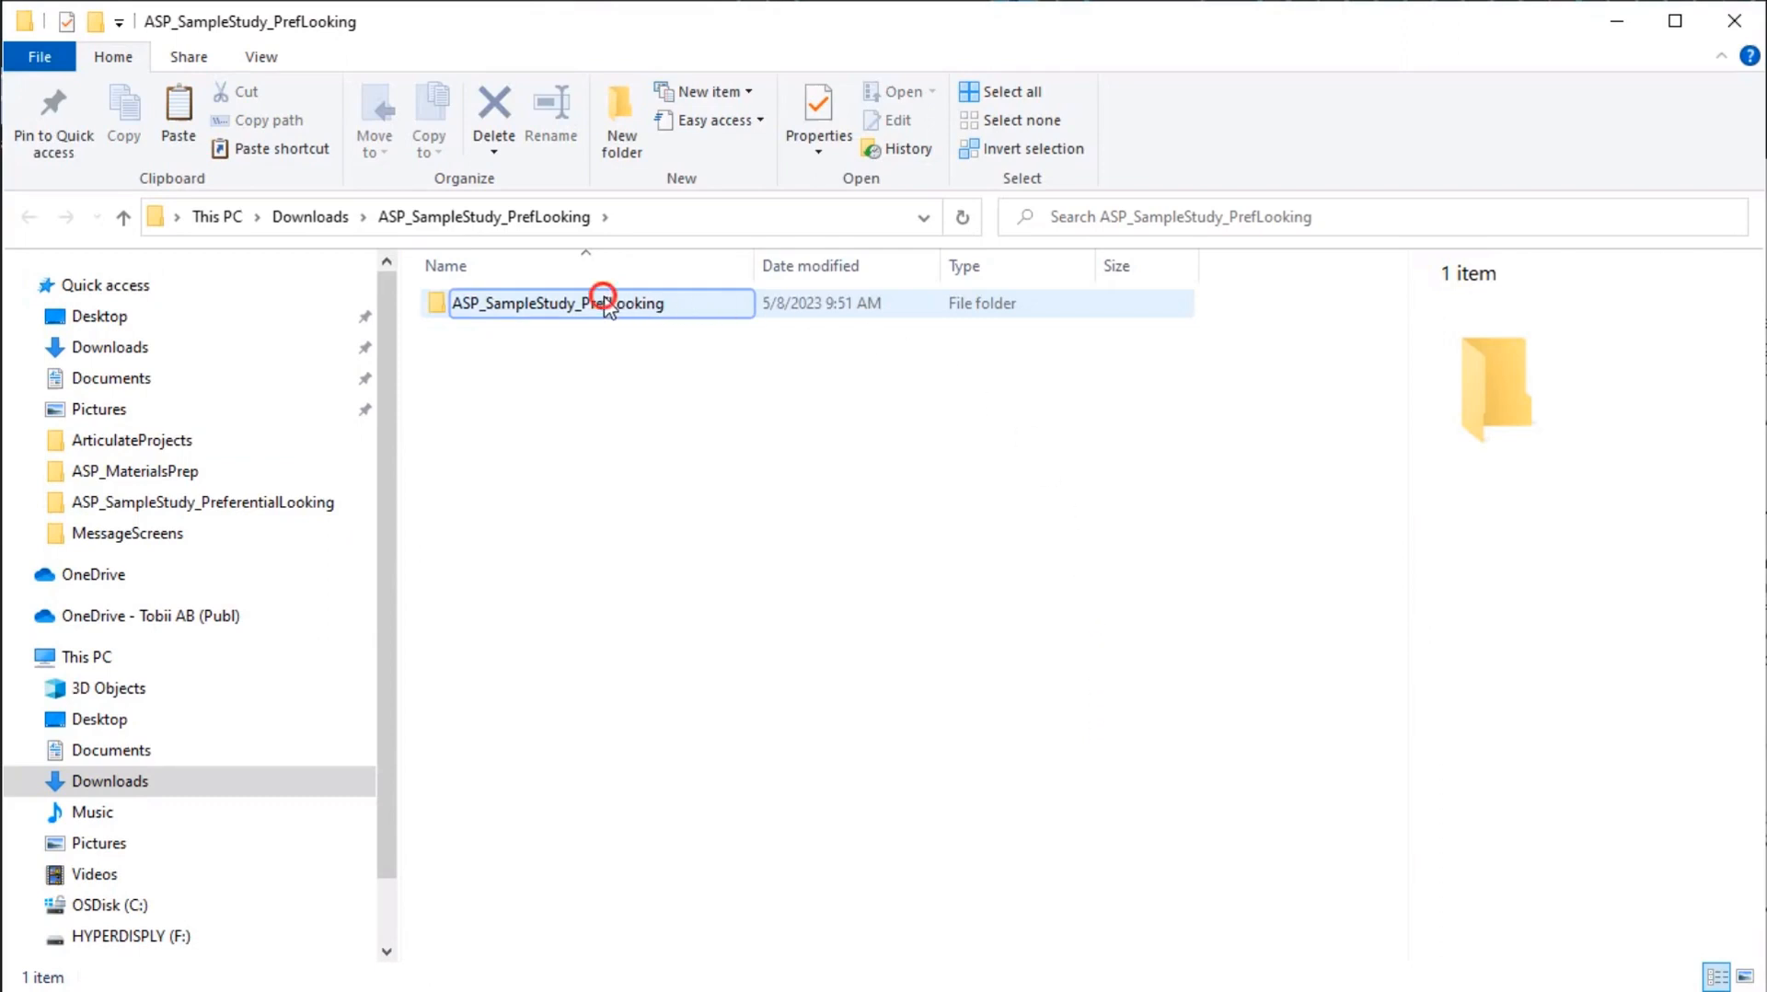
double_click(571, 301)
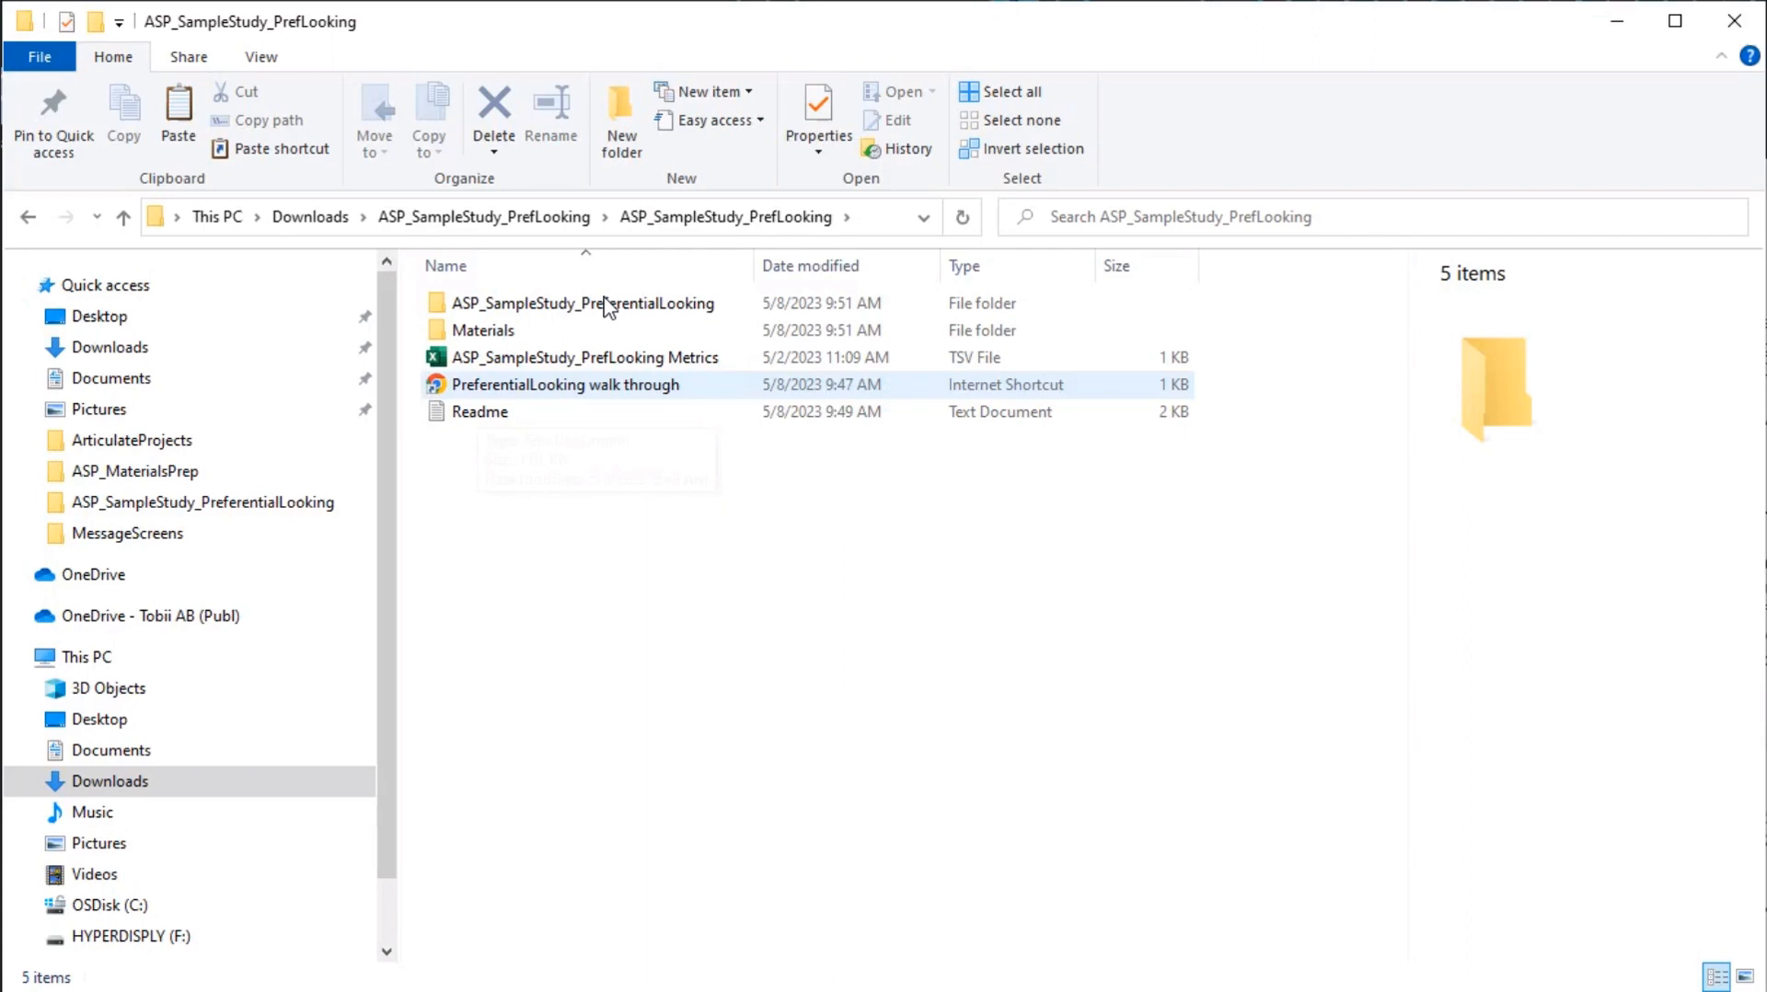
left_click(565, 385)
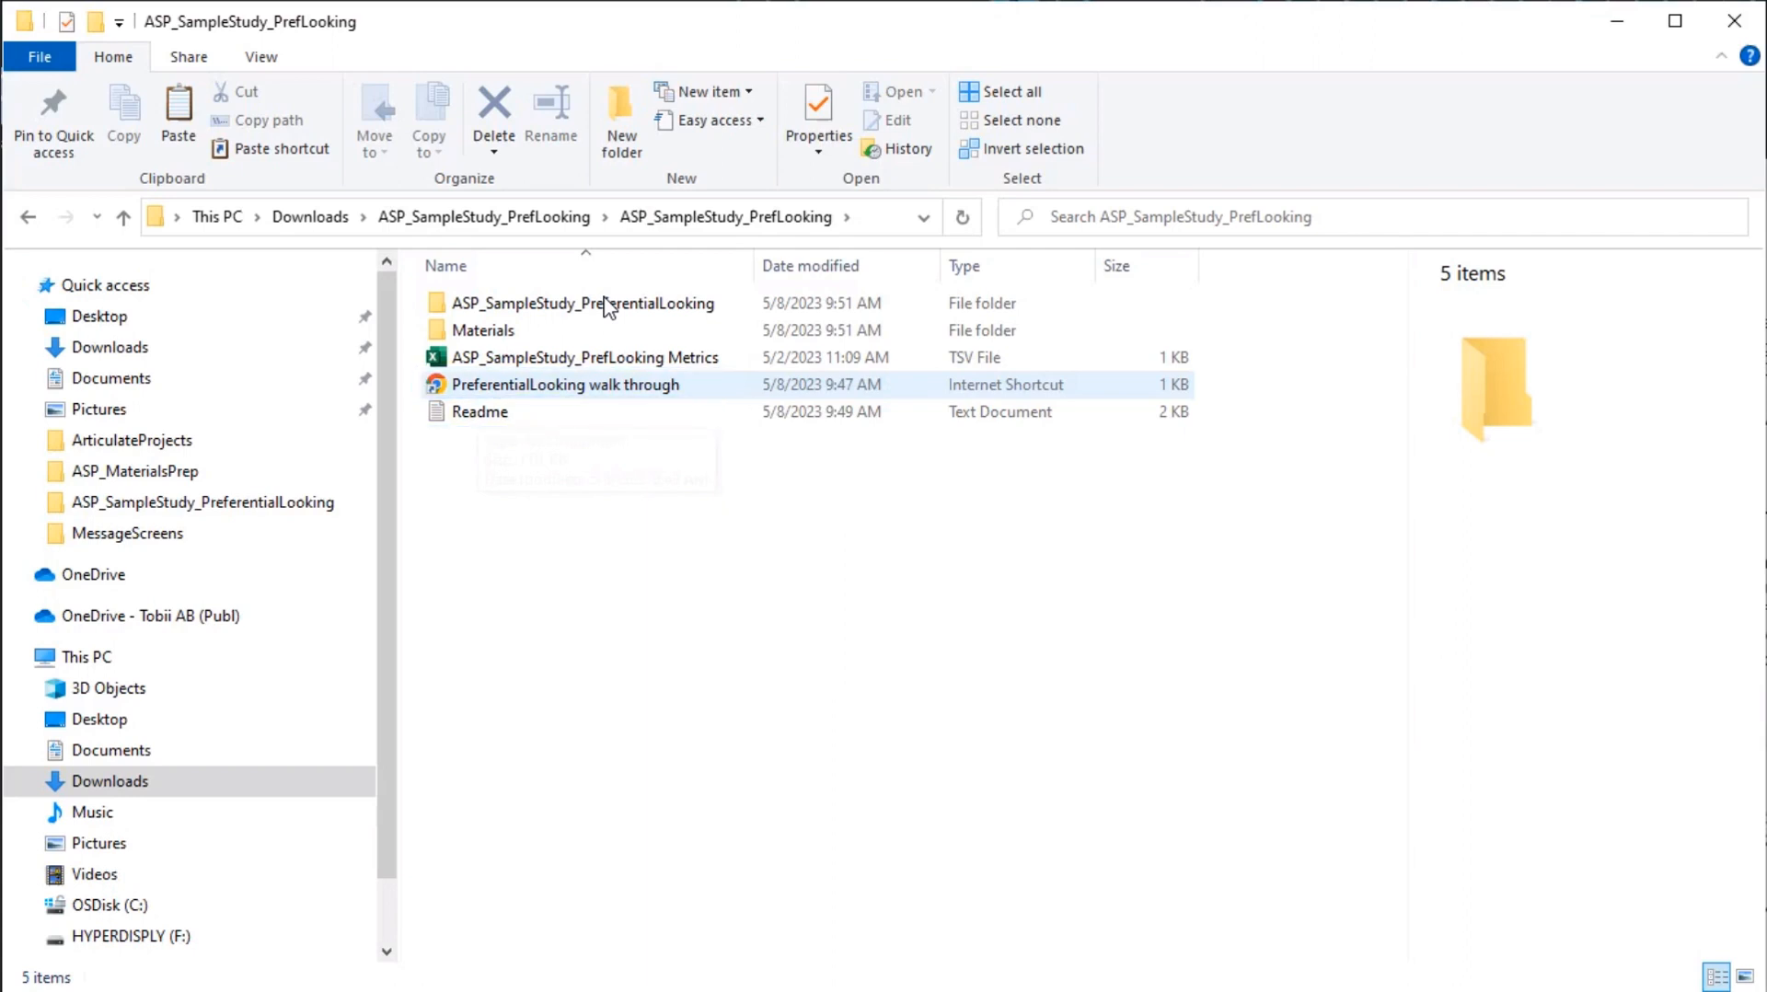
left_click(583, 356)
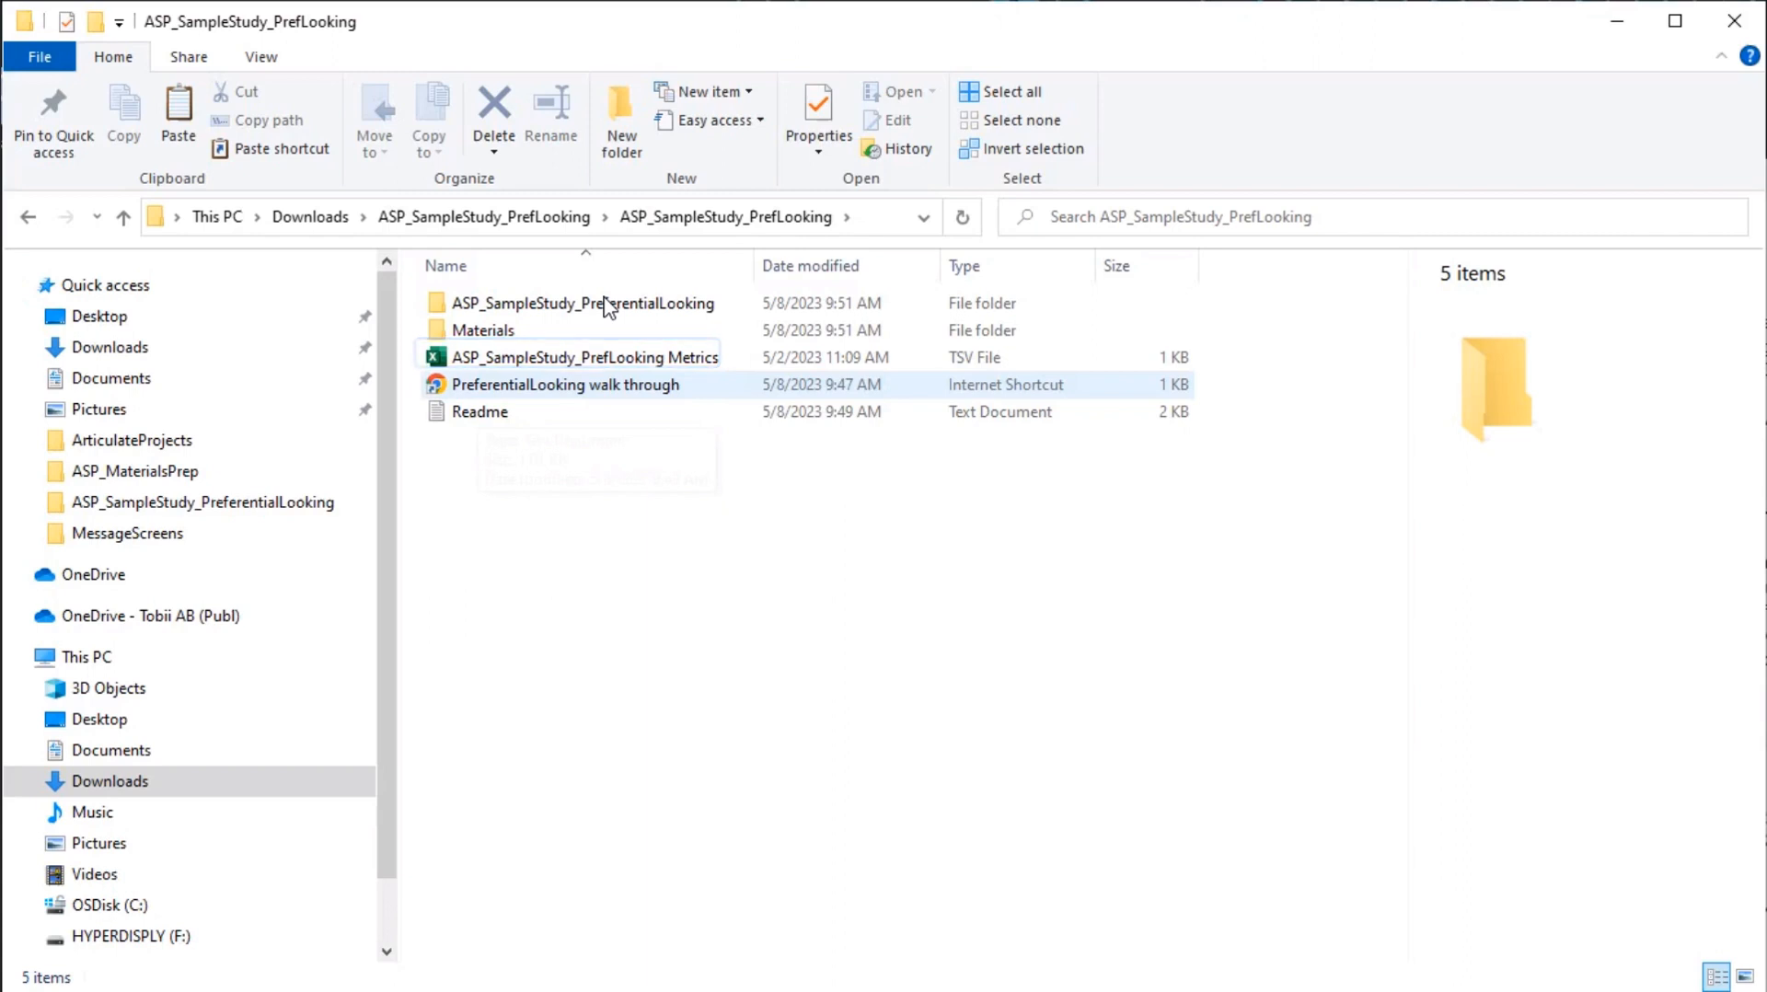
left_click(484, 331)
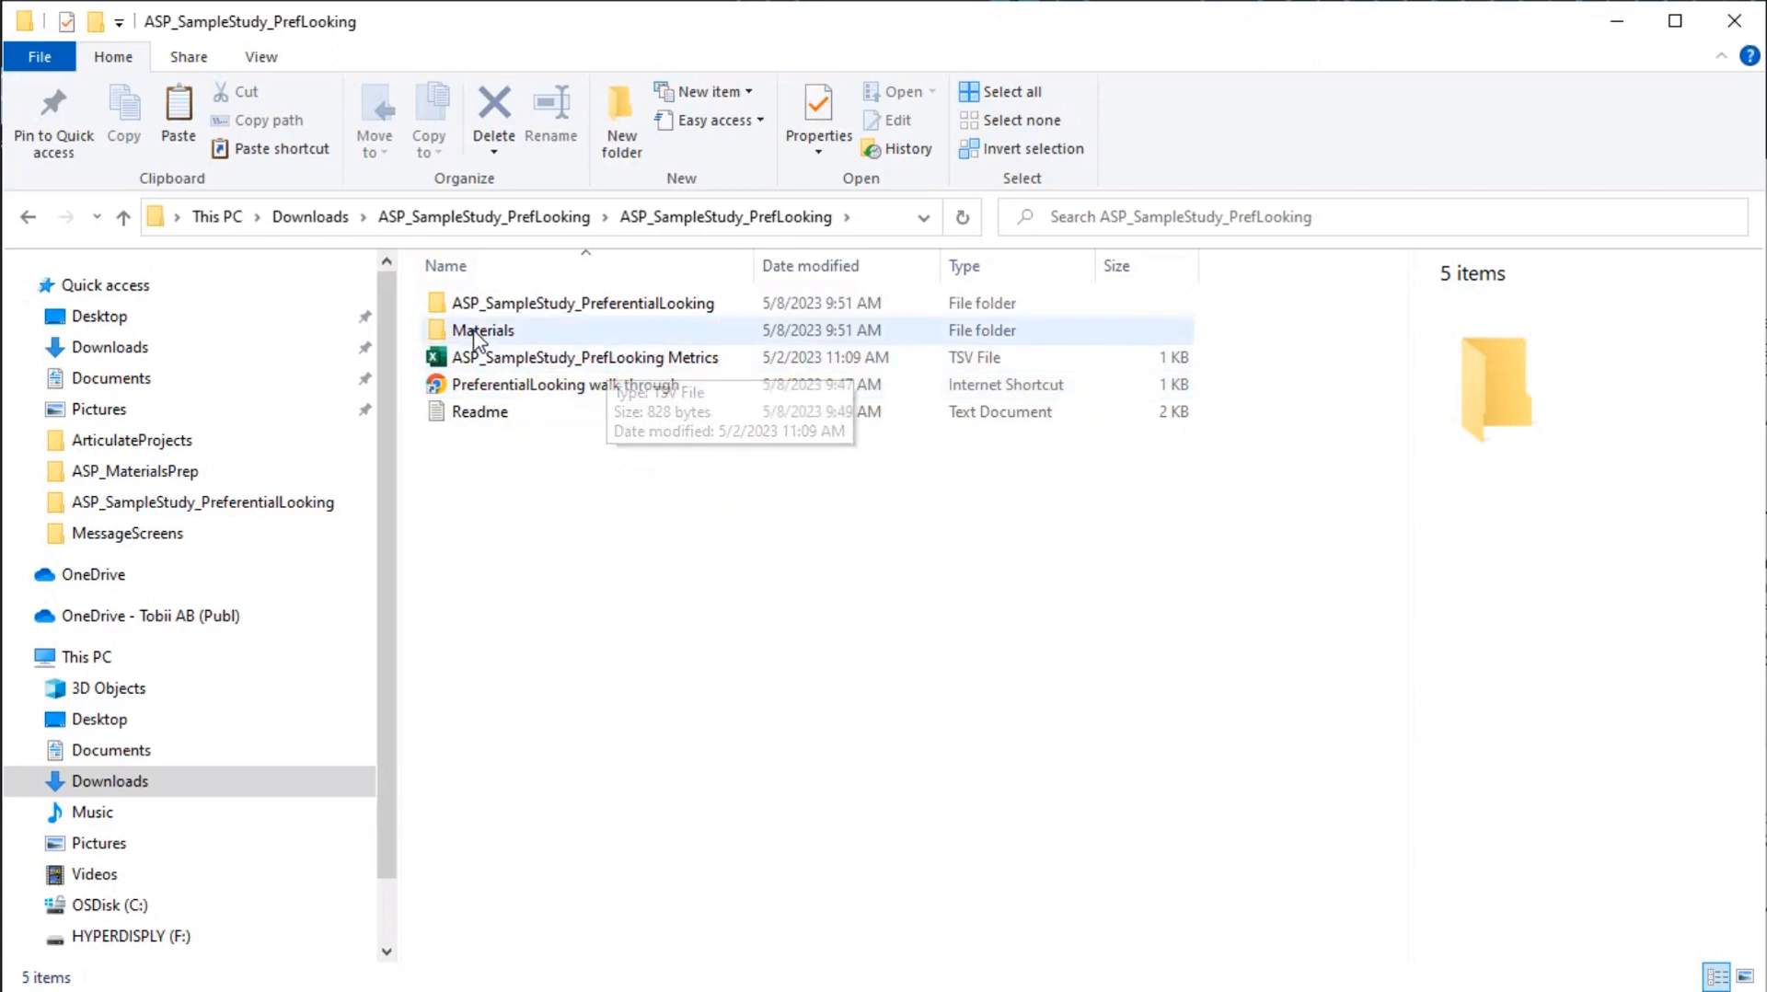
left_click(483, 330)
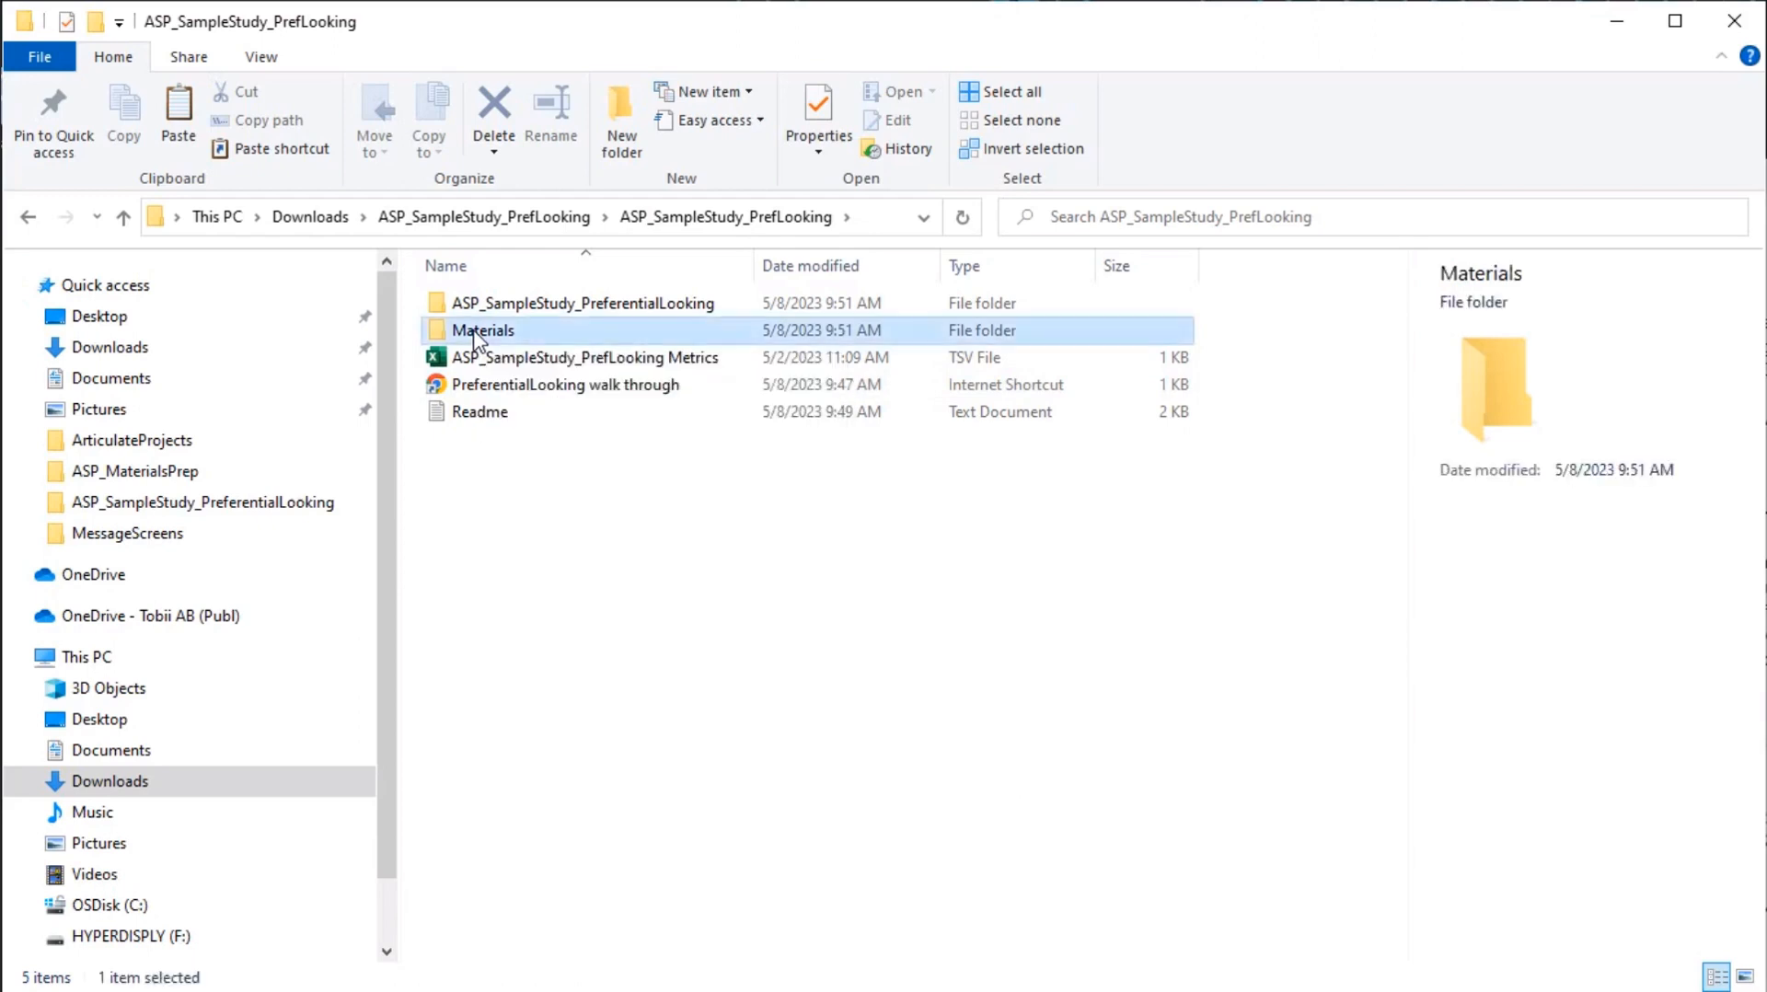
double_click(485, 330)
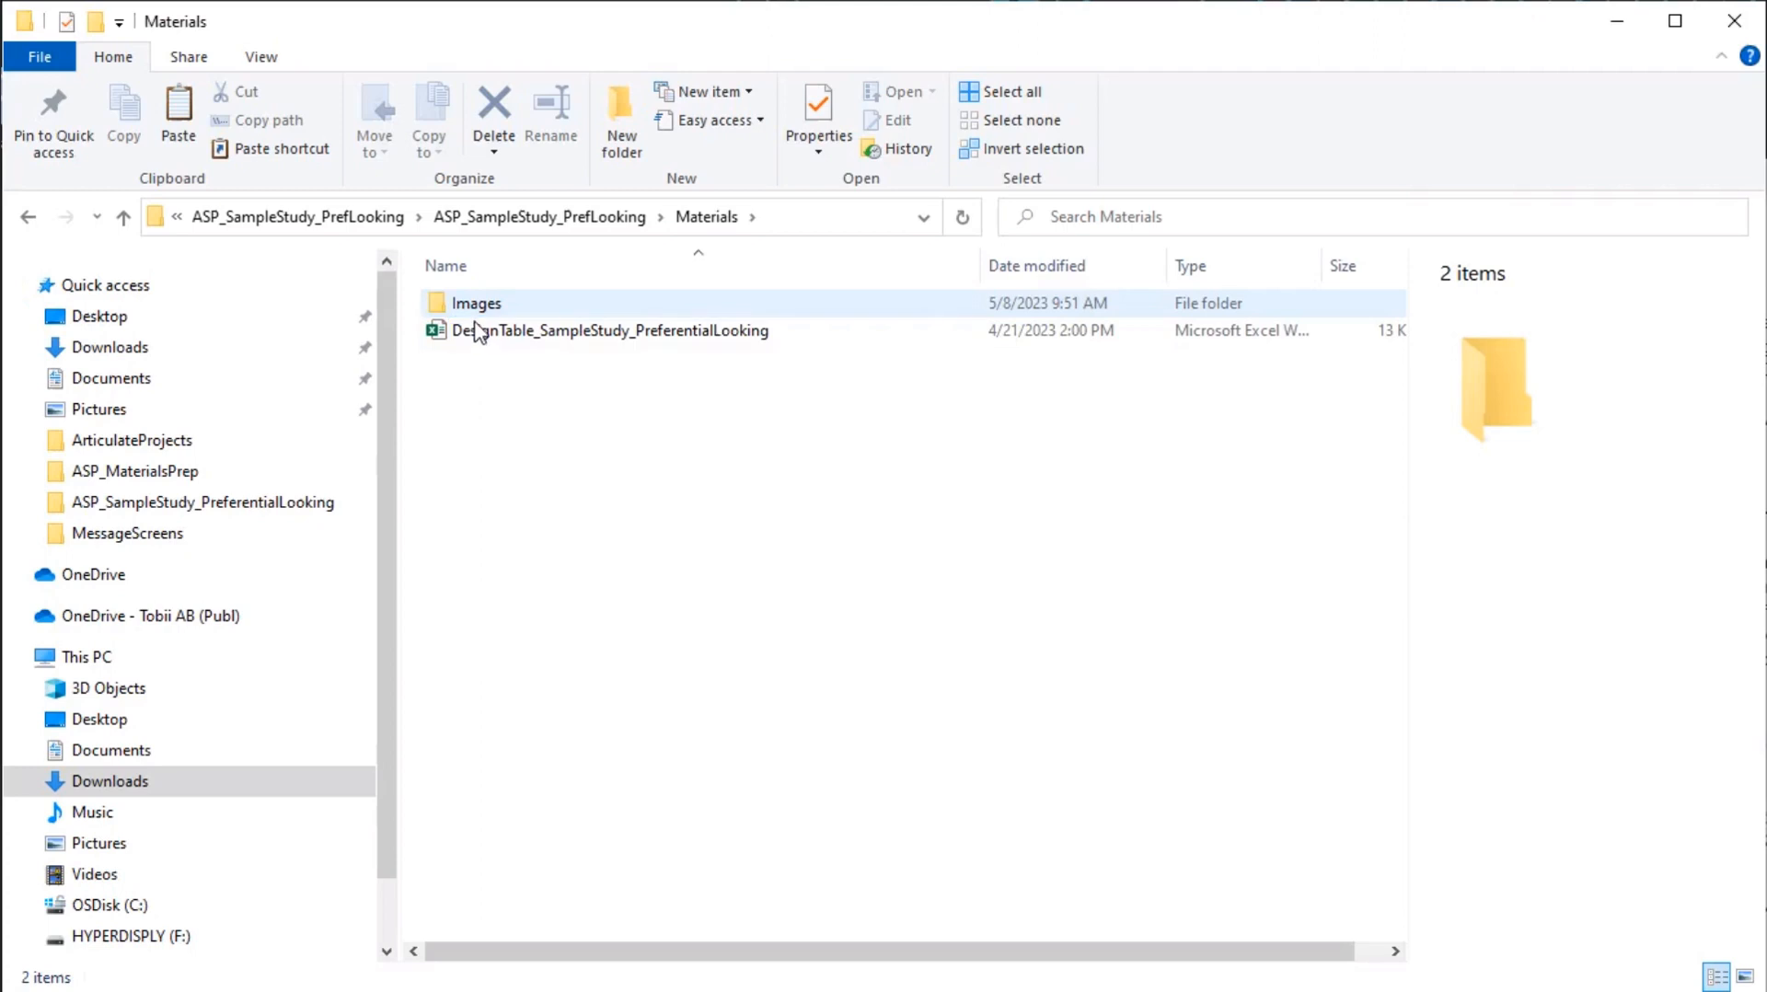
double_click(475, 302)
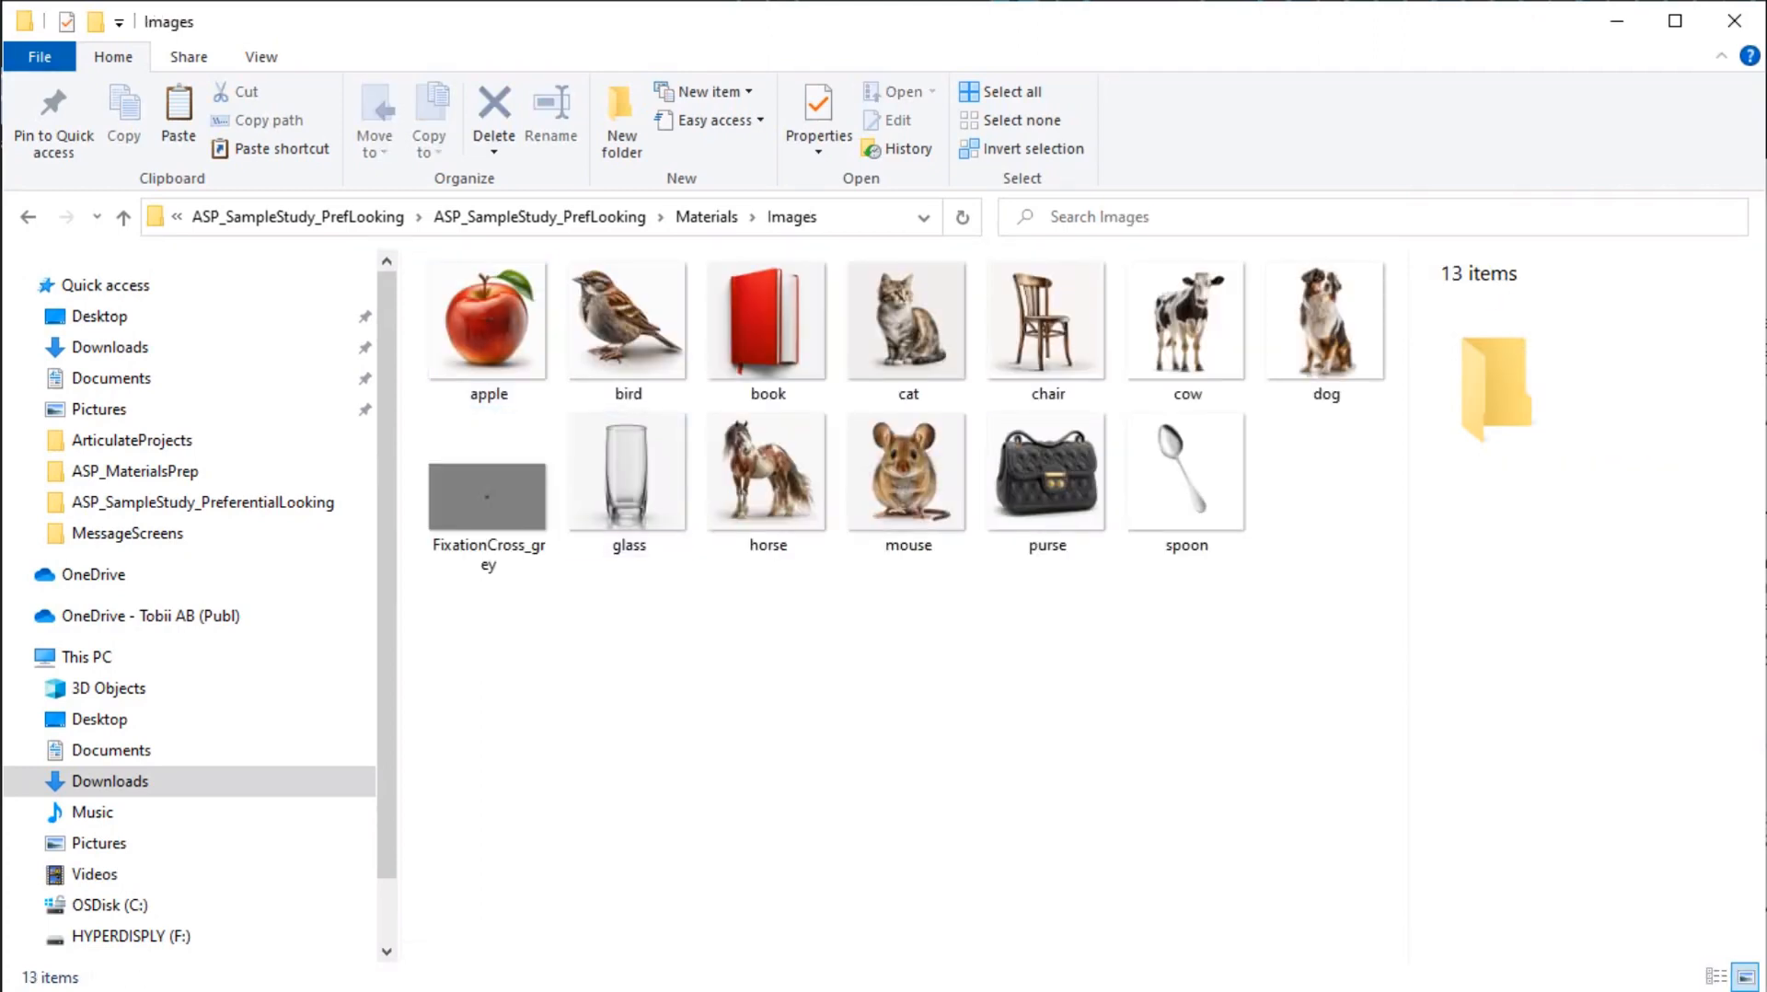
Step: Return up and enter the ASP_SampleStudy_PreferentialLooking folder holding Data and the tobii project file
left_click(27, 216)
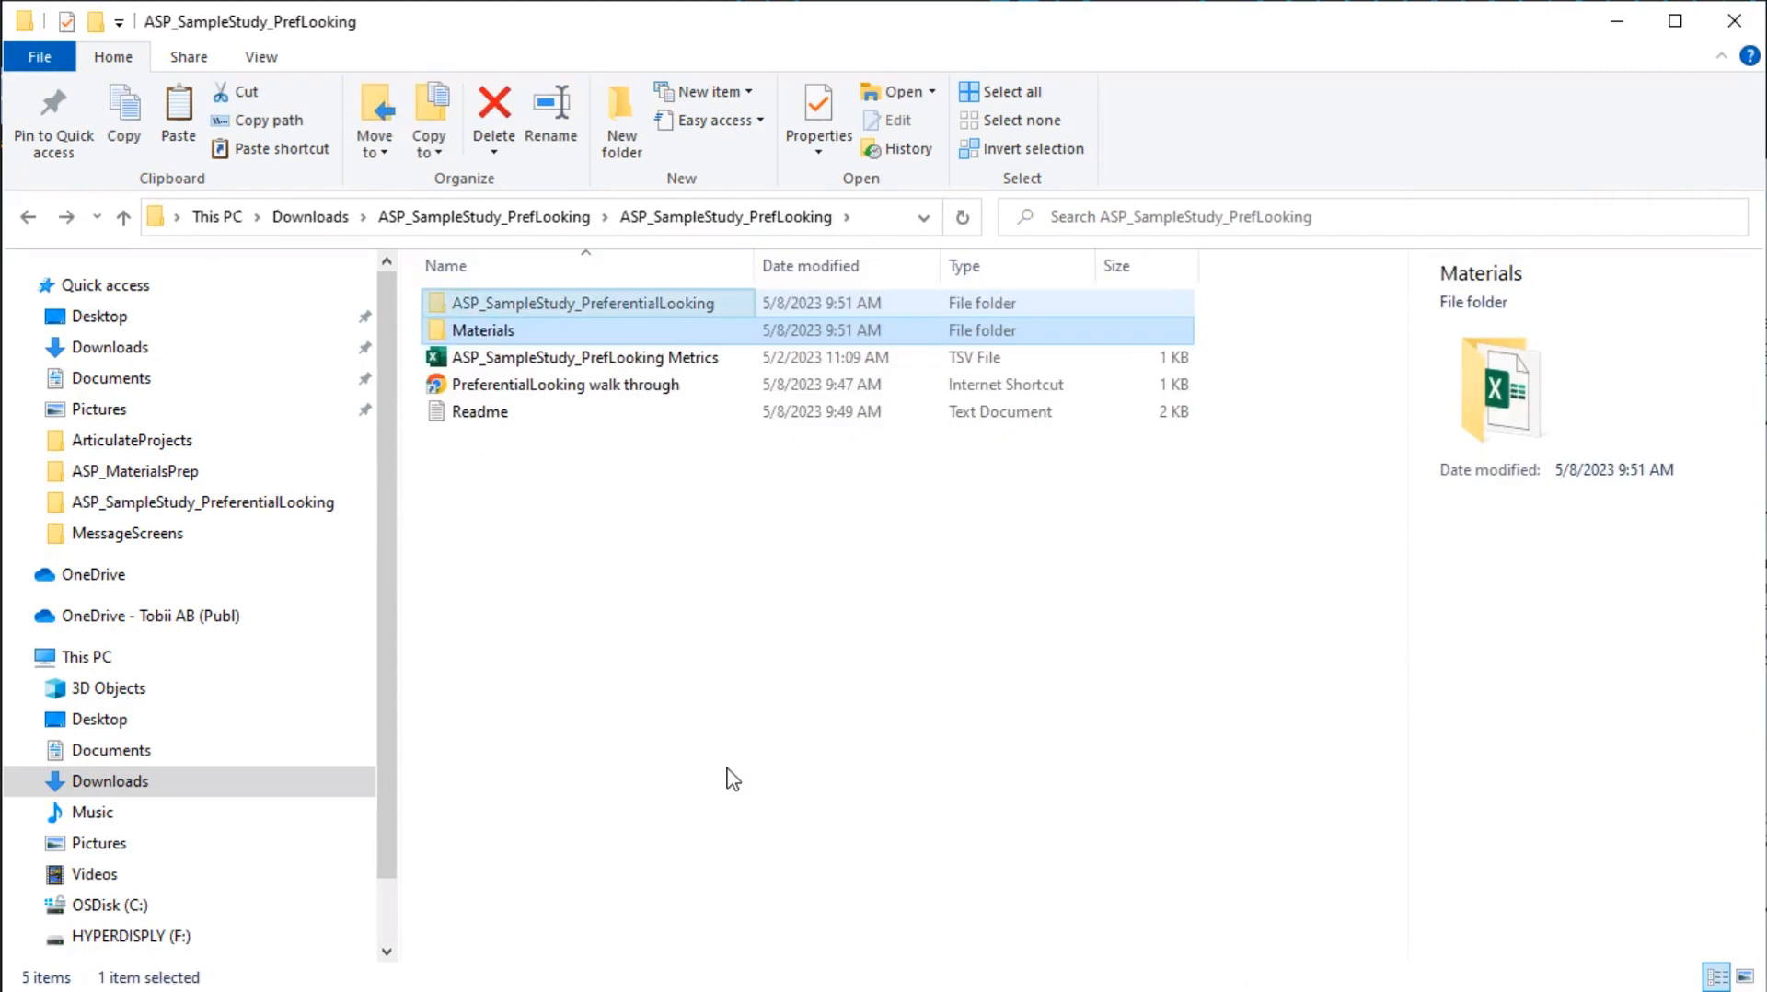
mouse_move(698, 496)
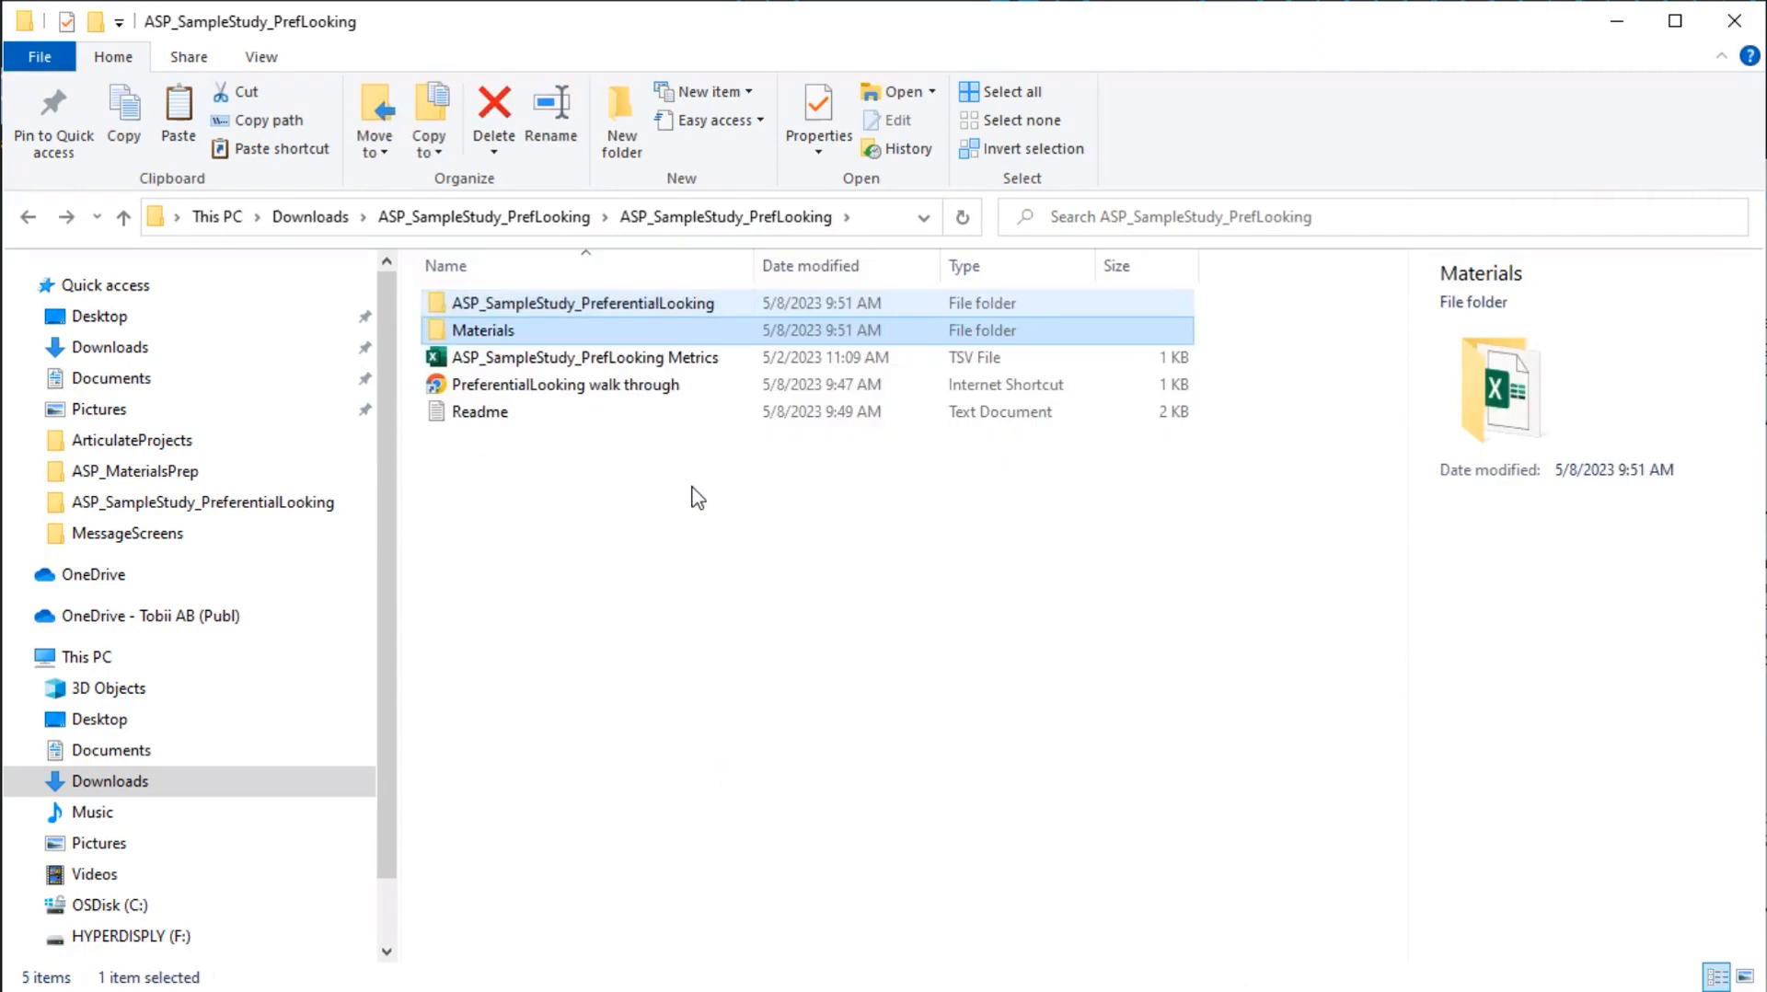
double_click(585, 302)
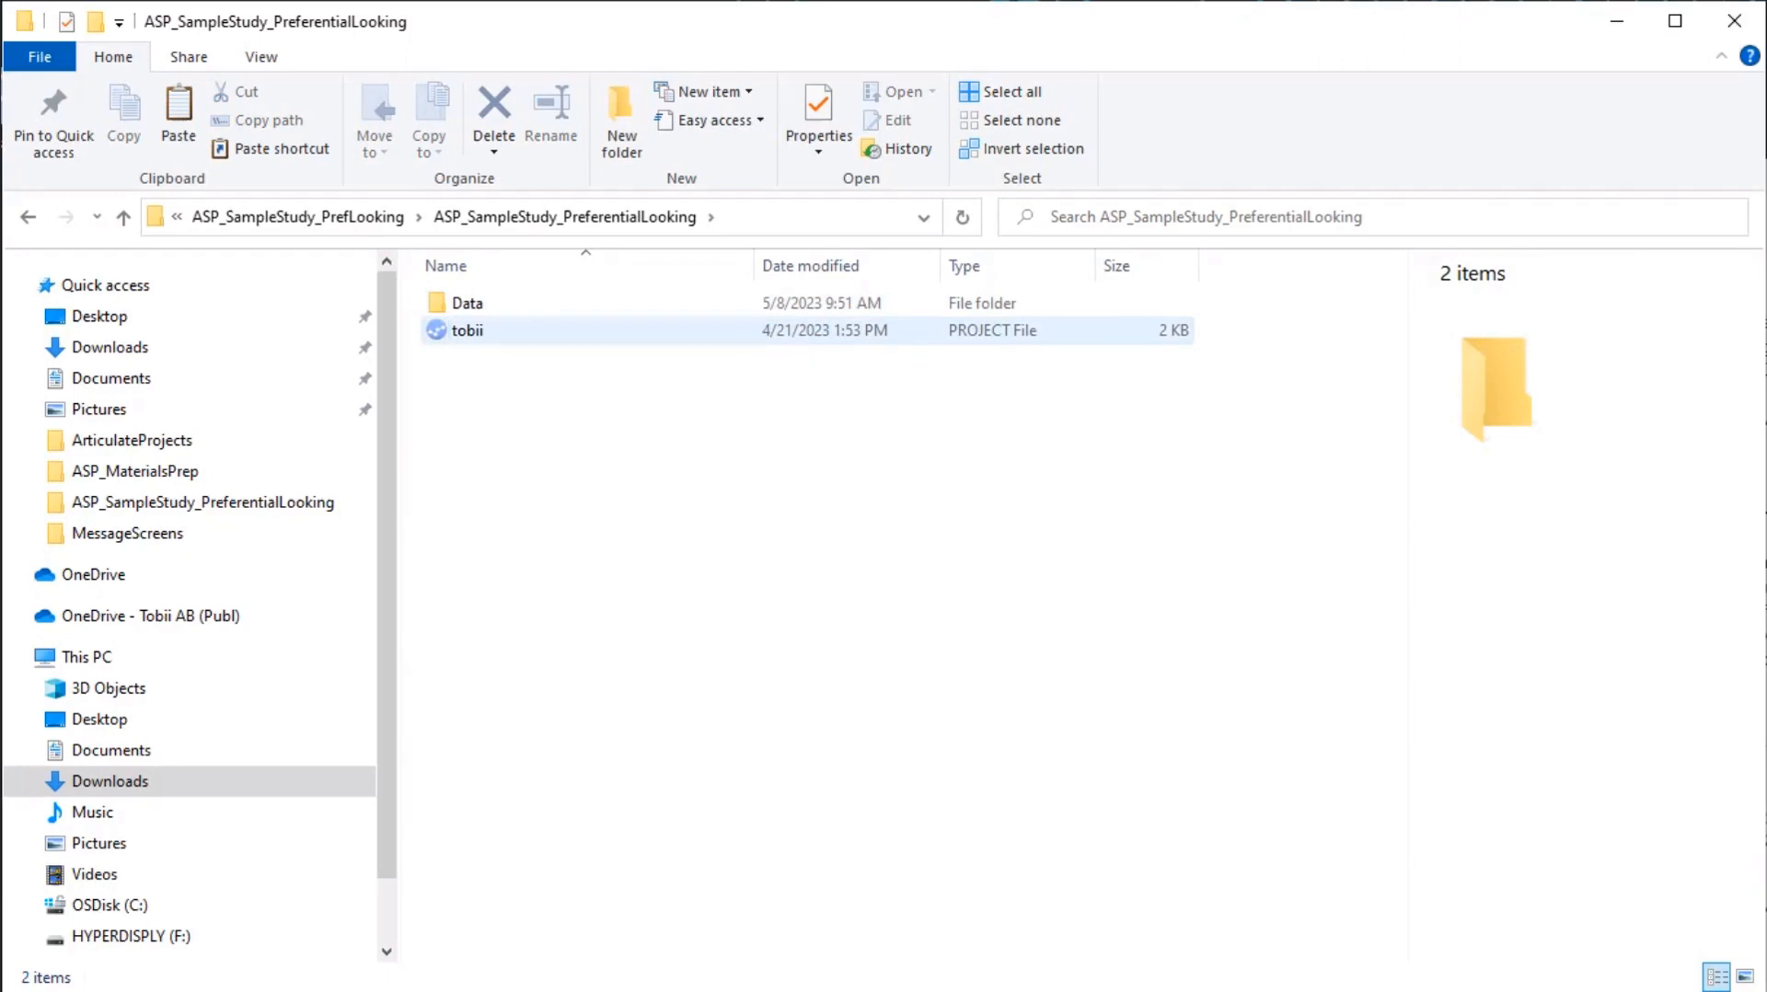
Step: Load the sample tobii.project file into Tobii Pro Lab via Open existing Project
left_click(465, 330)
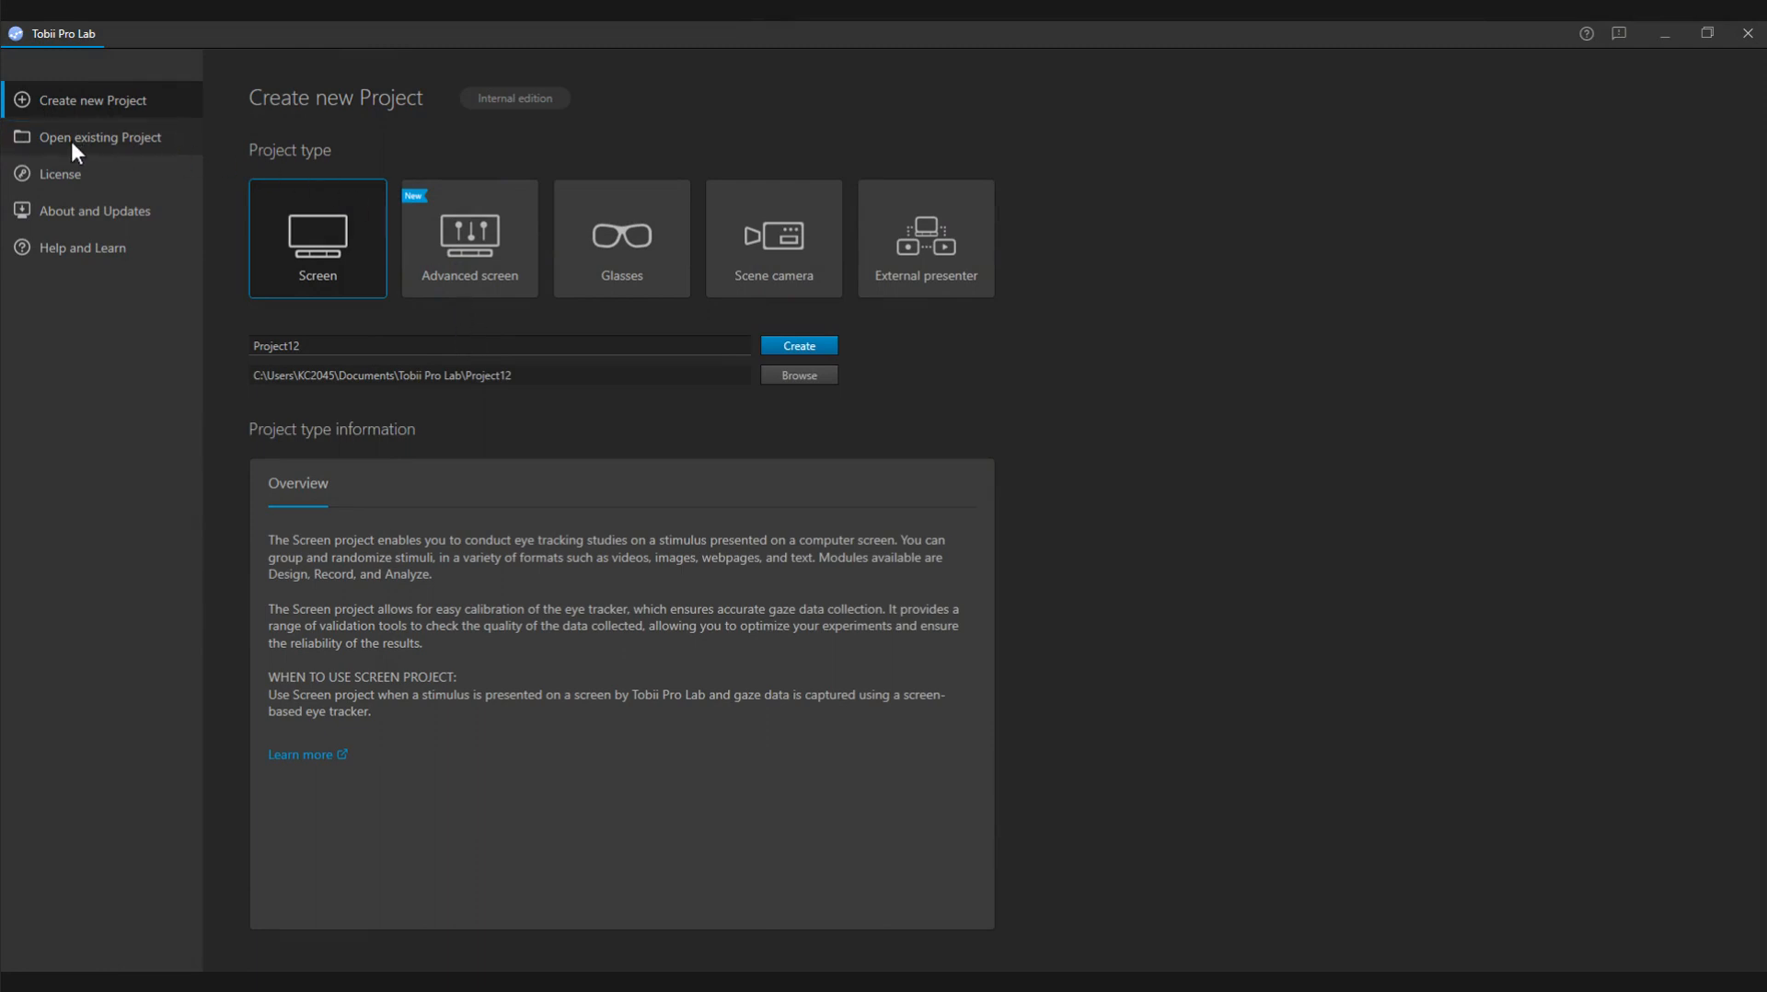
left_click(100, 136)
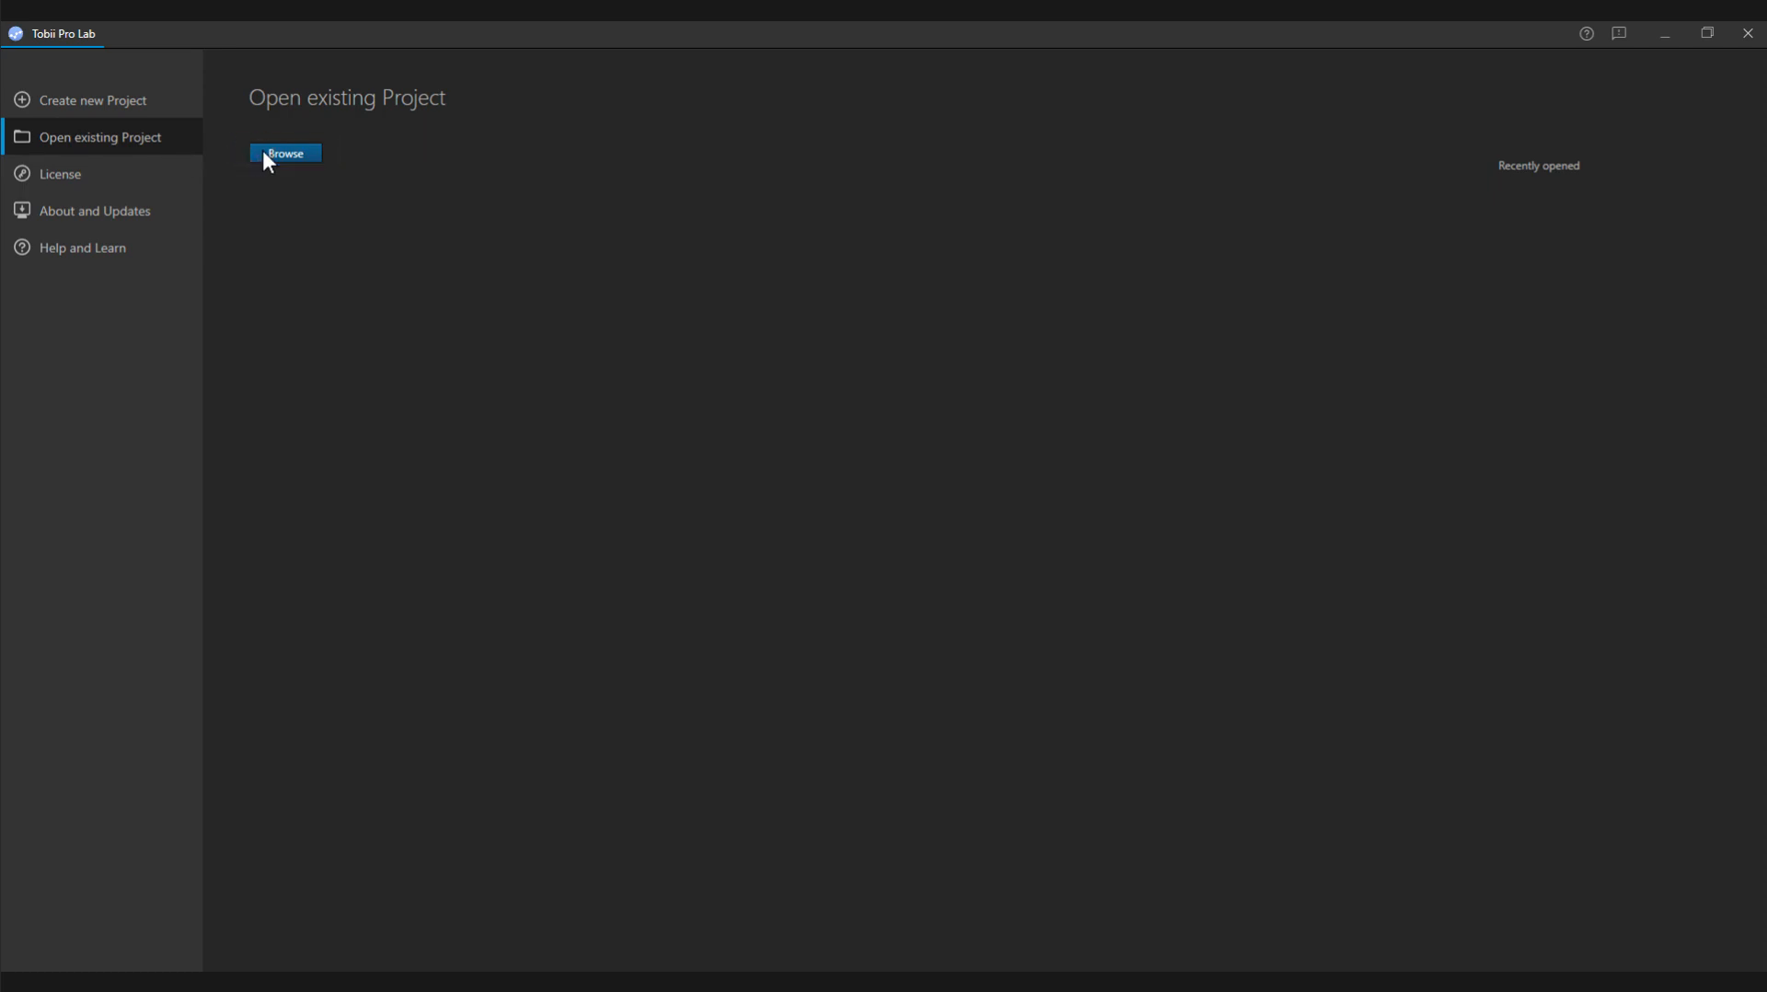
left_click(285, 154)
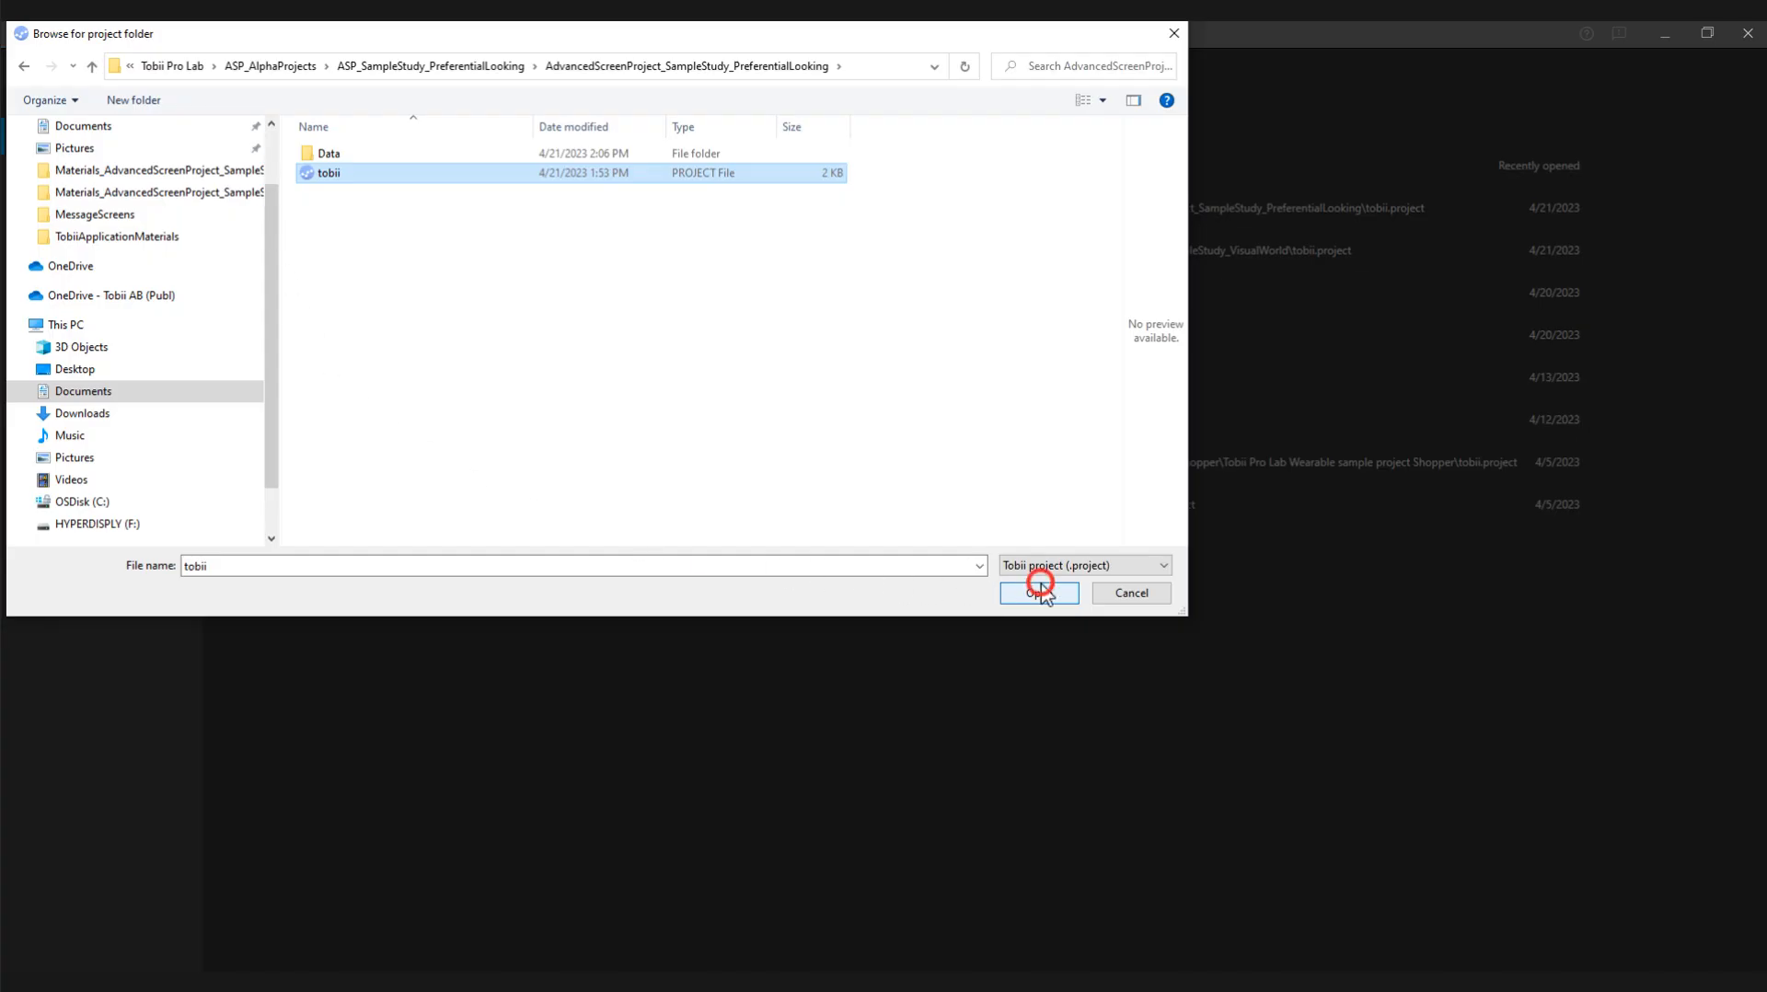
left_click(1038, 593)
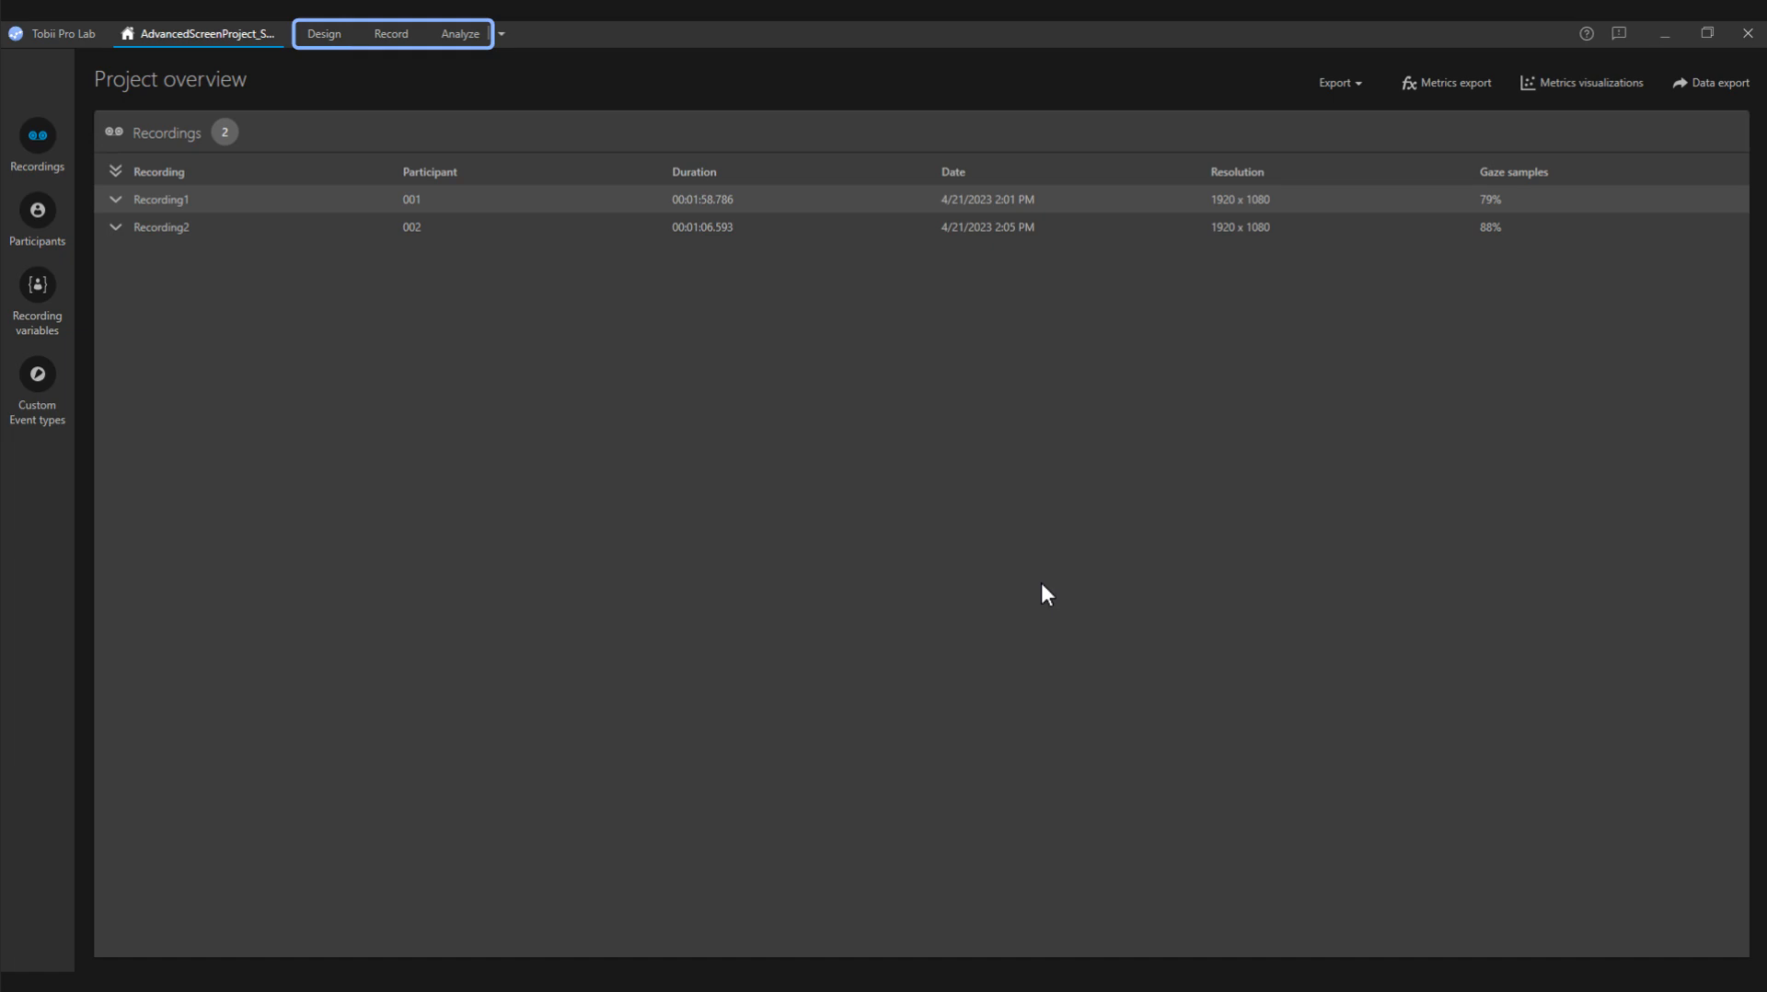
Step: Switch from the project overview listing Recording1 and Recording2 to the Design view
left_click(323, 33)
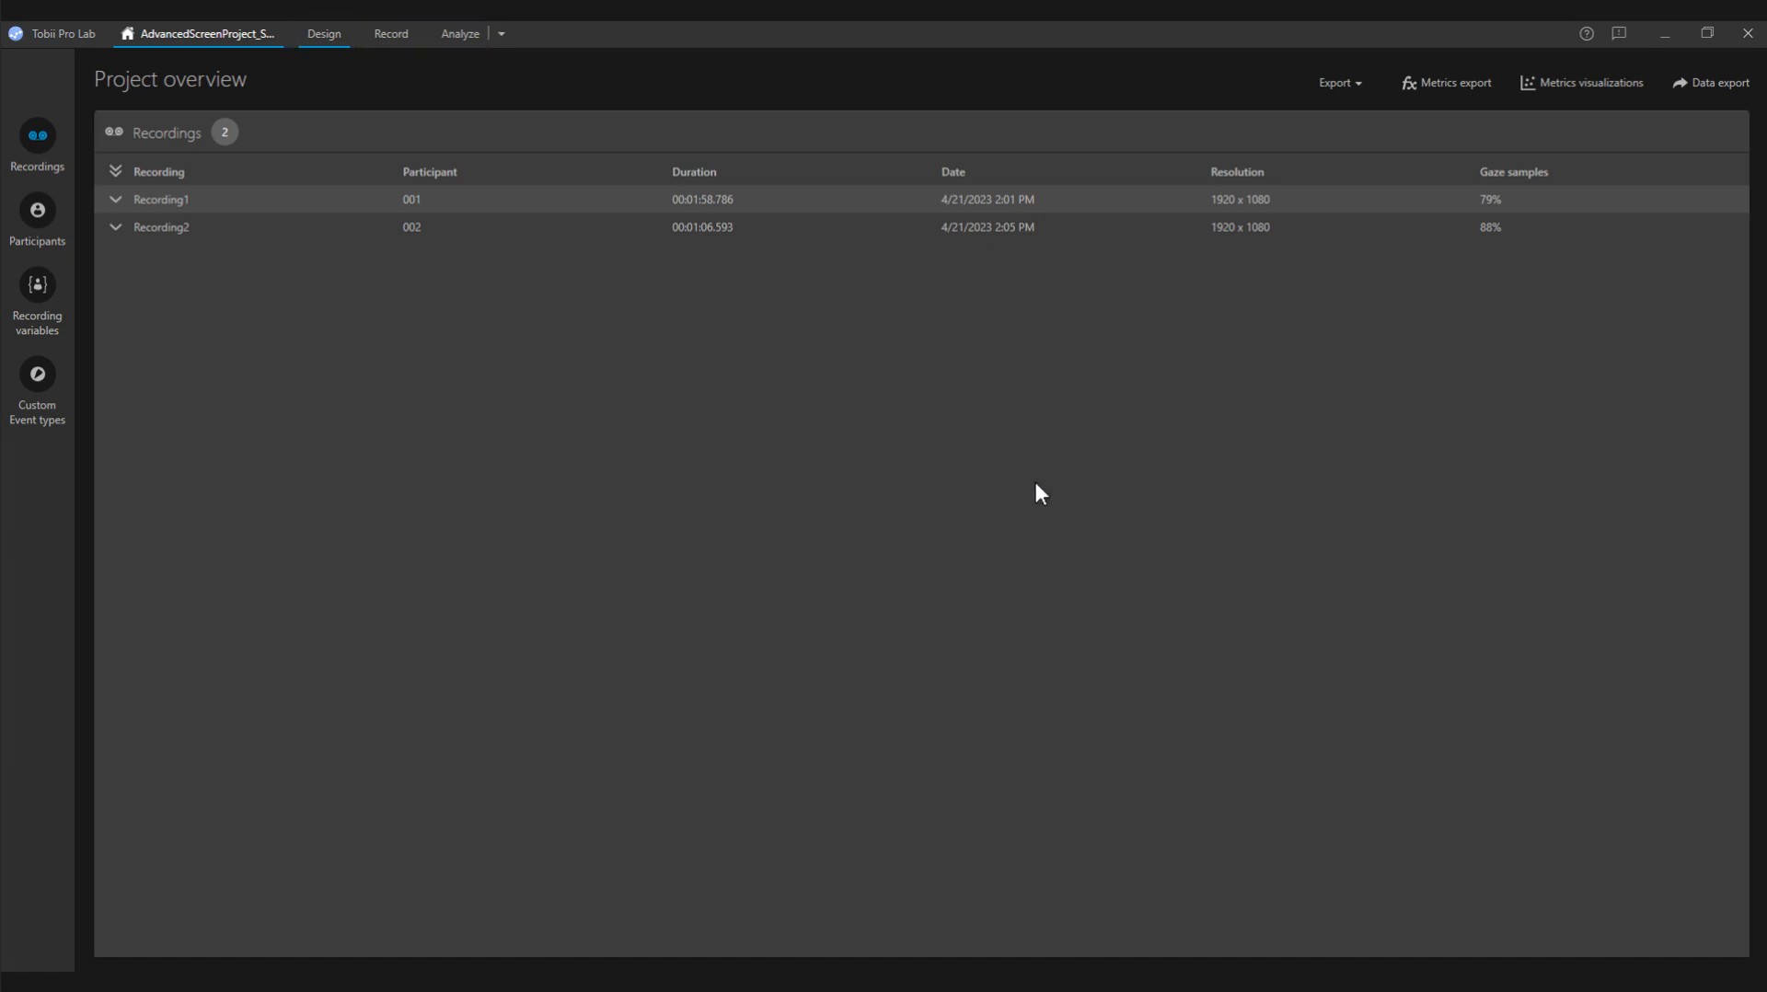
left_click(323, 33)
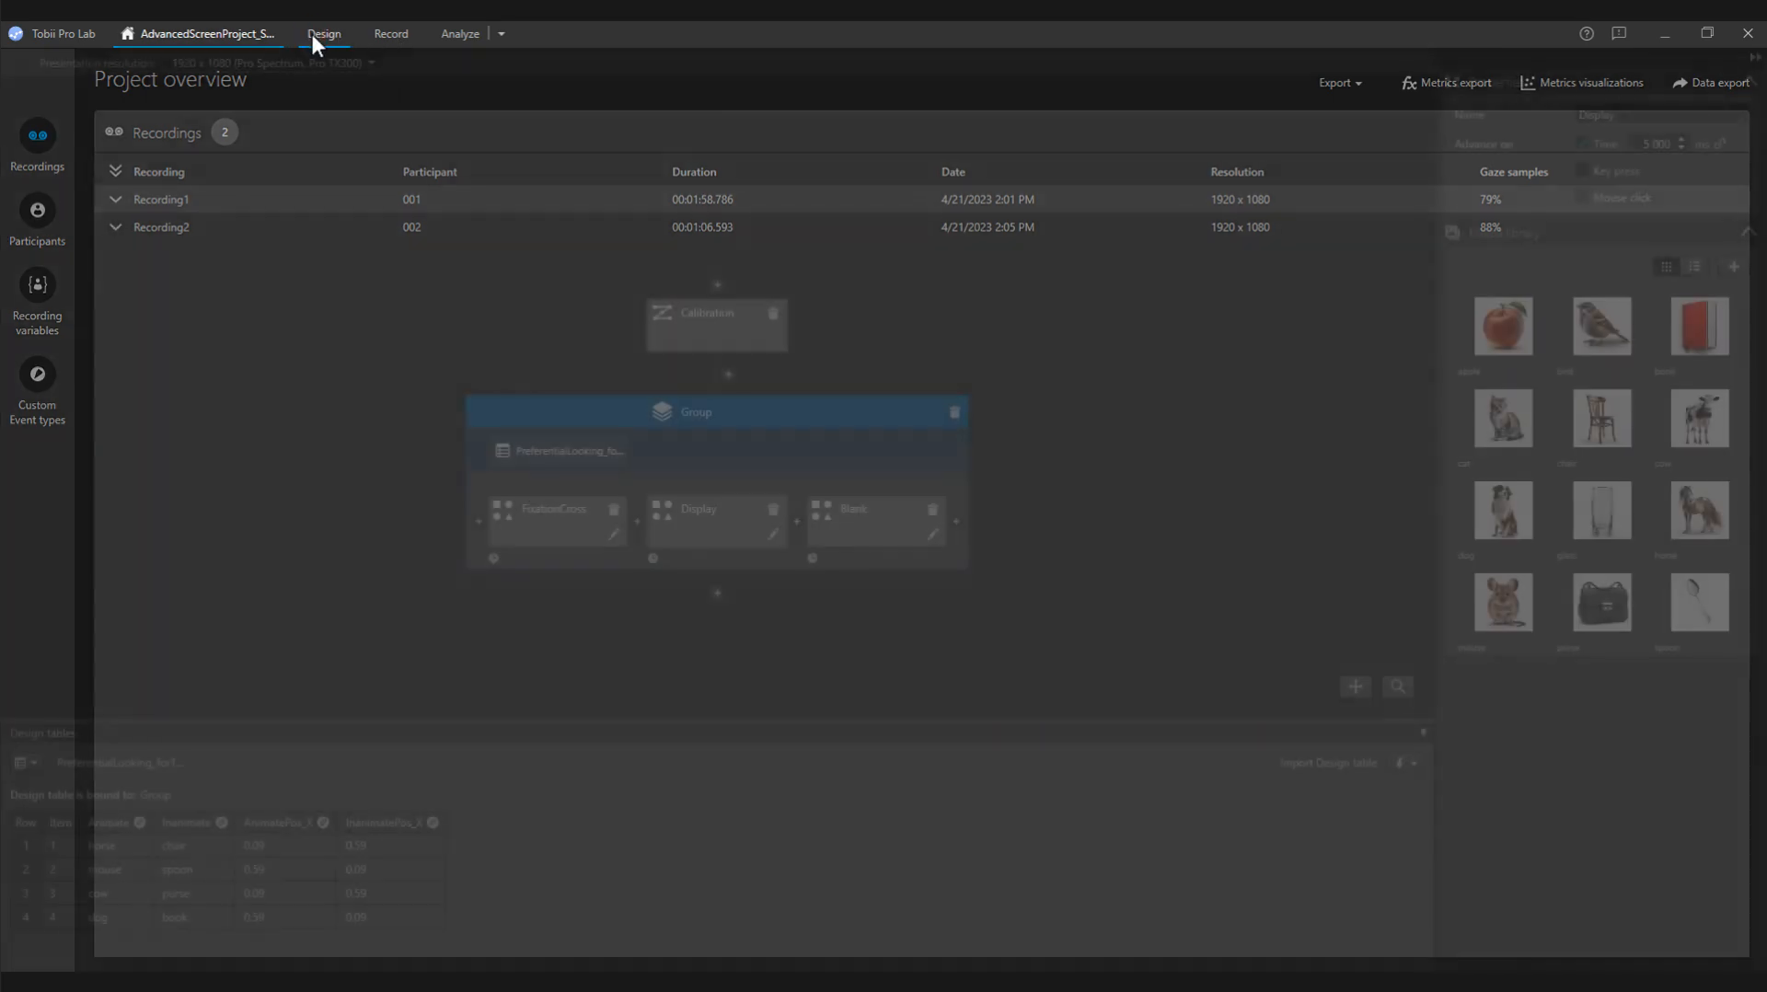
left_click(322, 33)
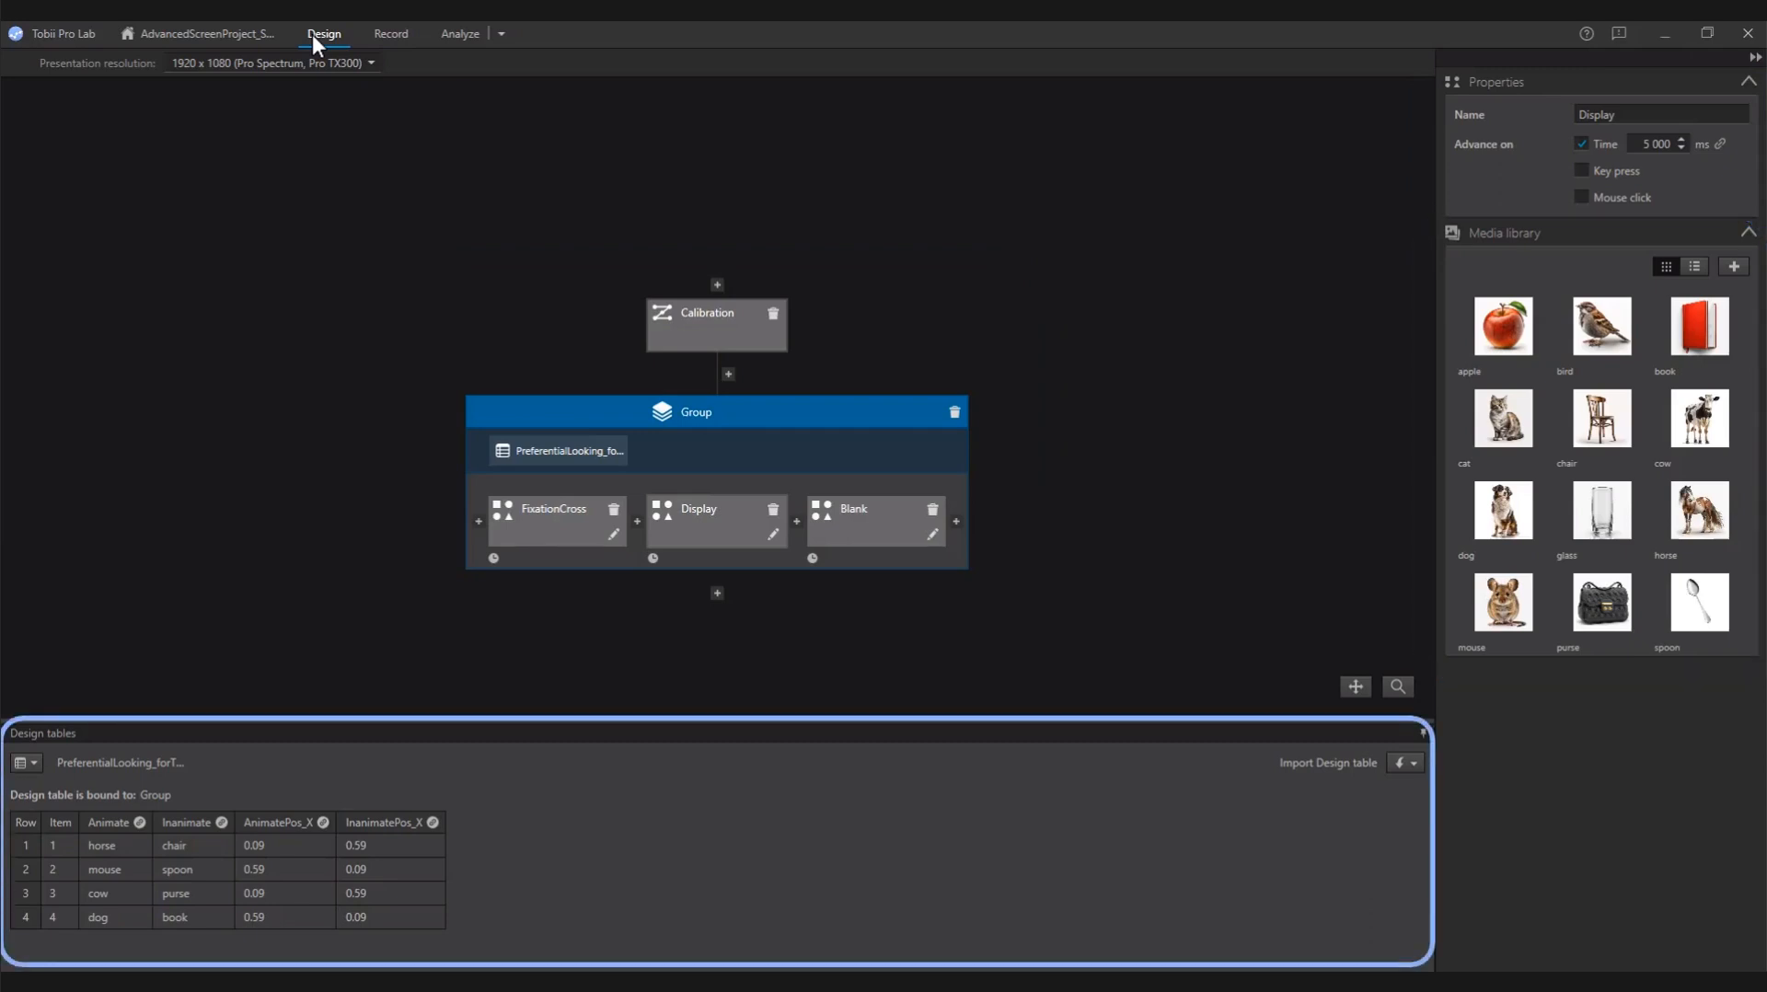
left_click(715, 324)
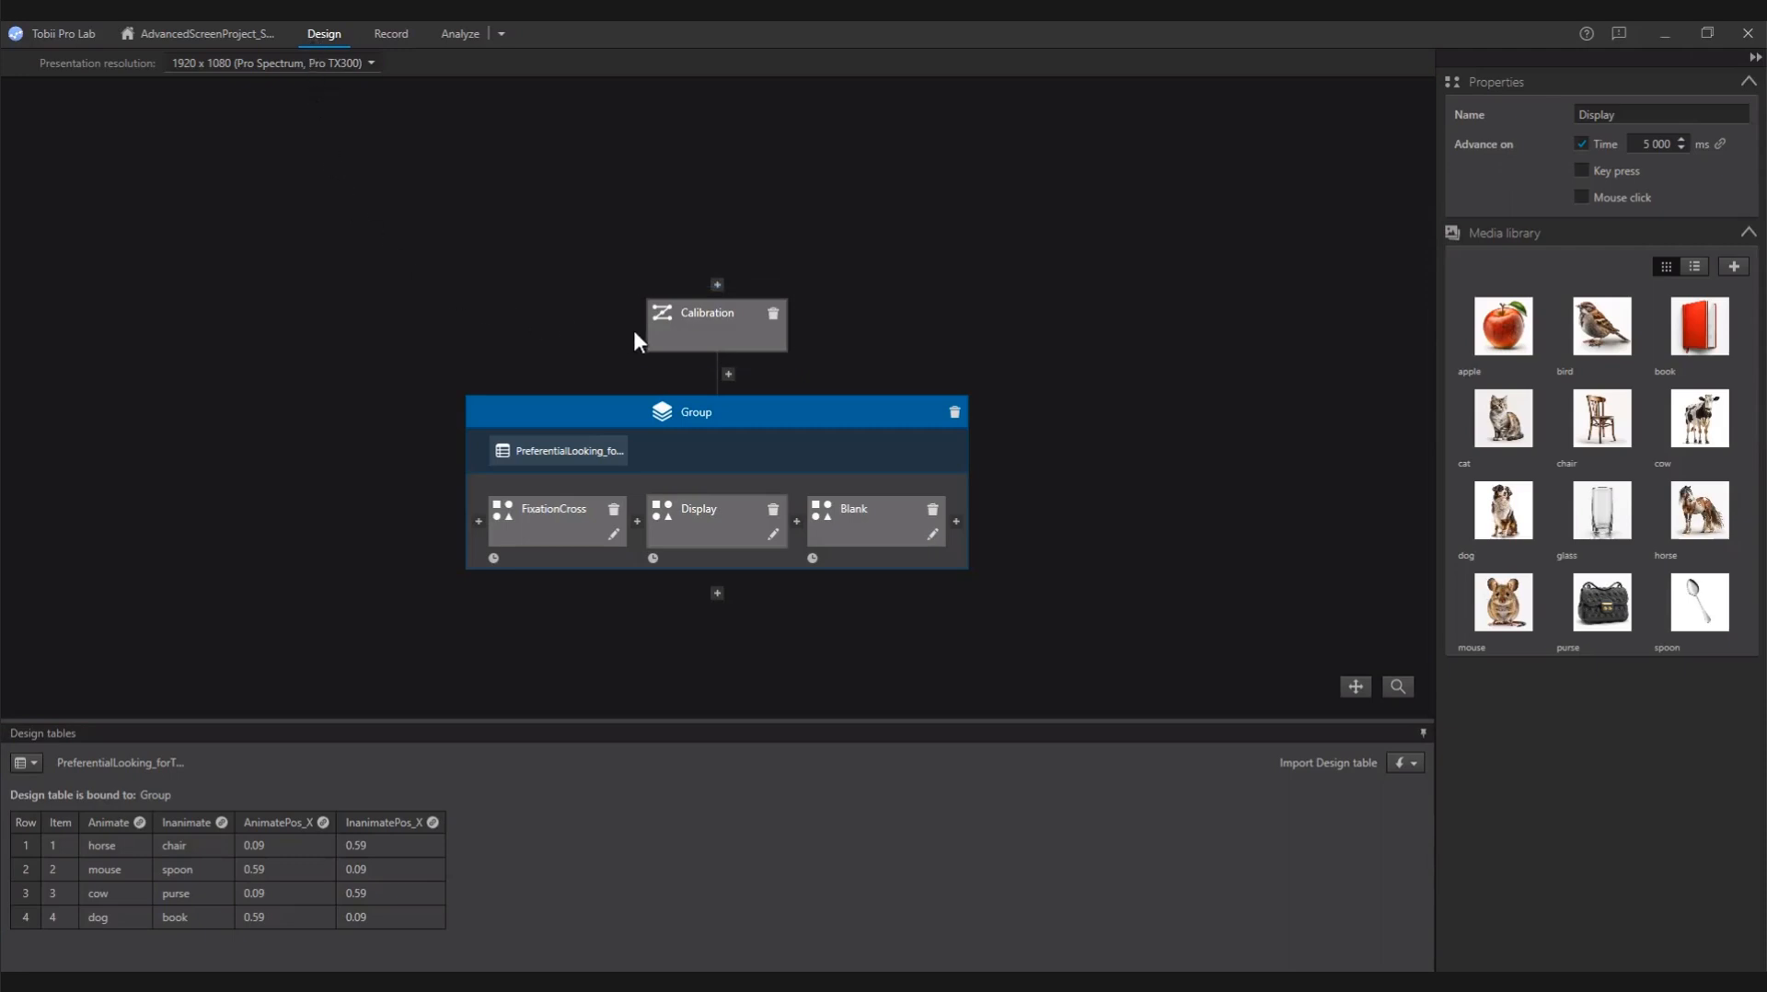
left_click(708, 325)
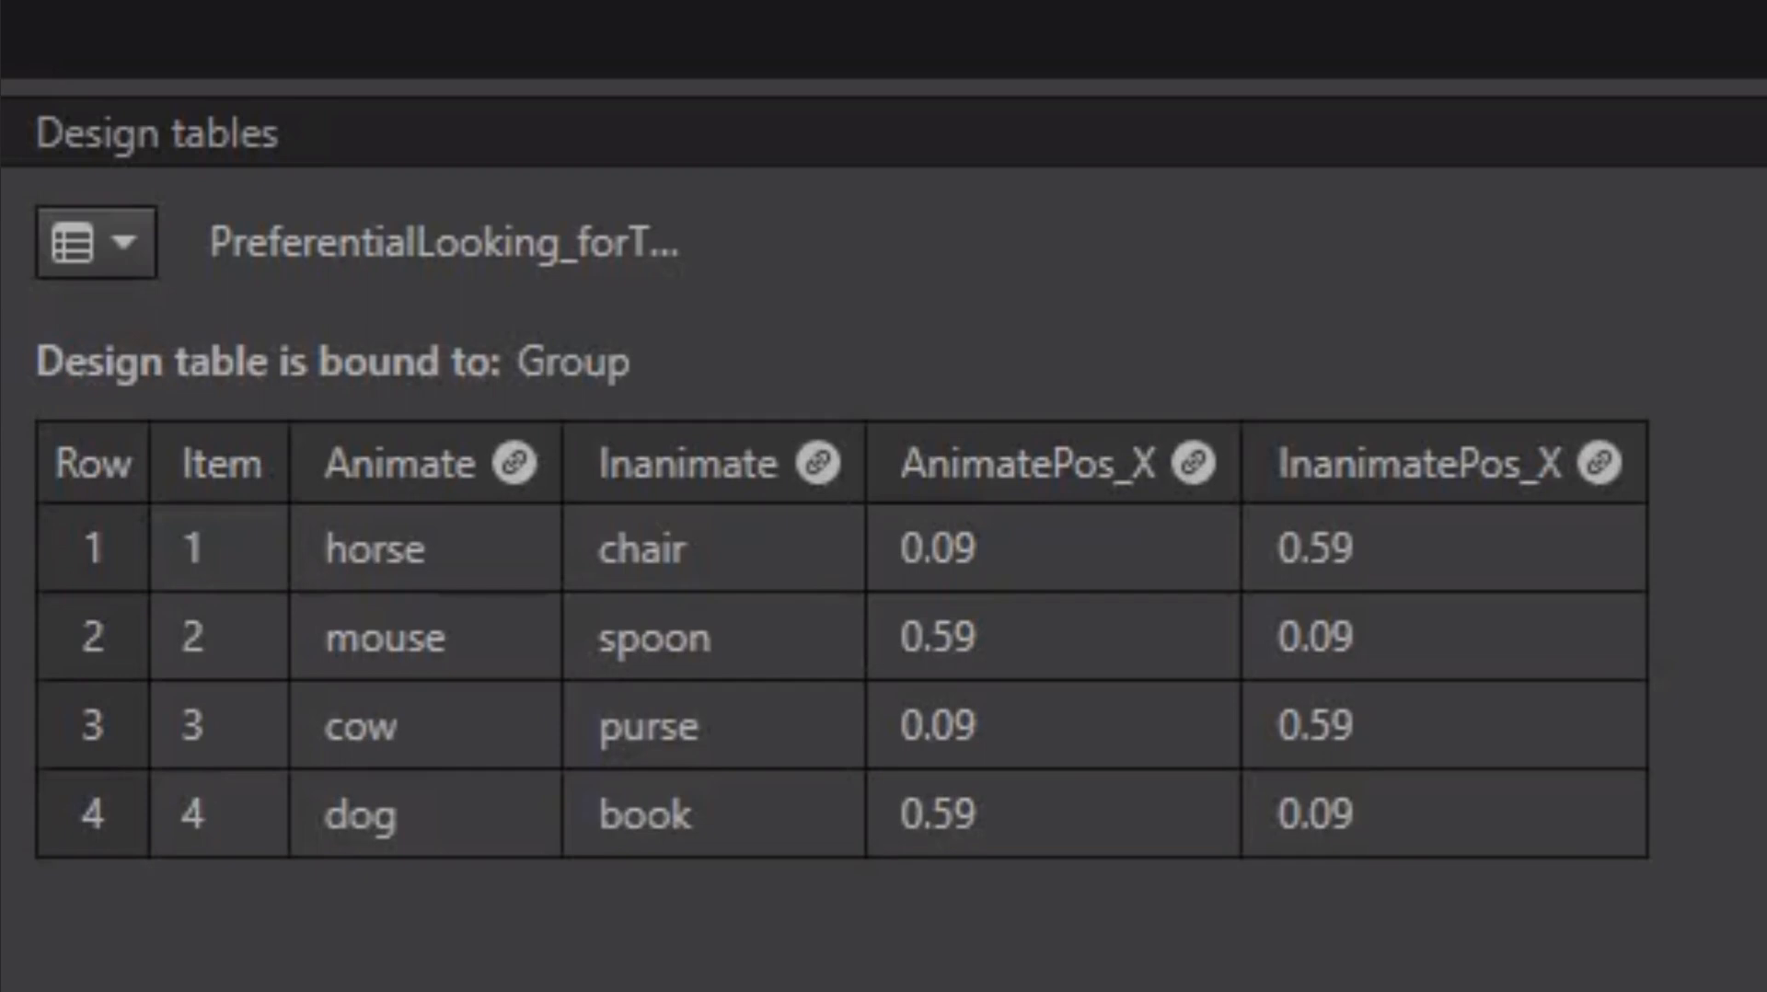
left_click(223, 462)
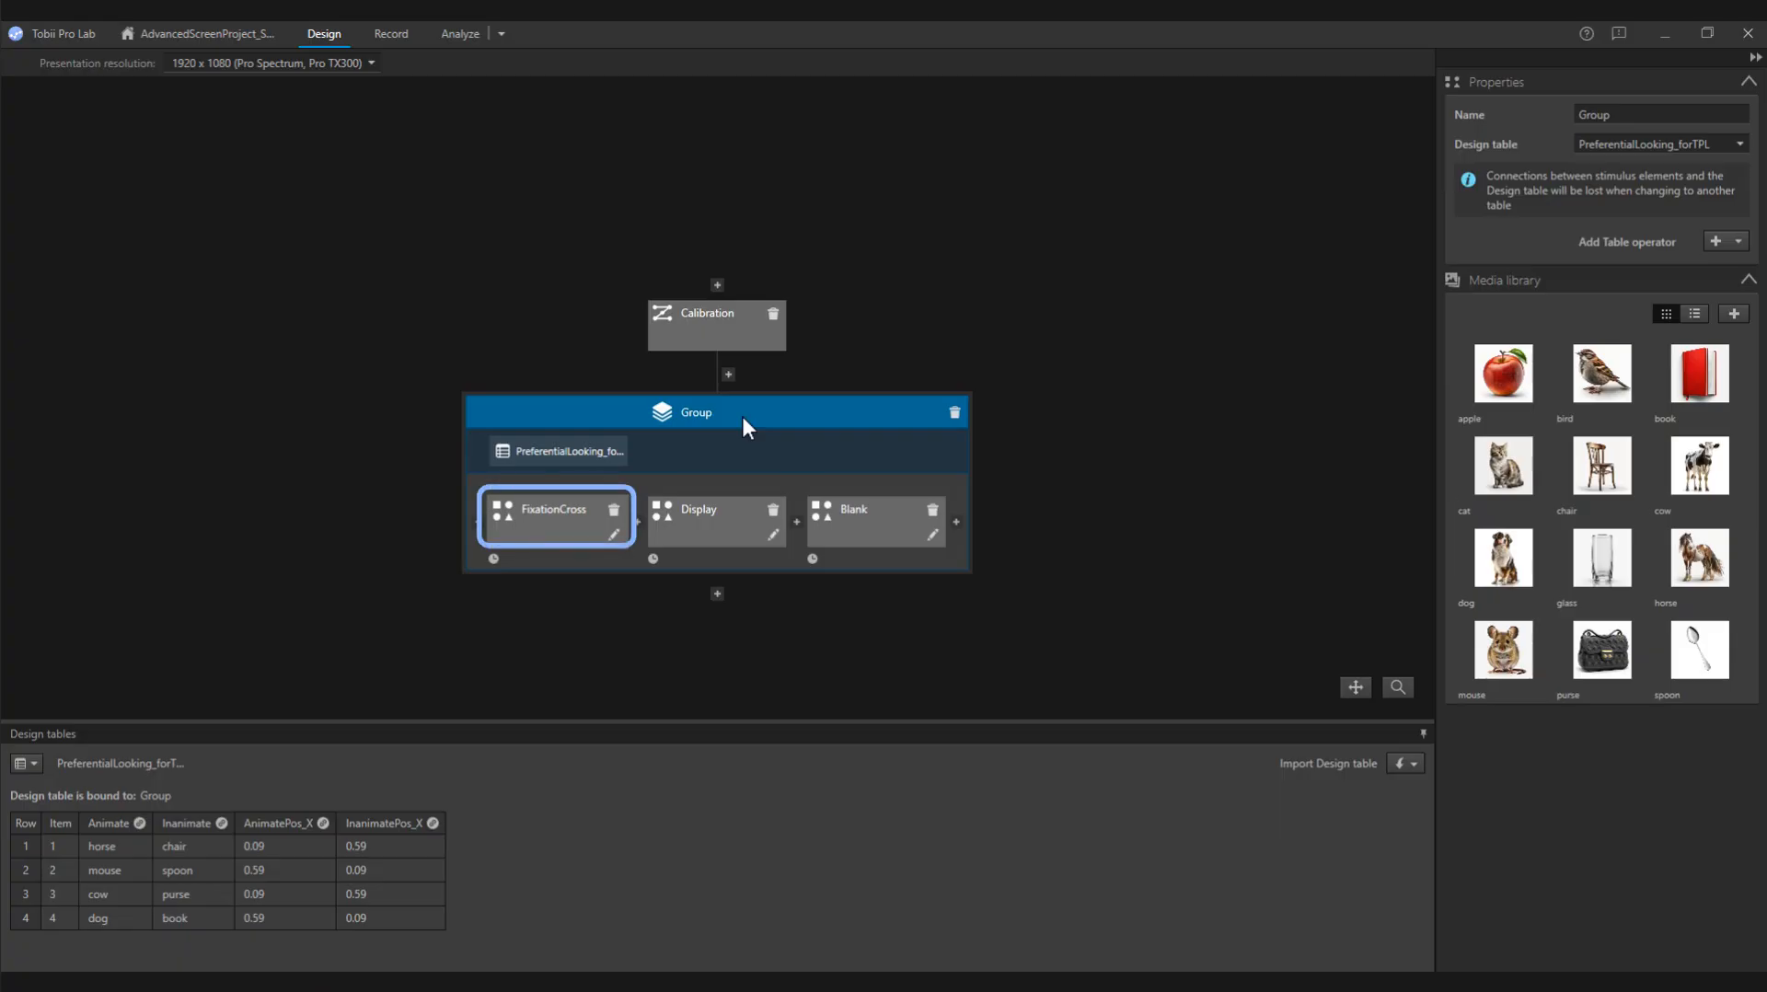
mouse_move(735, 462)
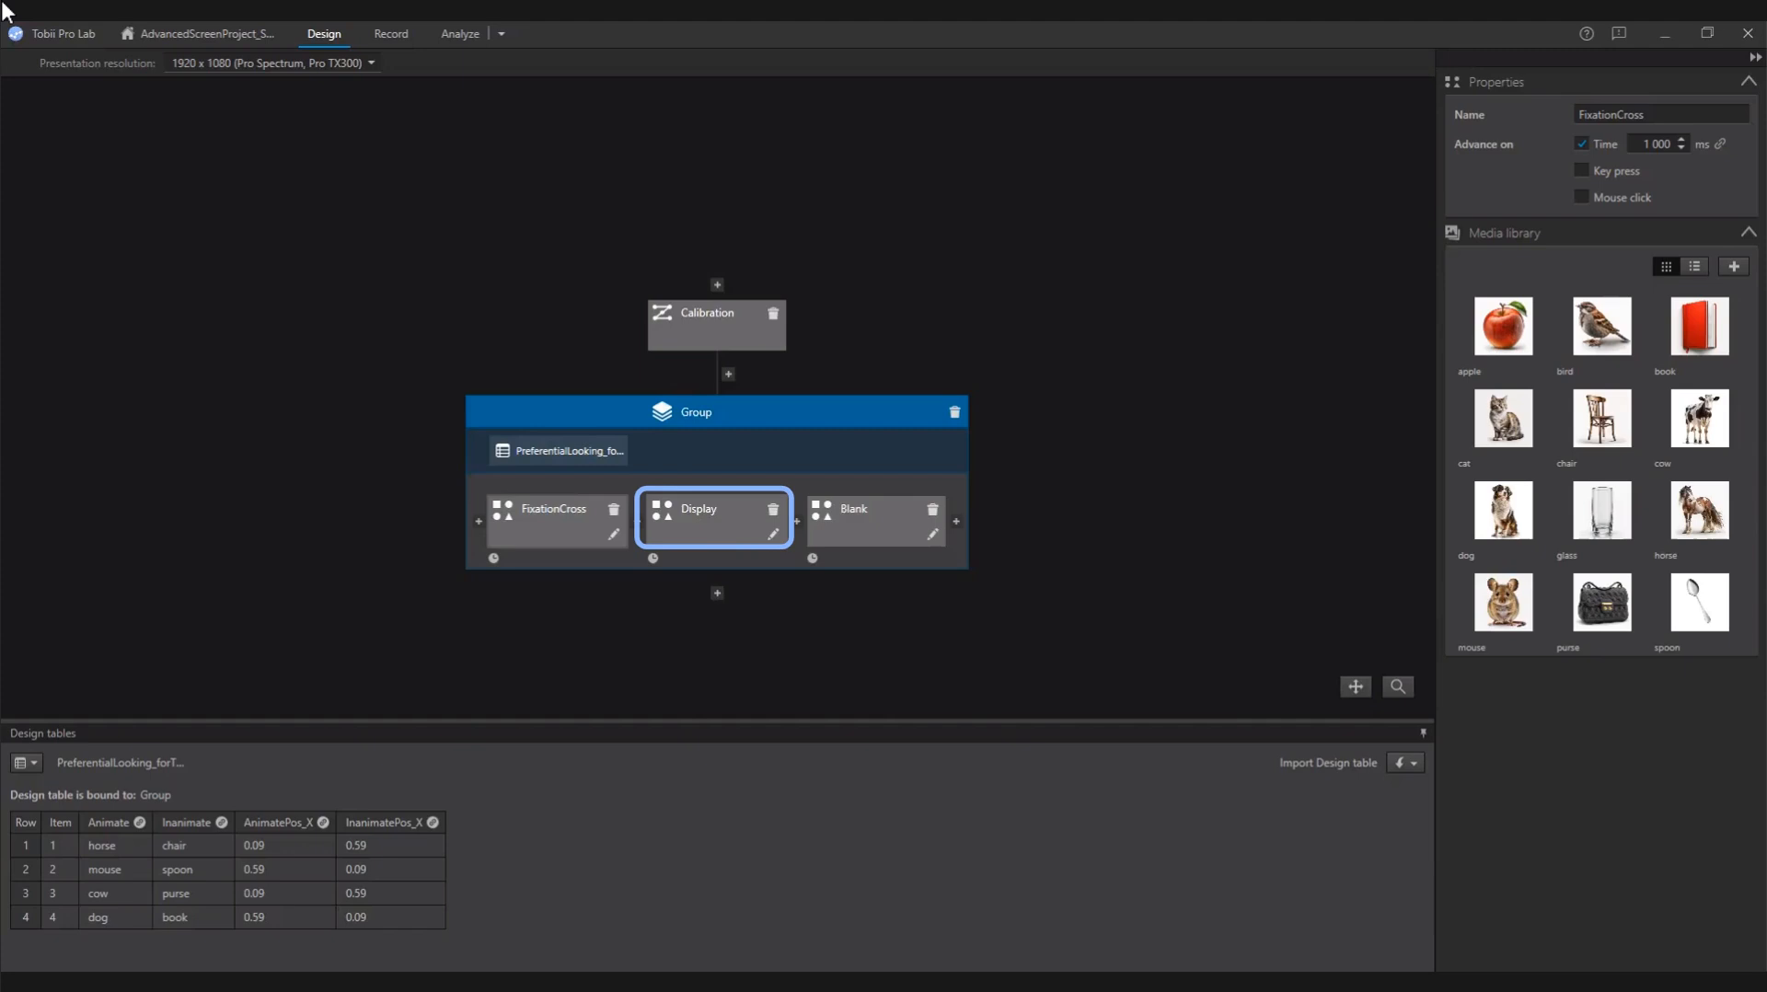
Step: Bring the Display stimulus from the Group into the stimulus editor with its two image containers
left_click(716, 520)
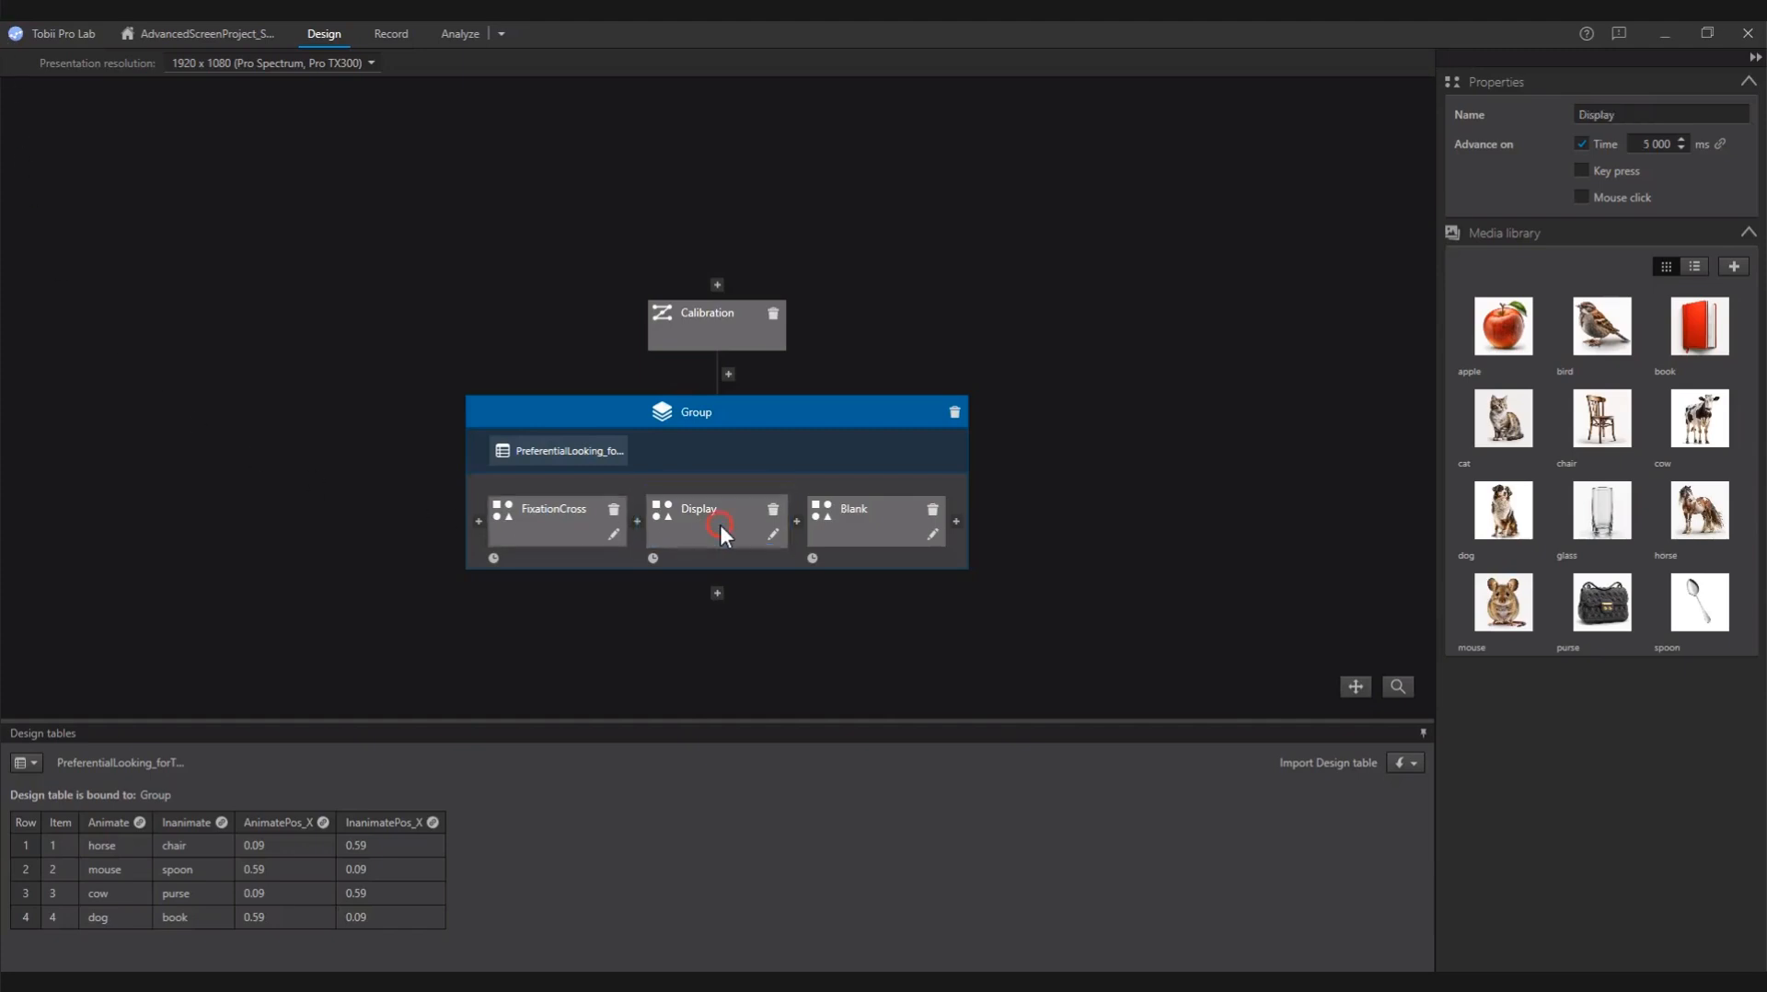
double_click(698, 519)
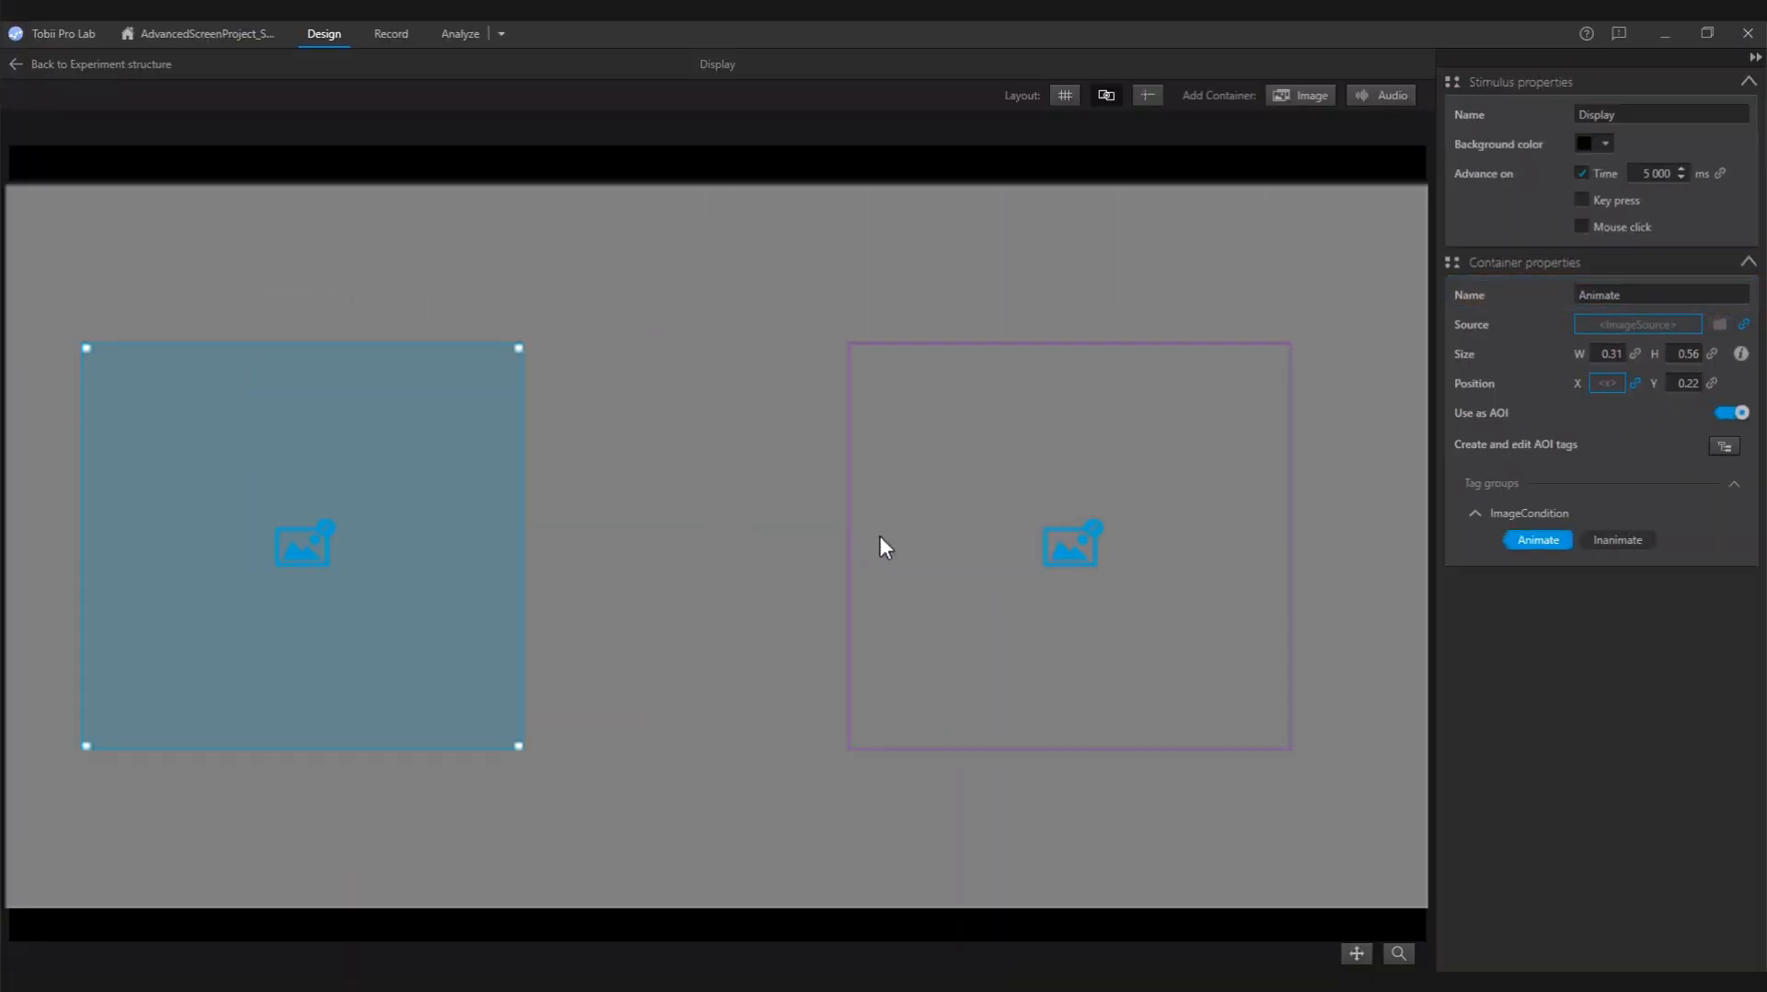
Step: Review the Animate container's linked Source and Position, then return to the experiment structure
left_click(1616, 539)
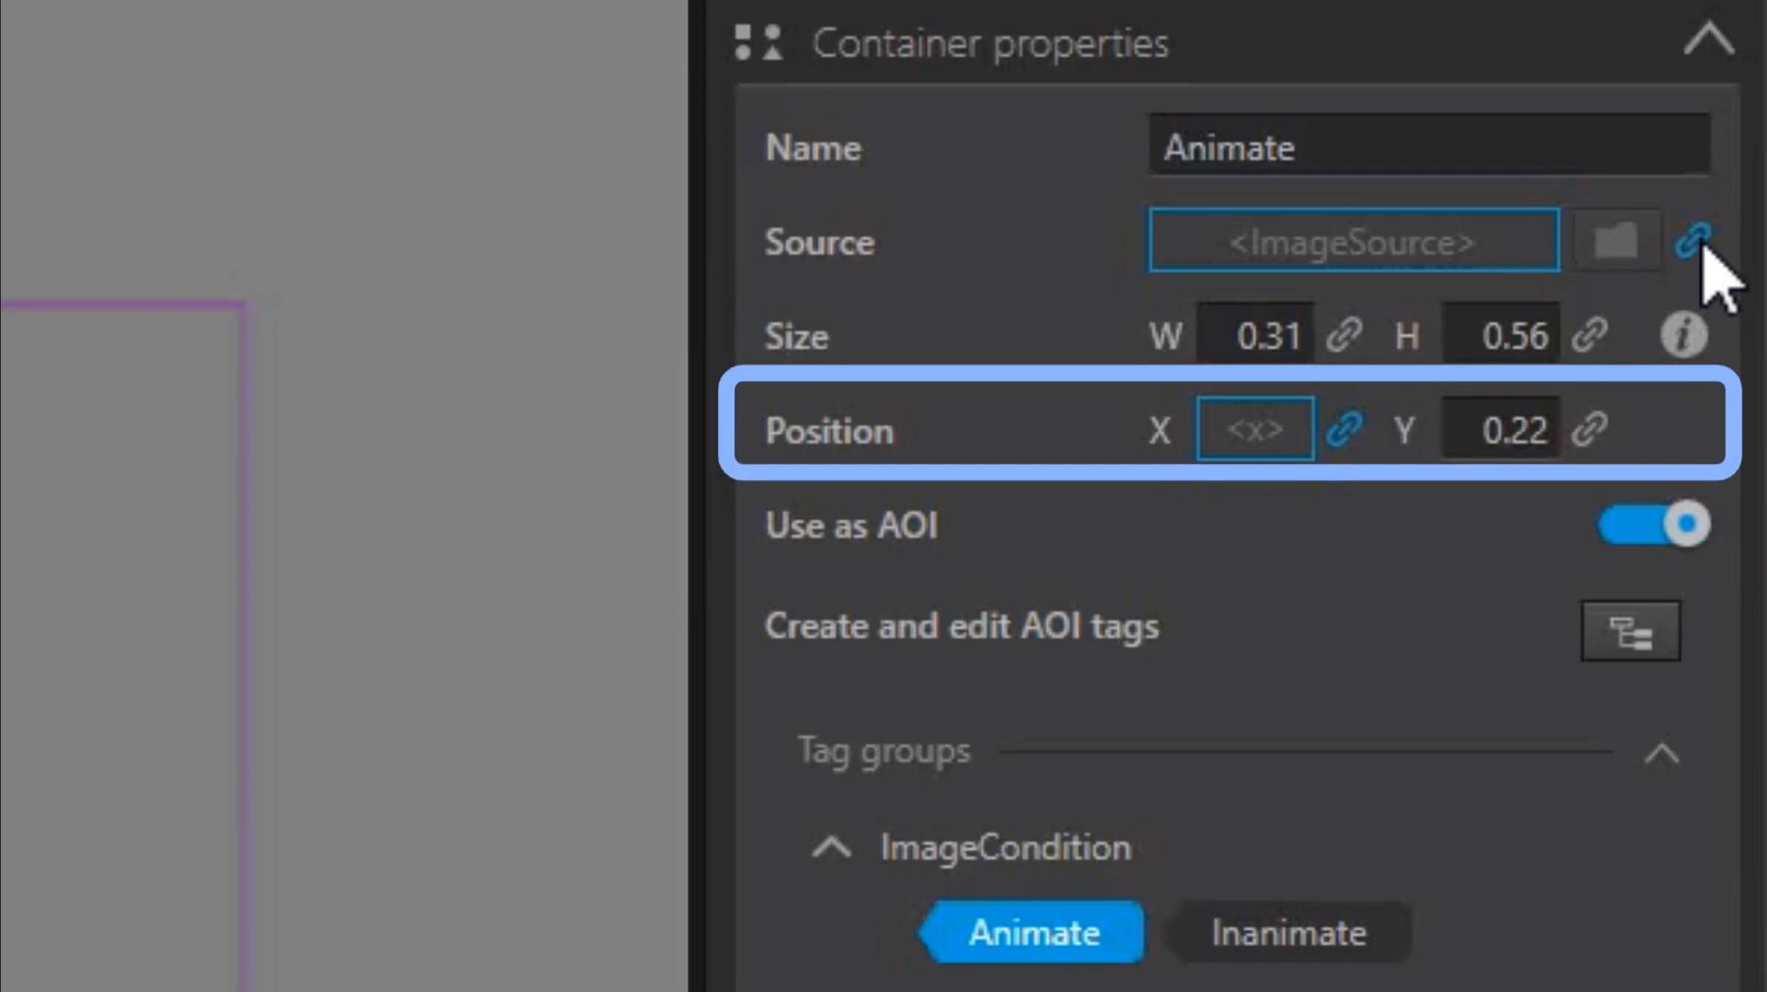
left_click(1286, 931)
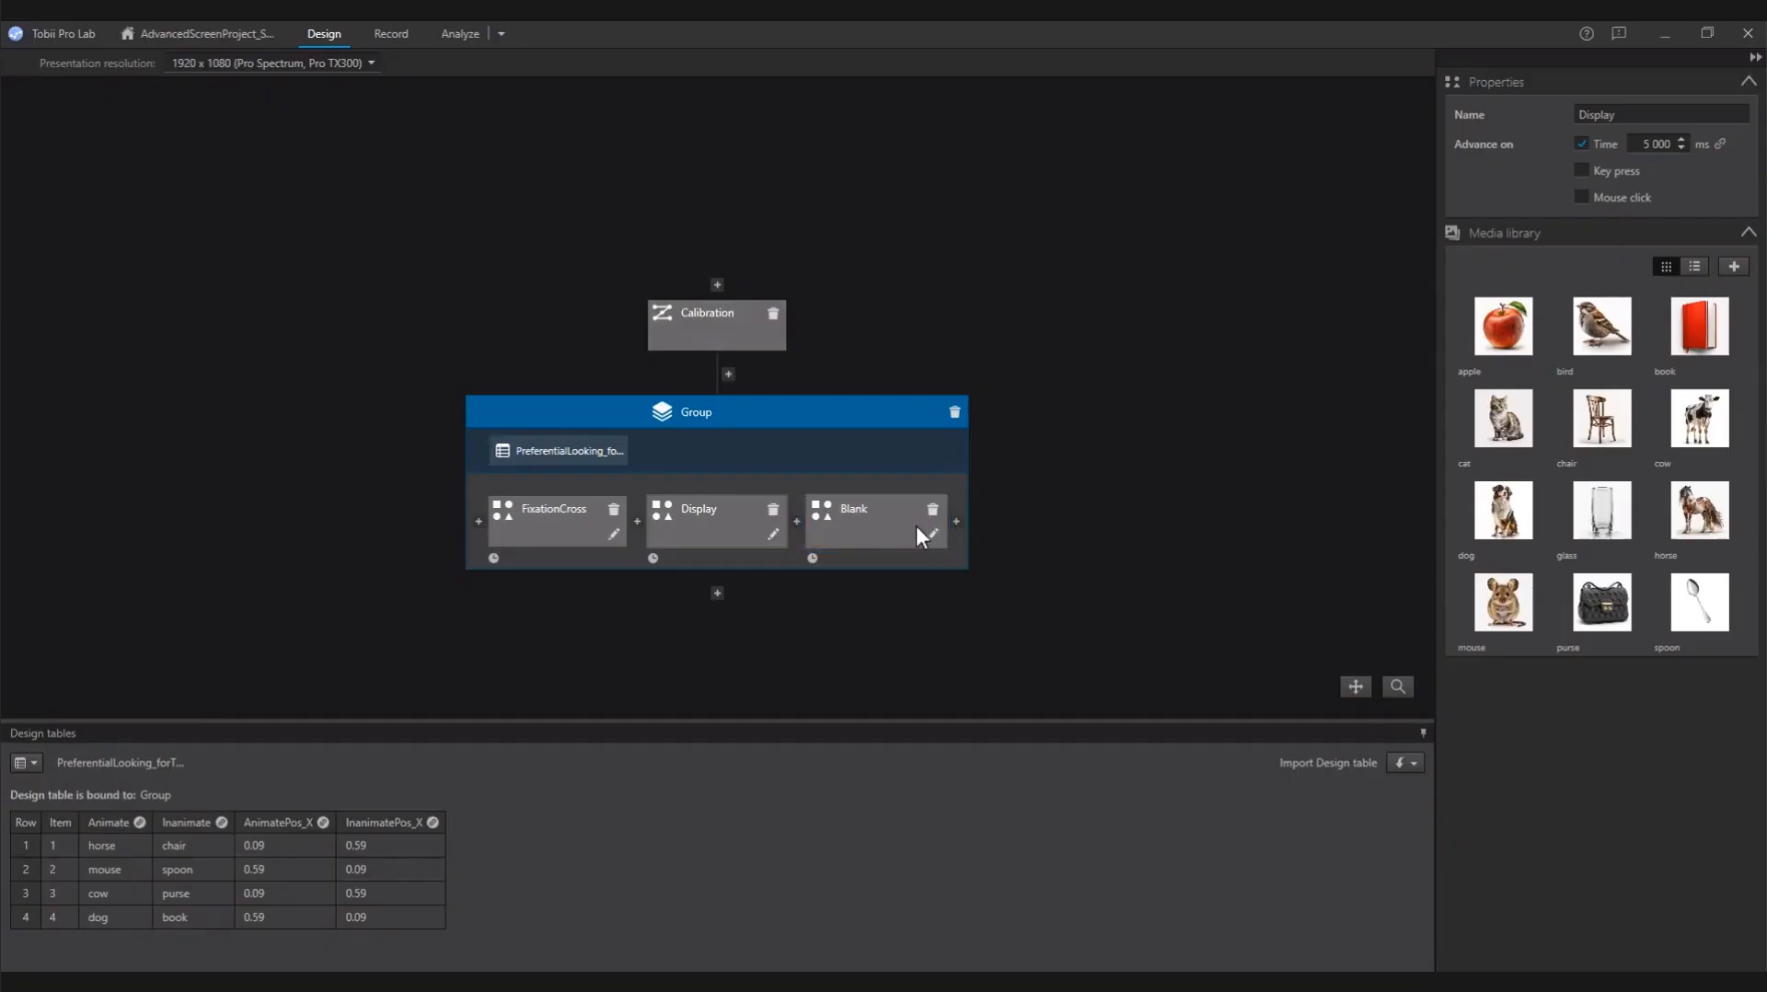
double_click(853, 508)
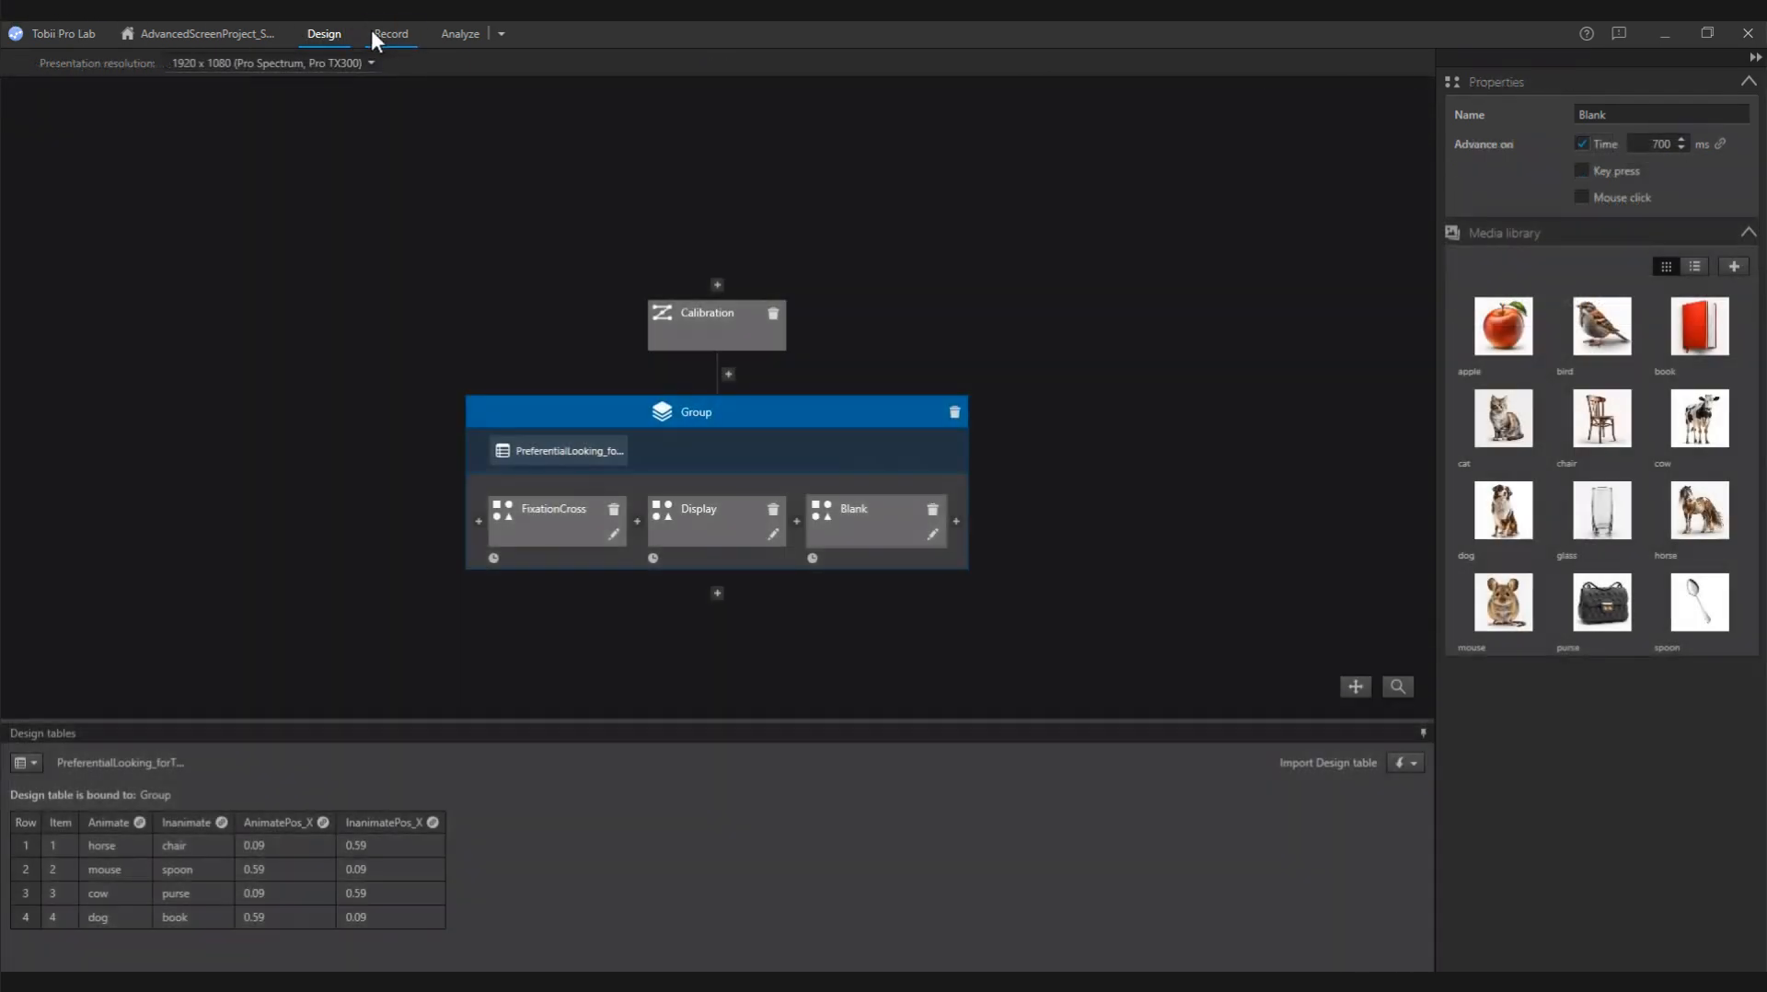
Step: Review the Record workspace and its Participant list, then list the recordings available under Analyze
left_click(390, 33)
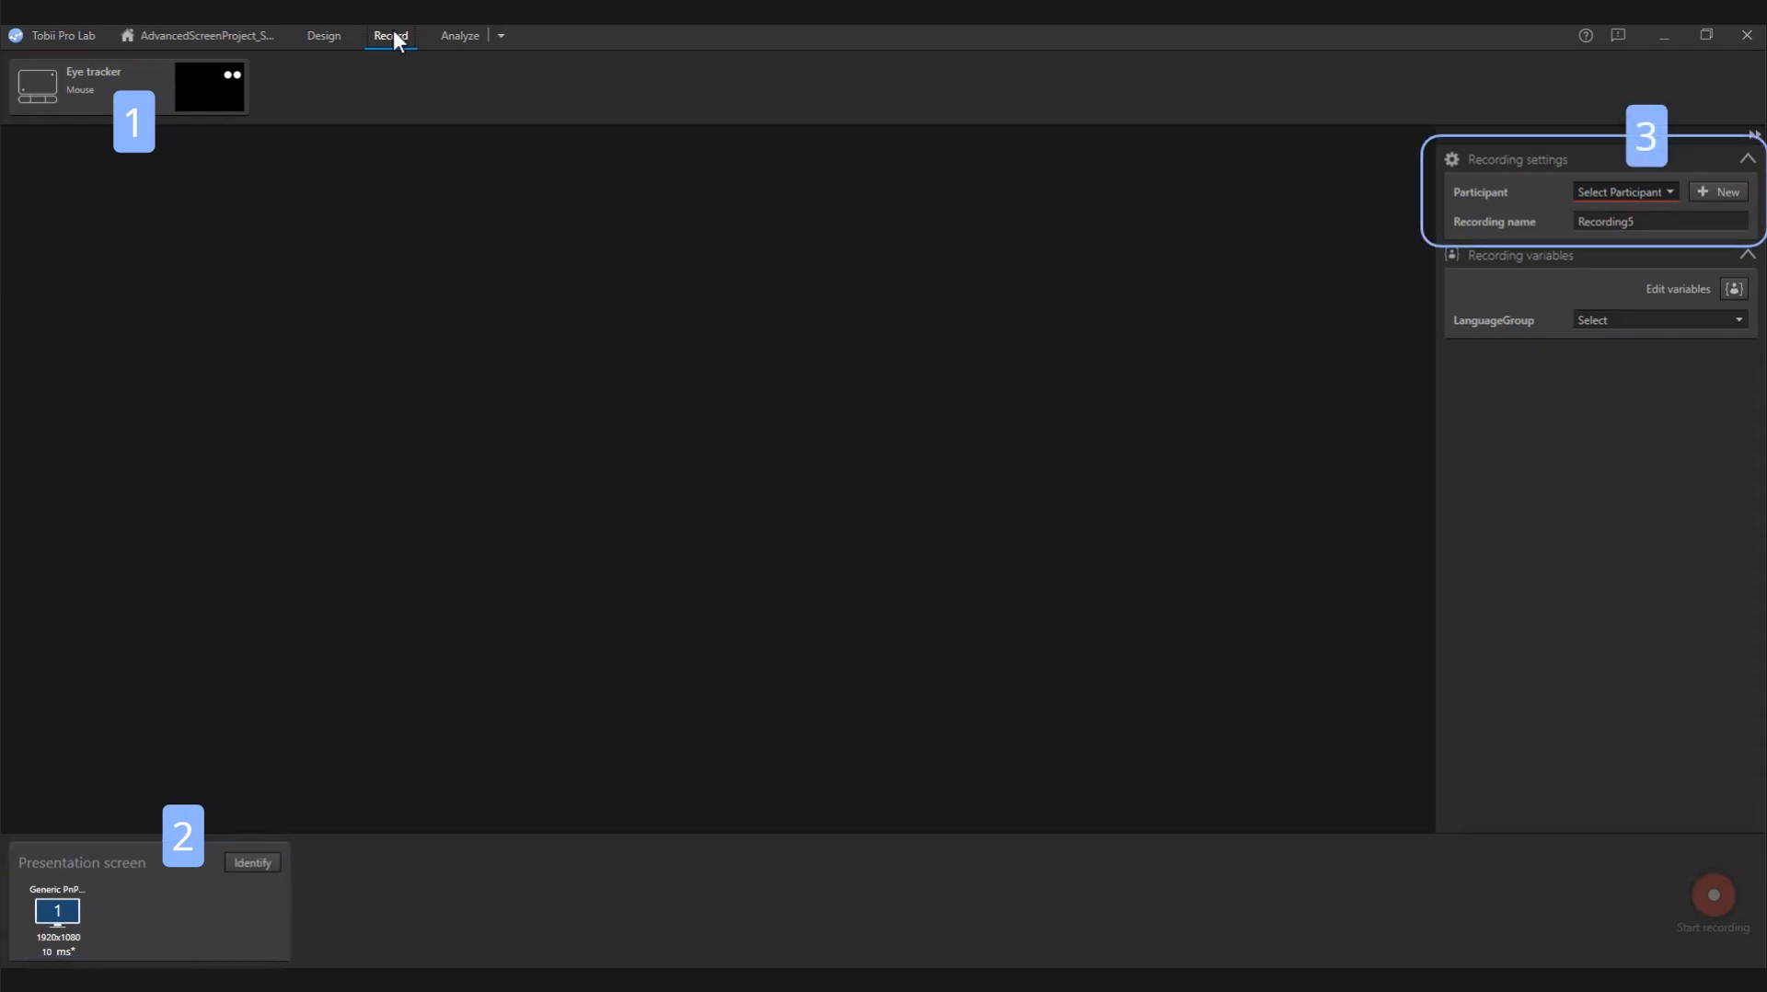
left_click(1622, 190)
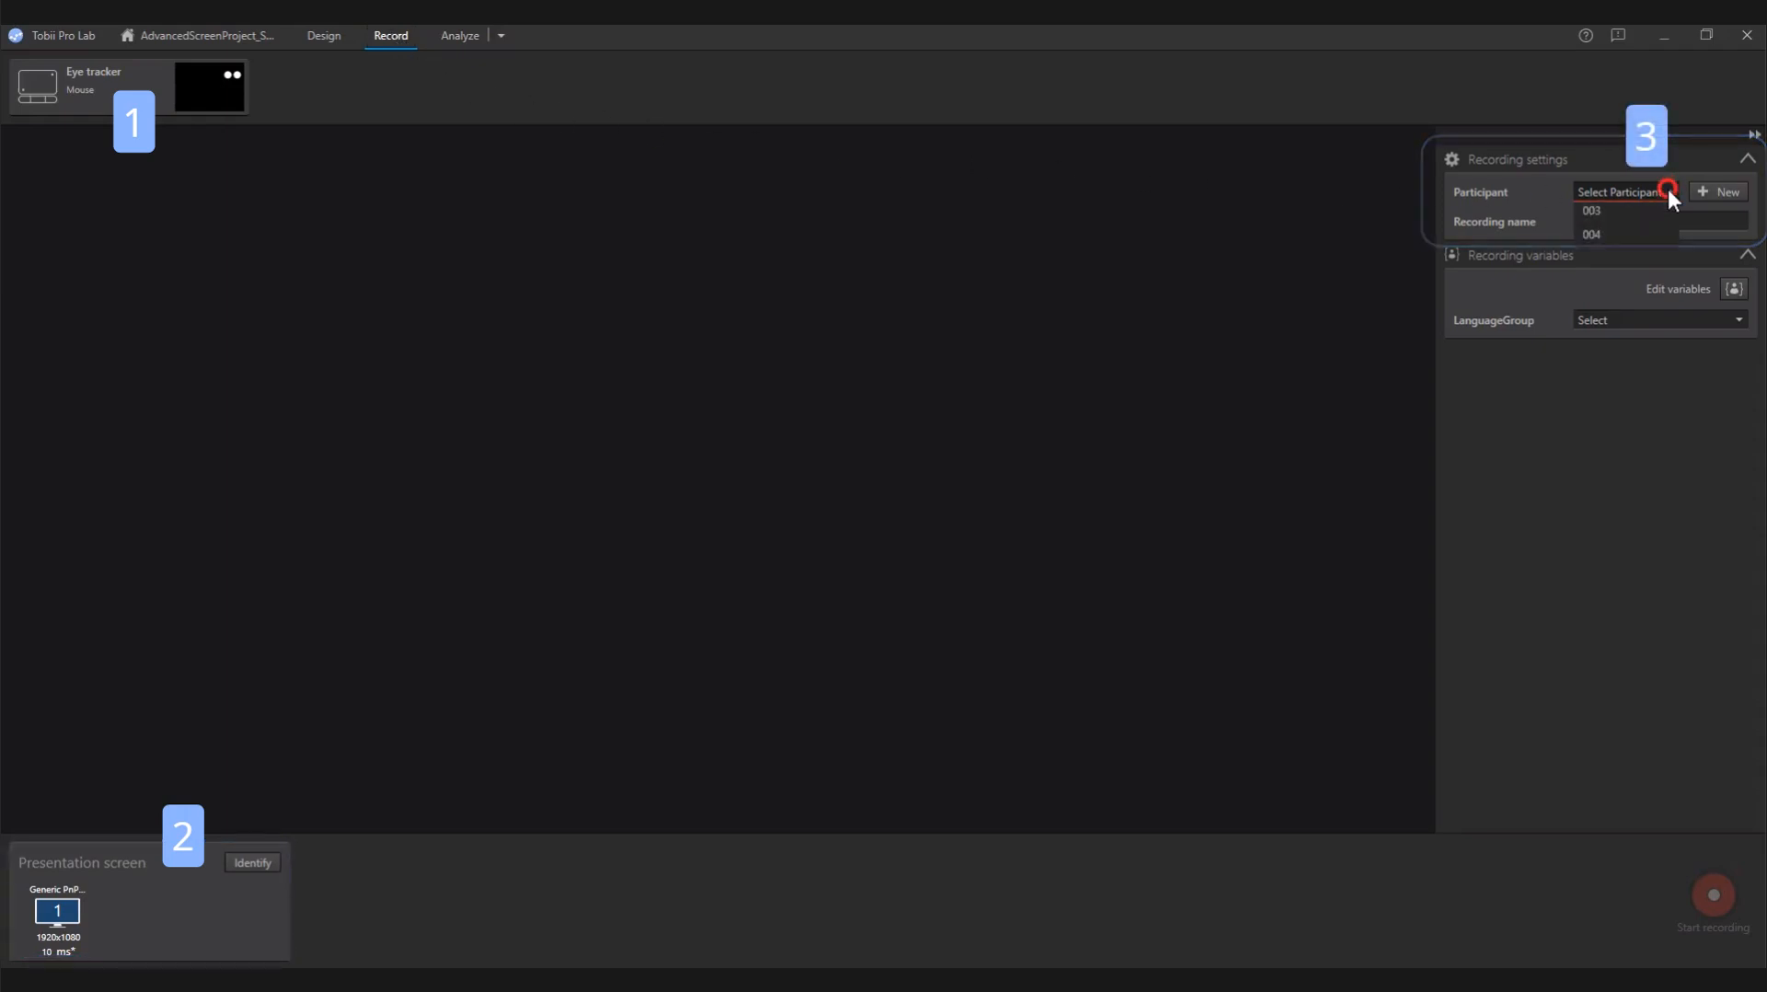
left_click(1619, 191)
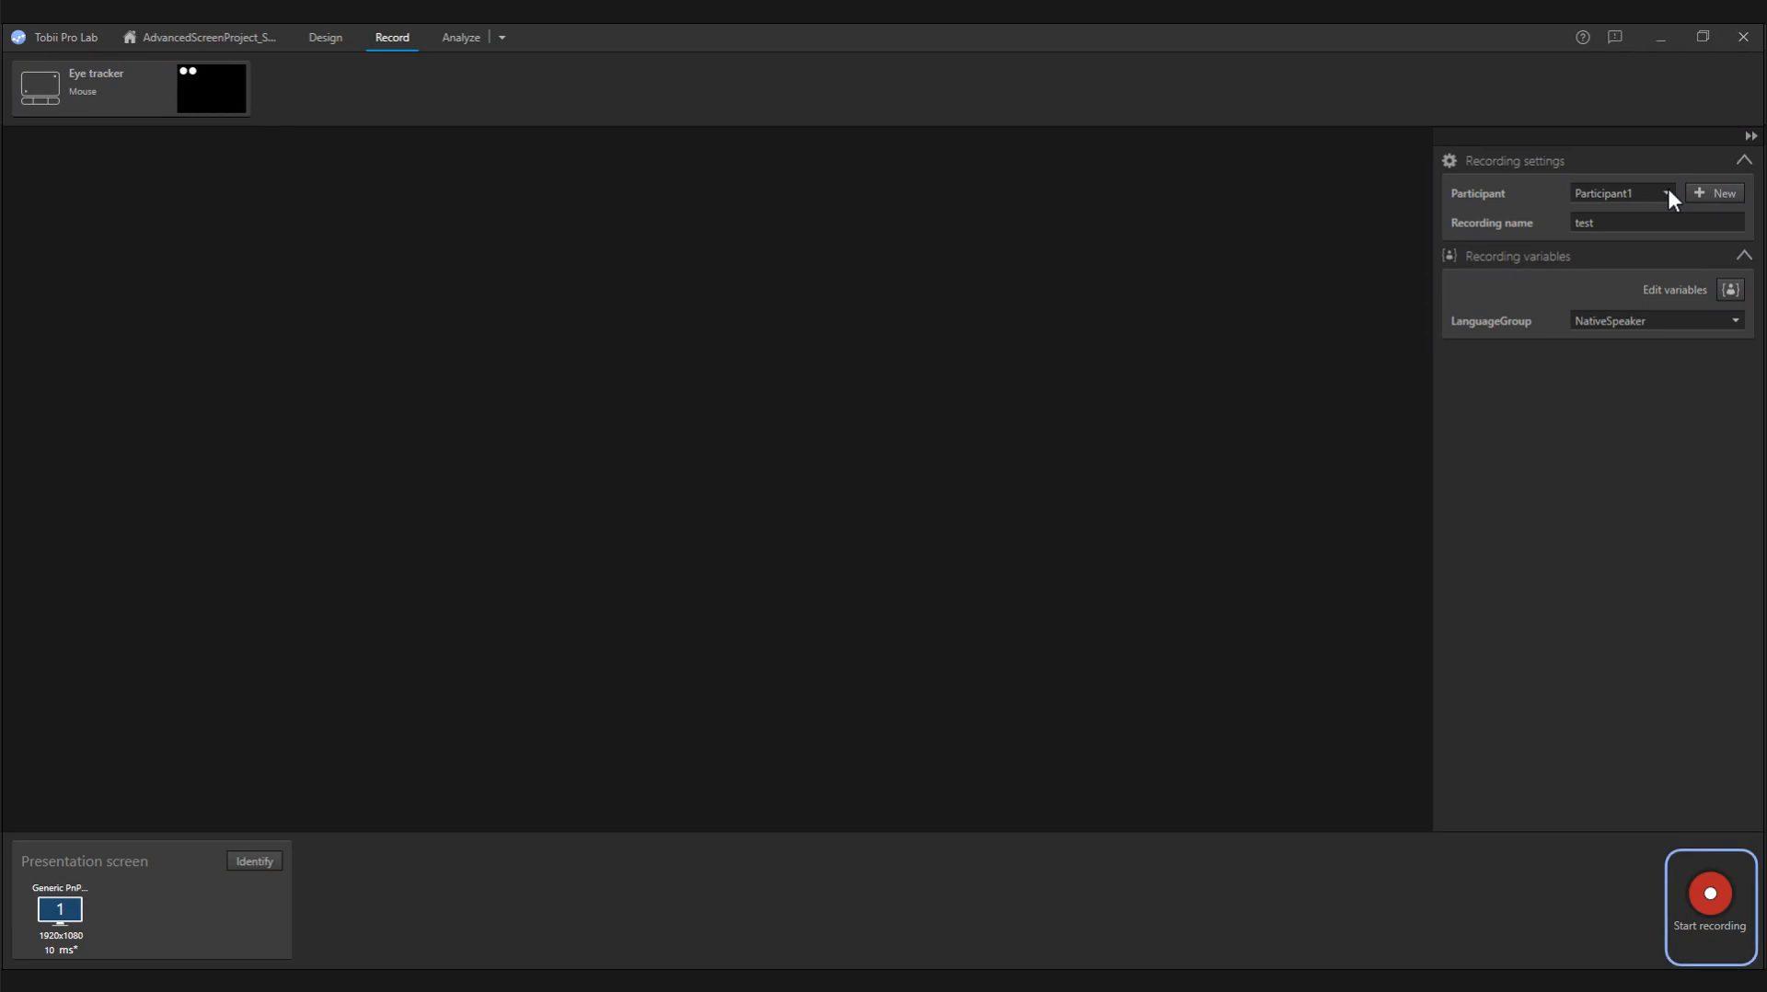
mouse_move(1696, 823)
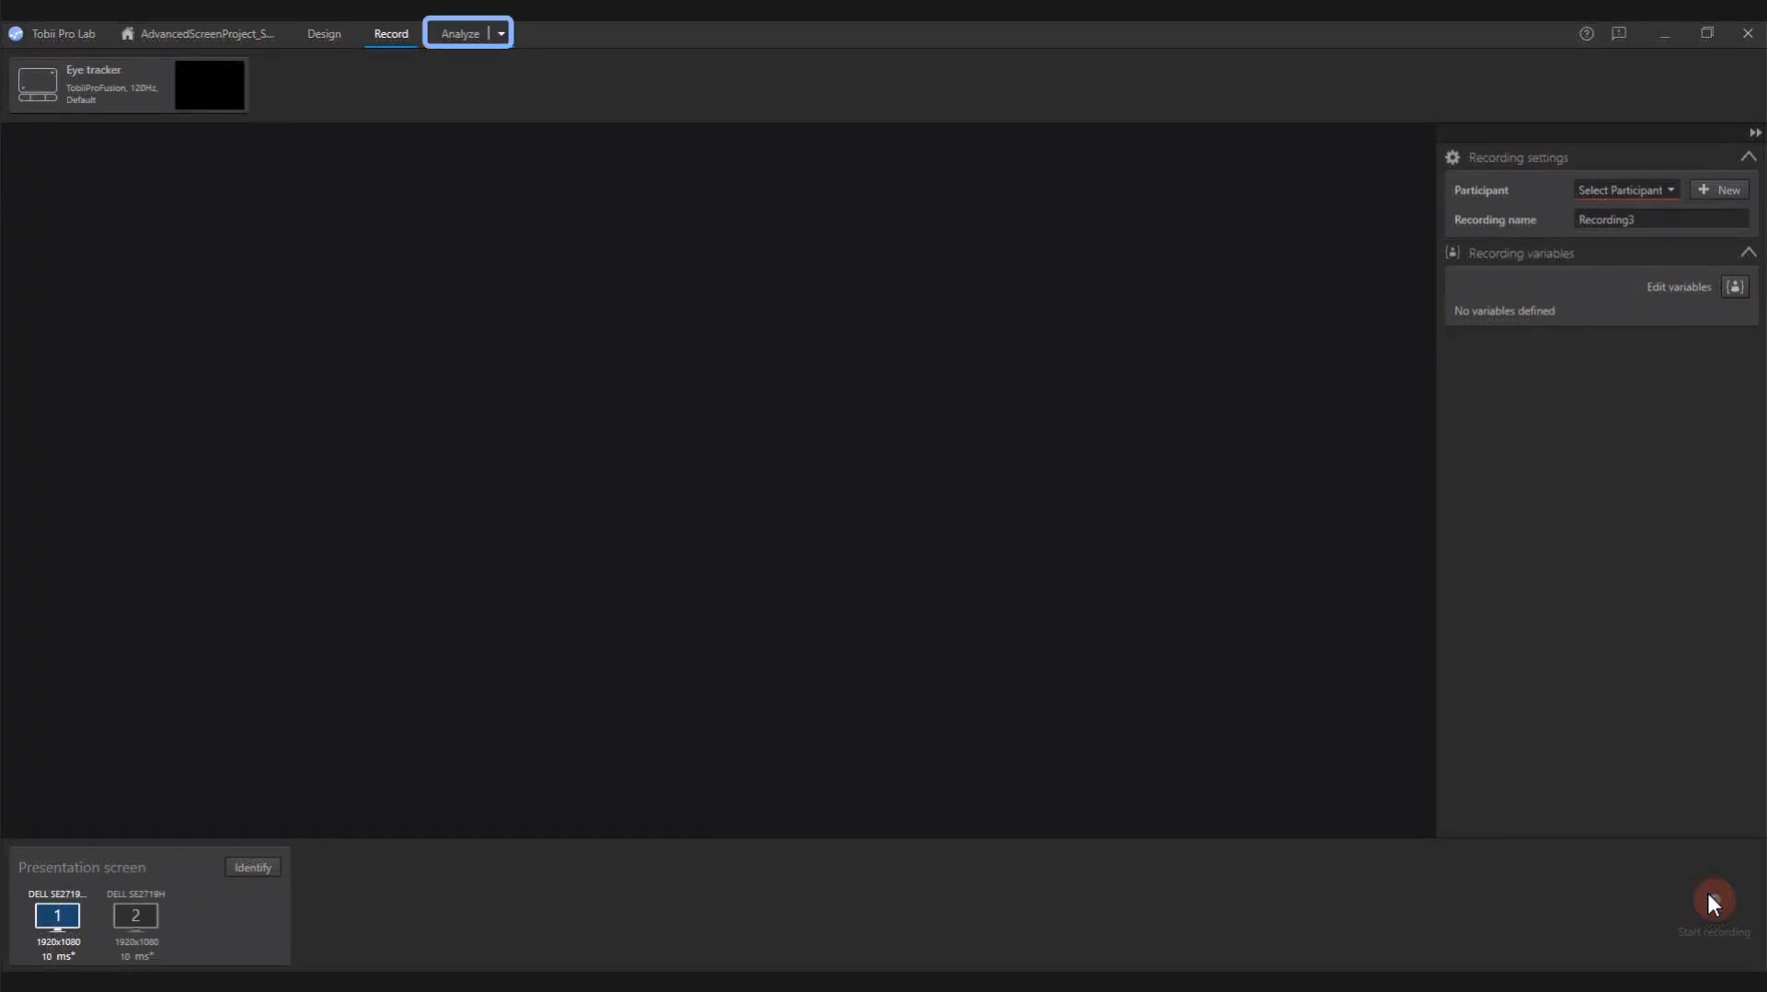
mouse_move(1702, 740)
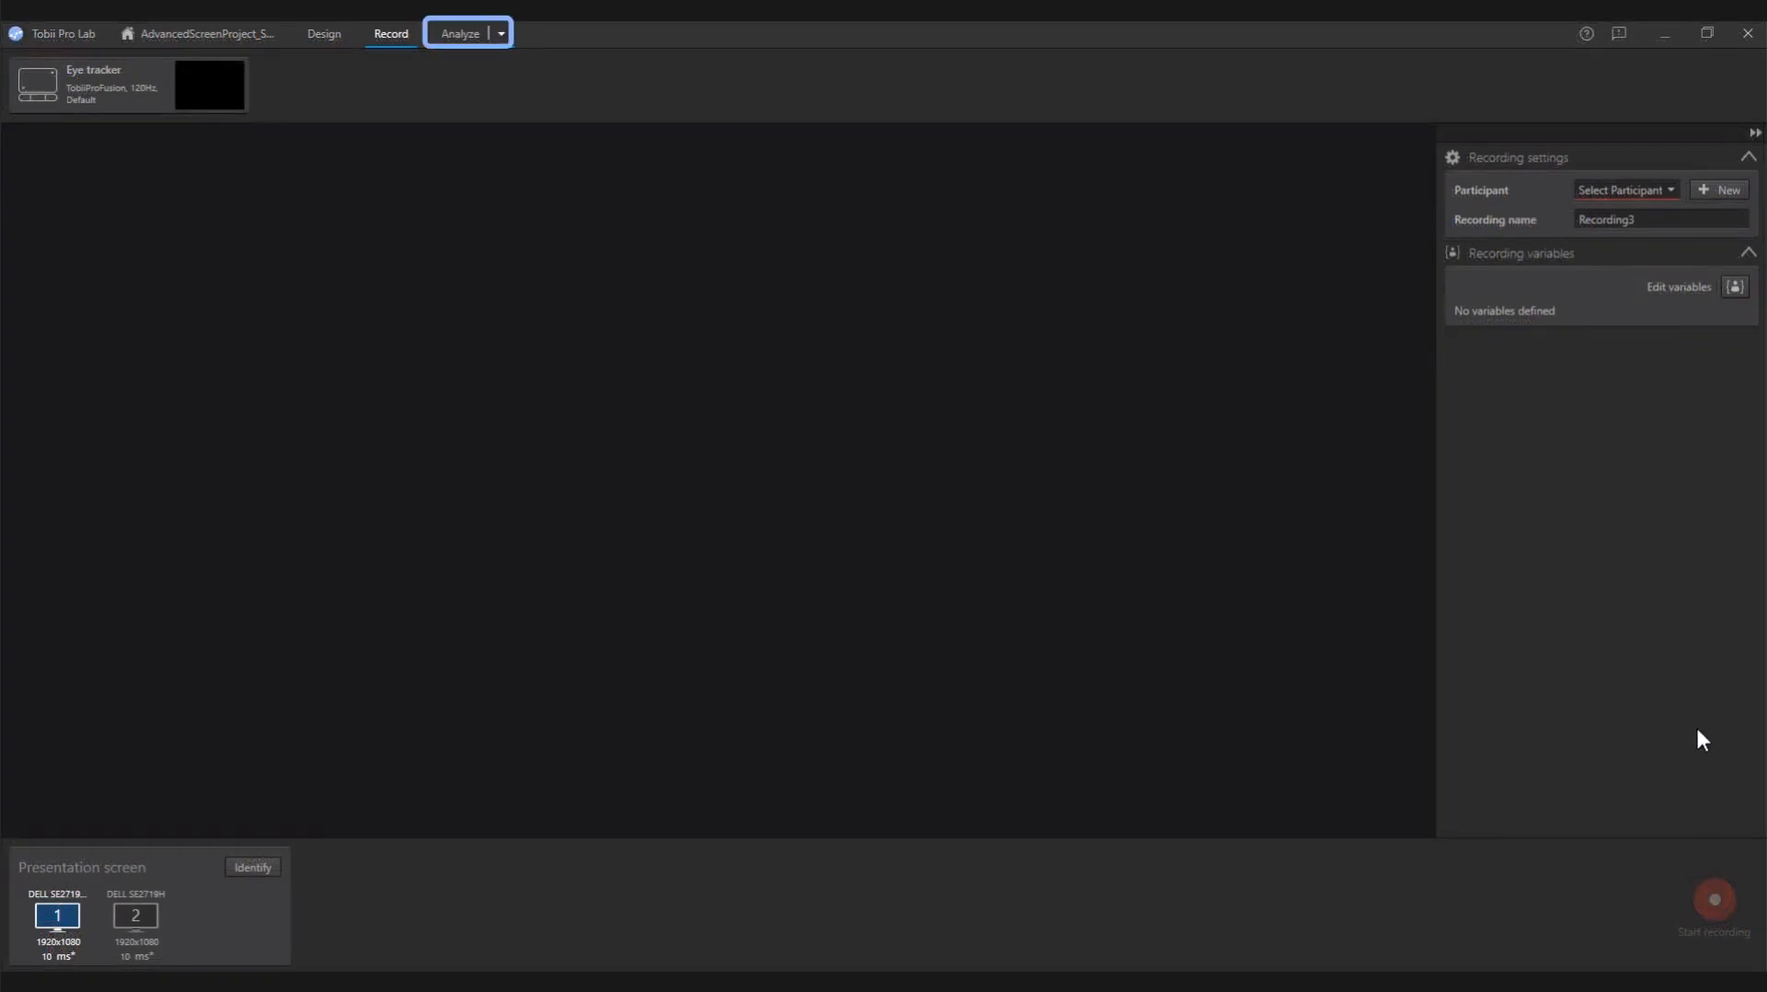
left_click(499, 33)
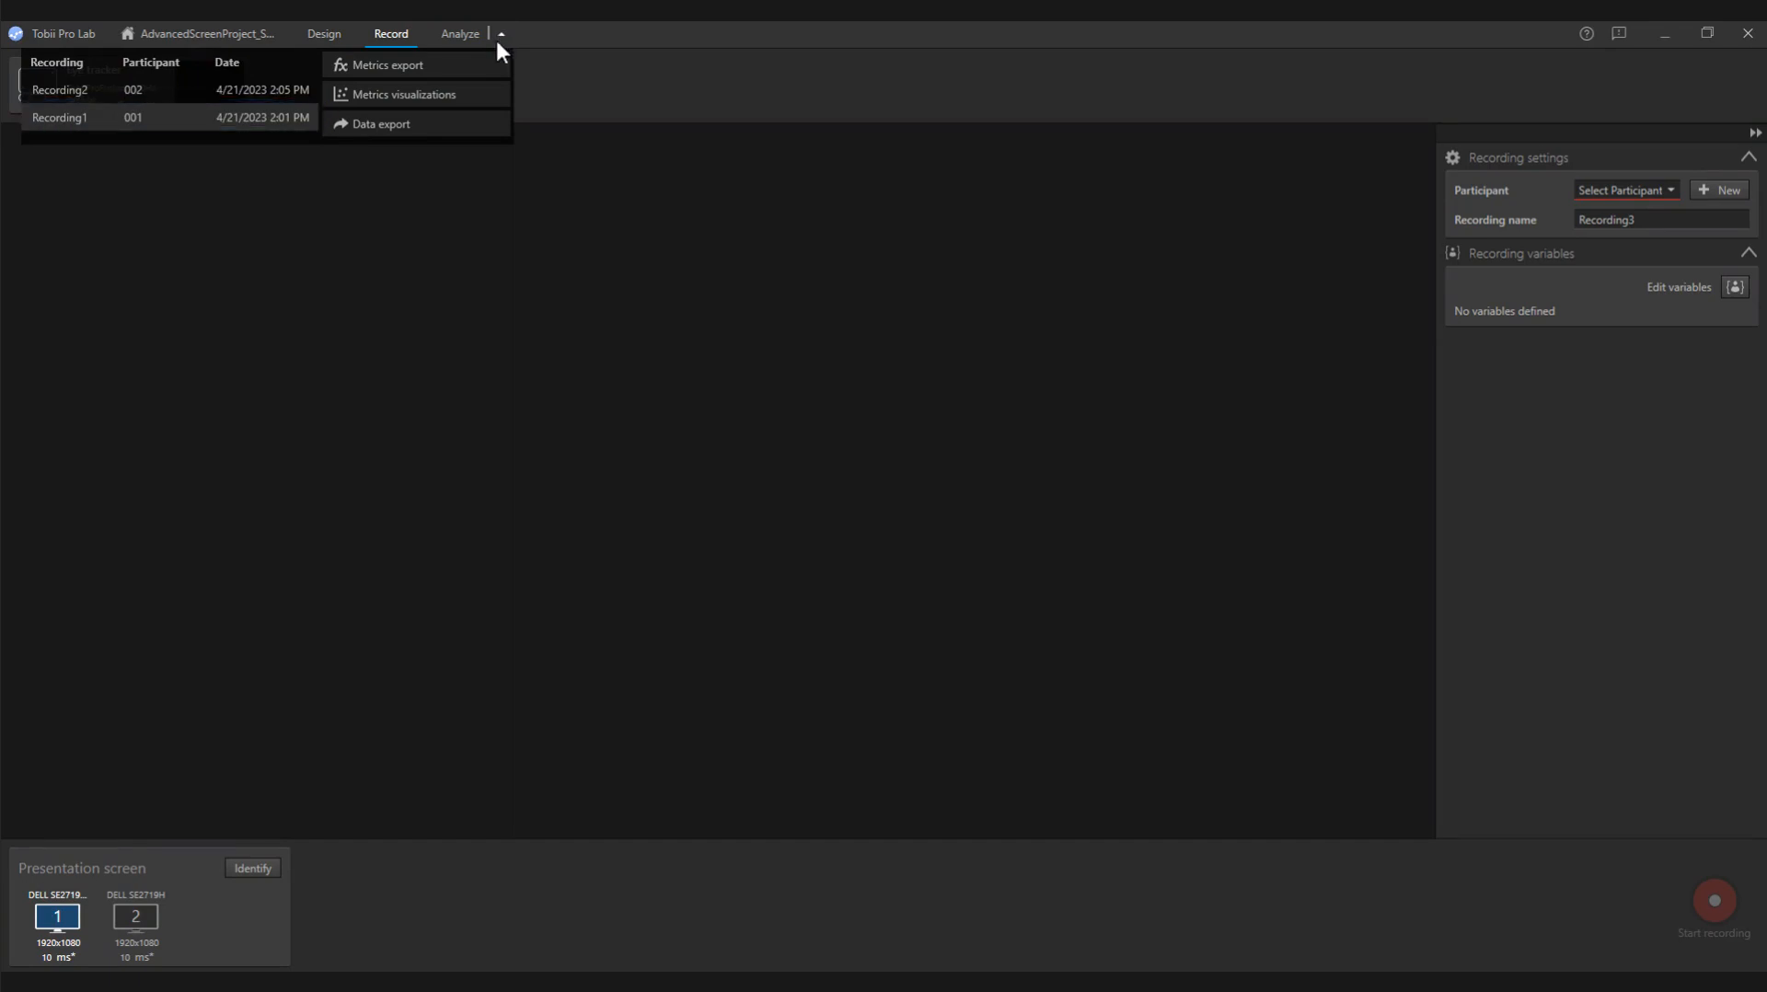
Step: Load Recording1 for analysis and show the Critical_TOI intervals on the timeline
left_click(59, 117)
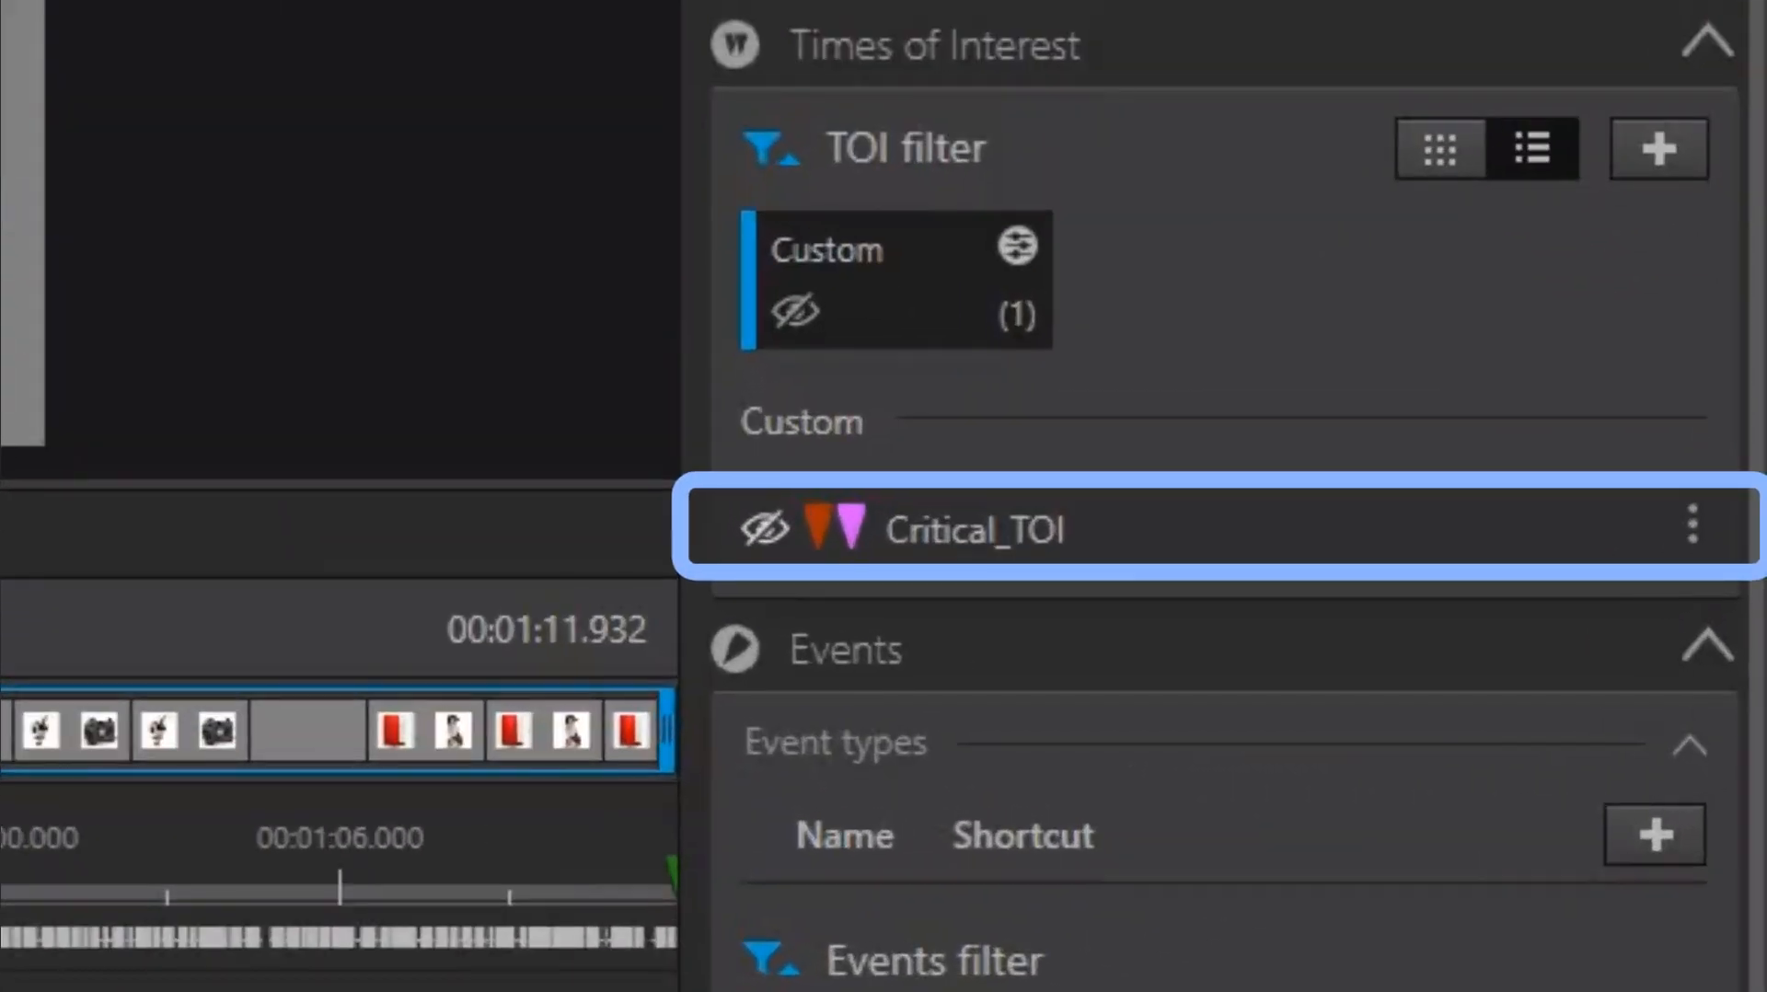
left_click(764, 529)
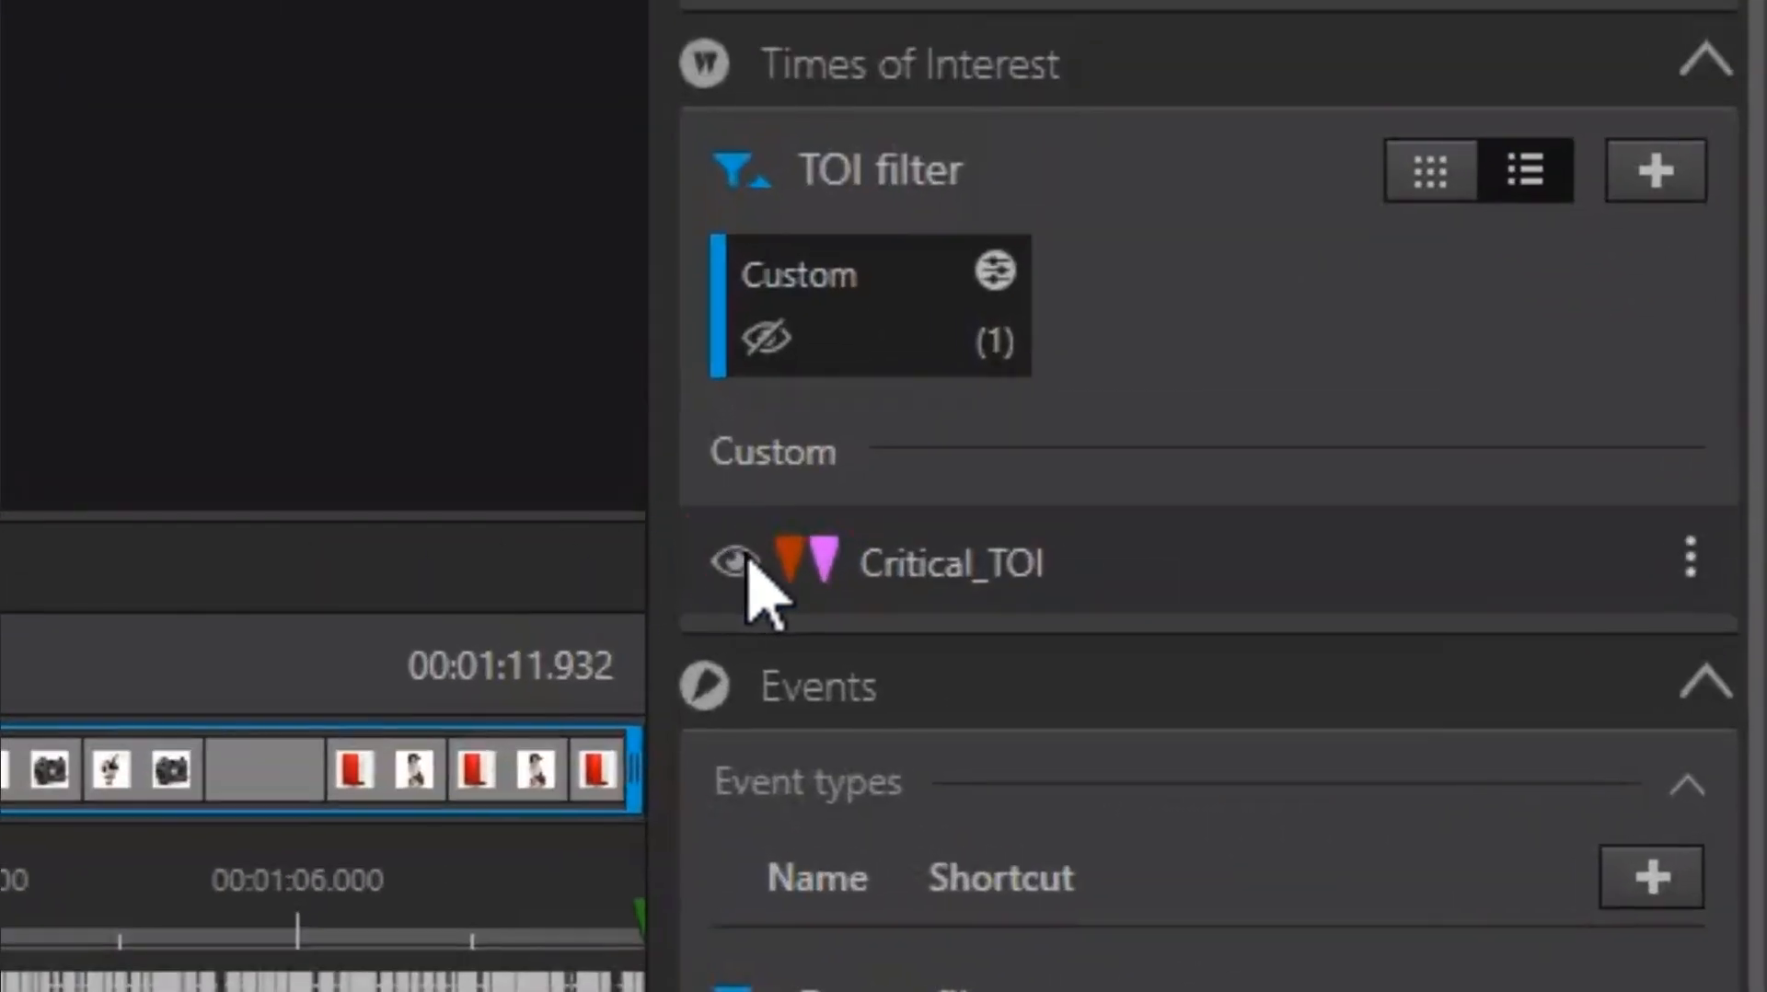
Step: Inspect Critical_TOI's start/end definition via Edit TOI, close it and list the analysis tools again
left_click(1692, 556)
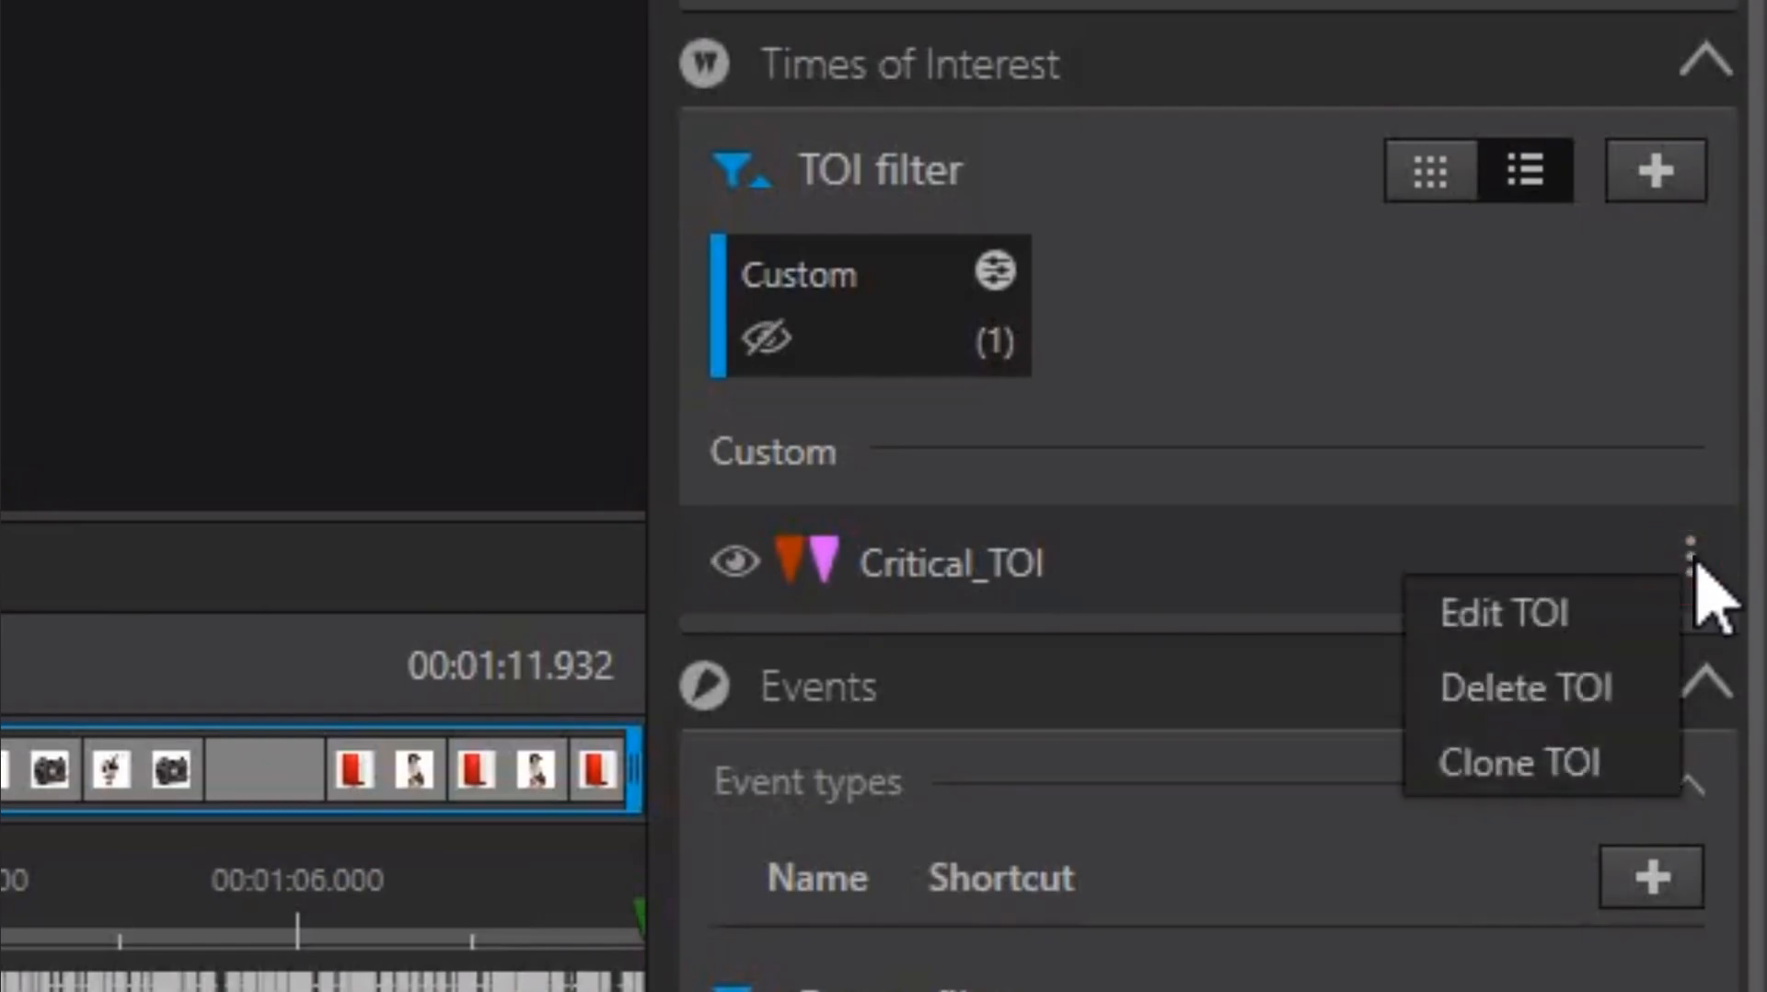
left_click(1487, 612)
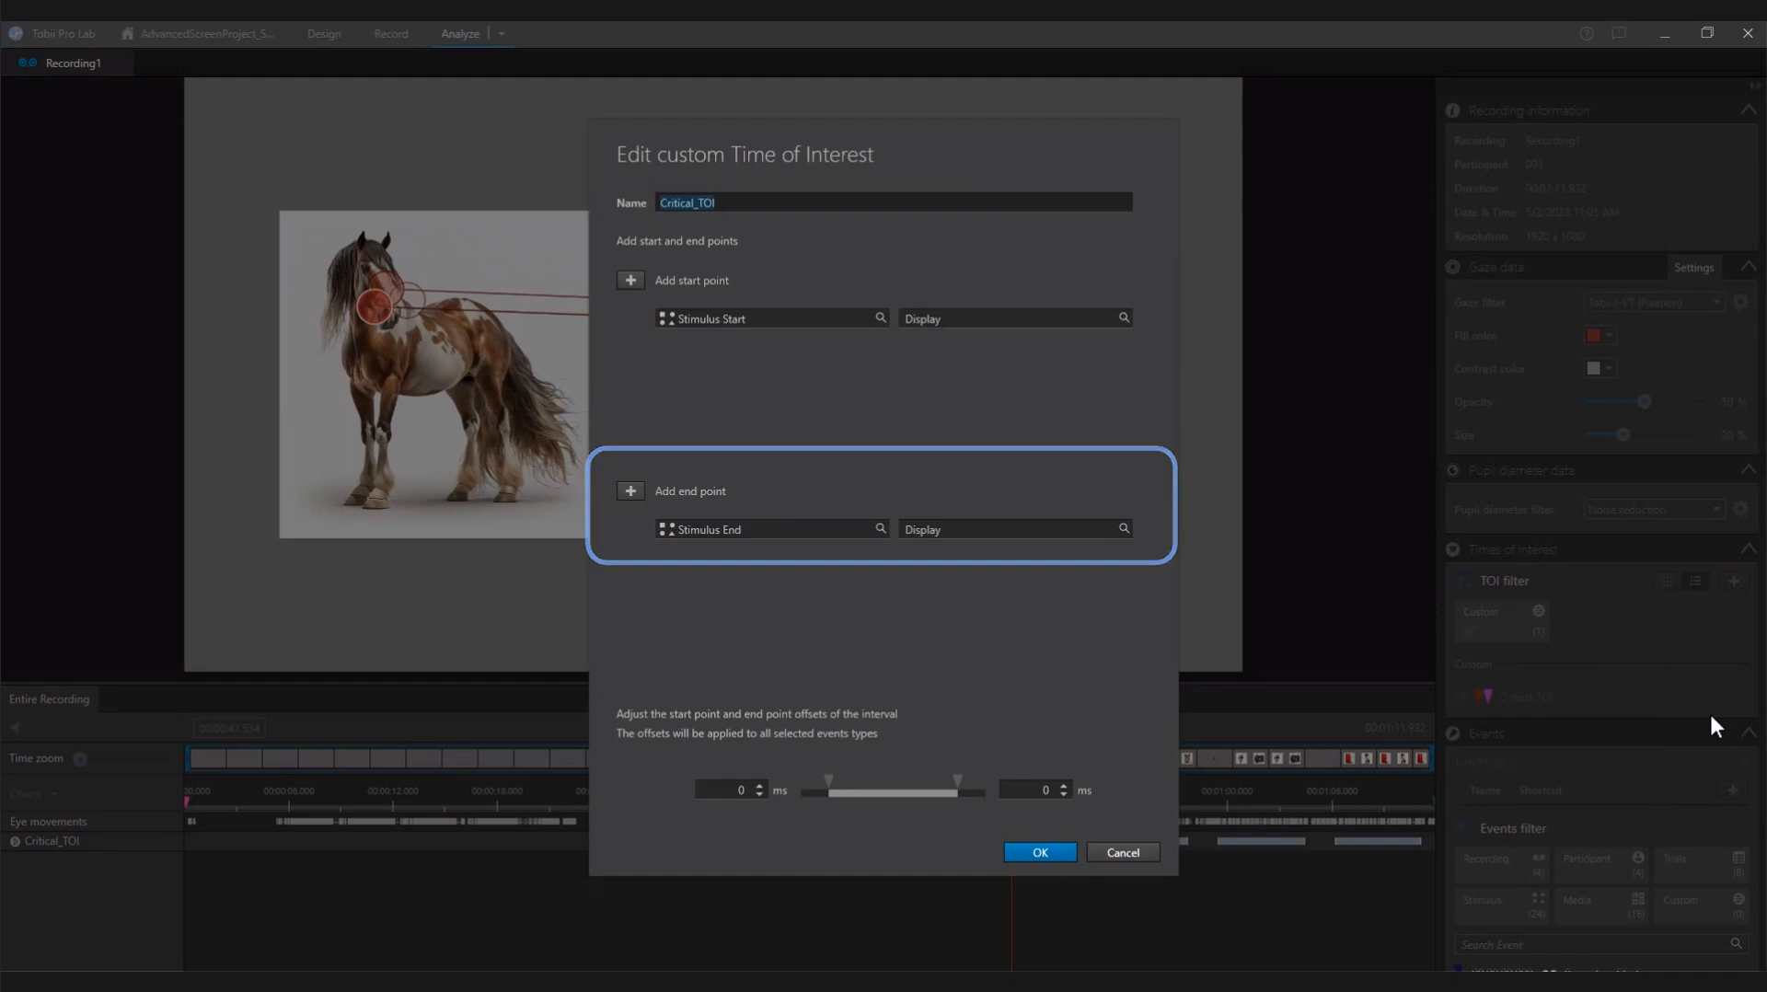
left_click(1037, 852)
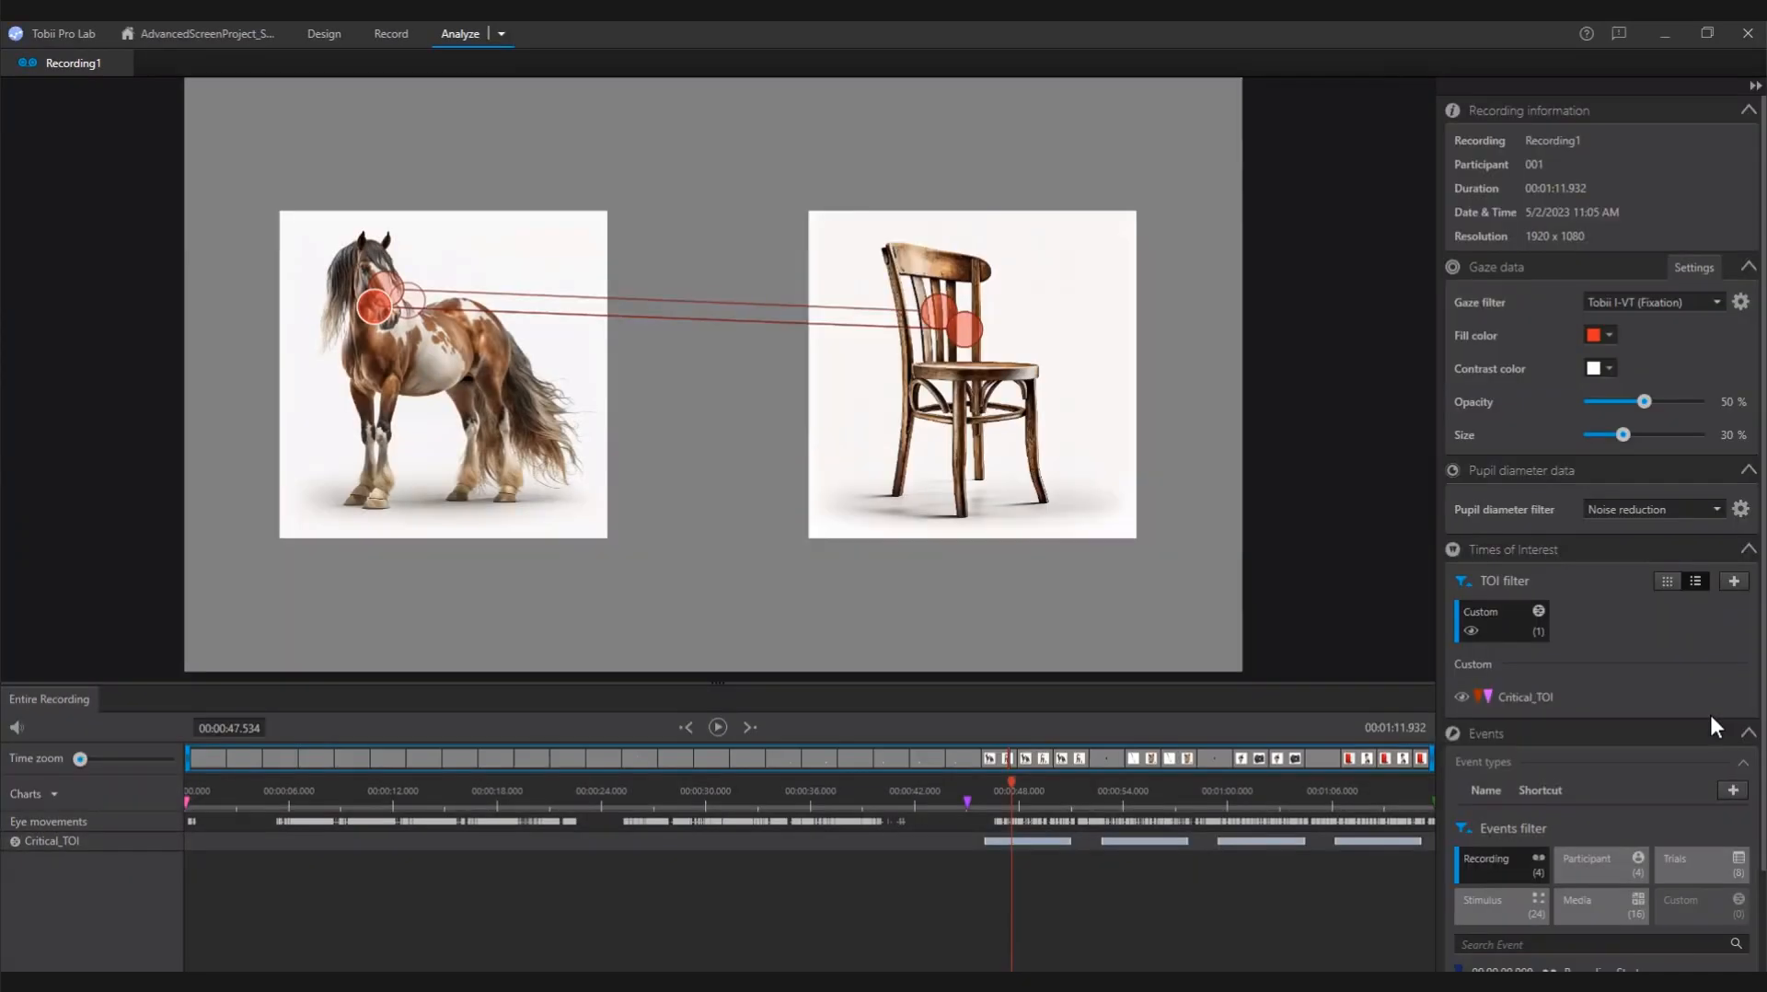
left_click(460, 33)
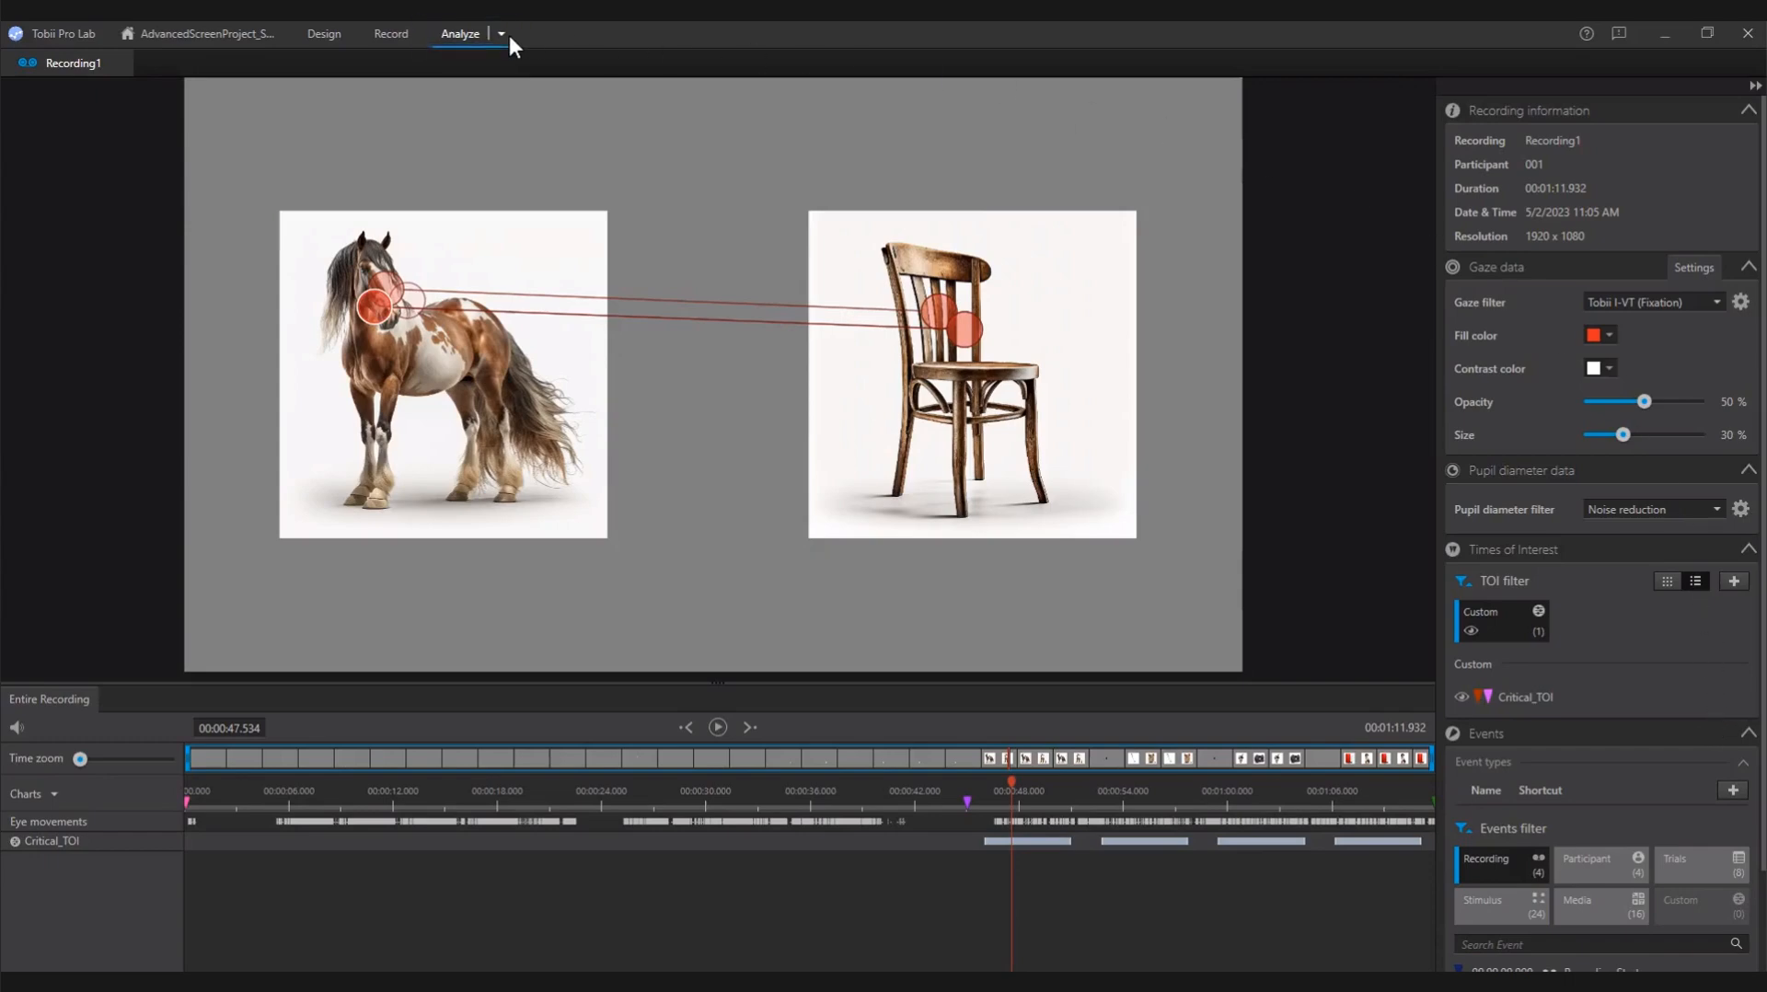
left_click(500, 33)
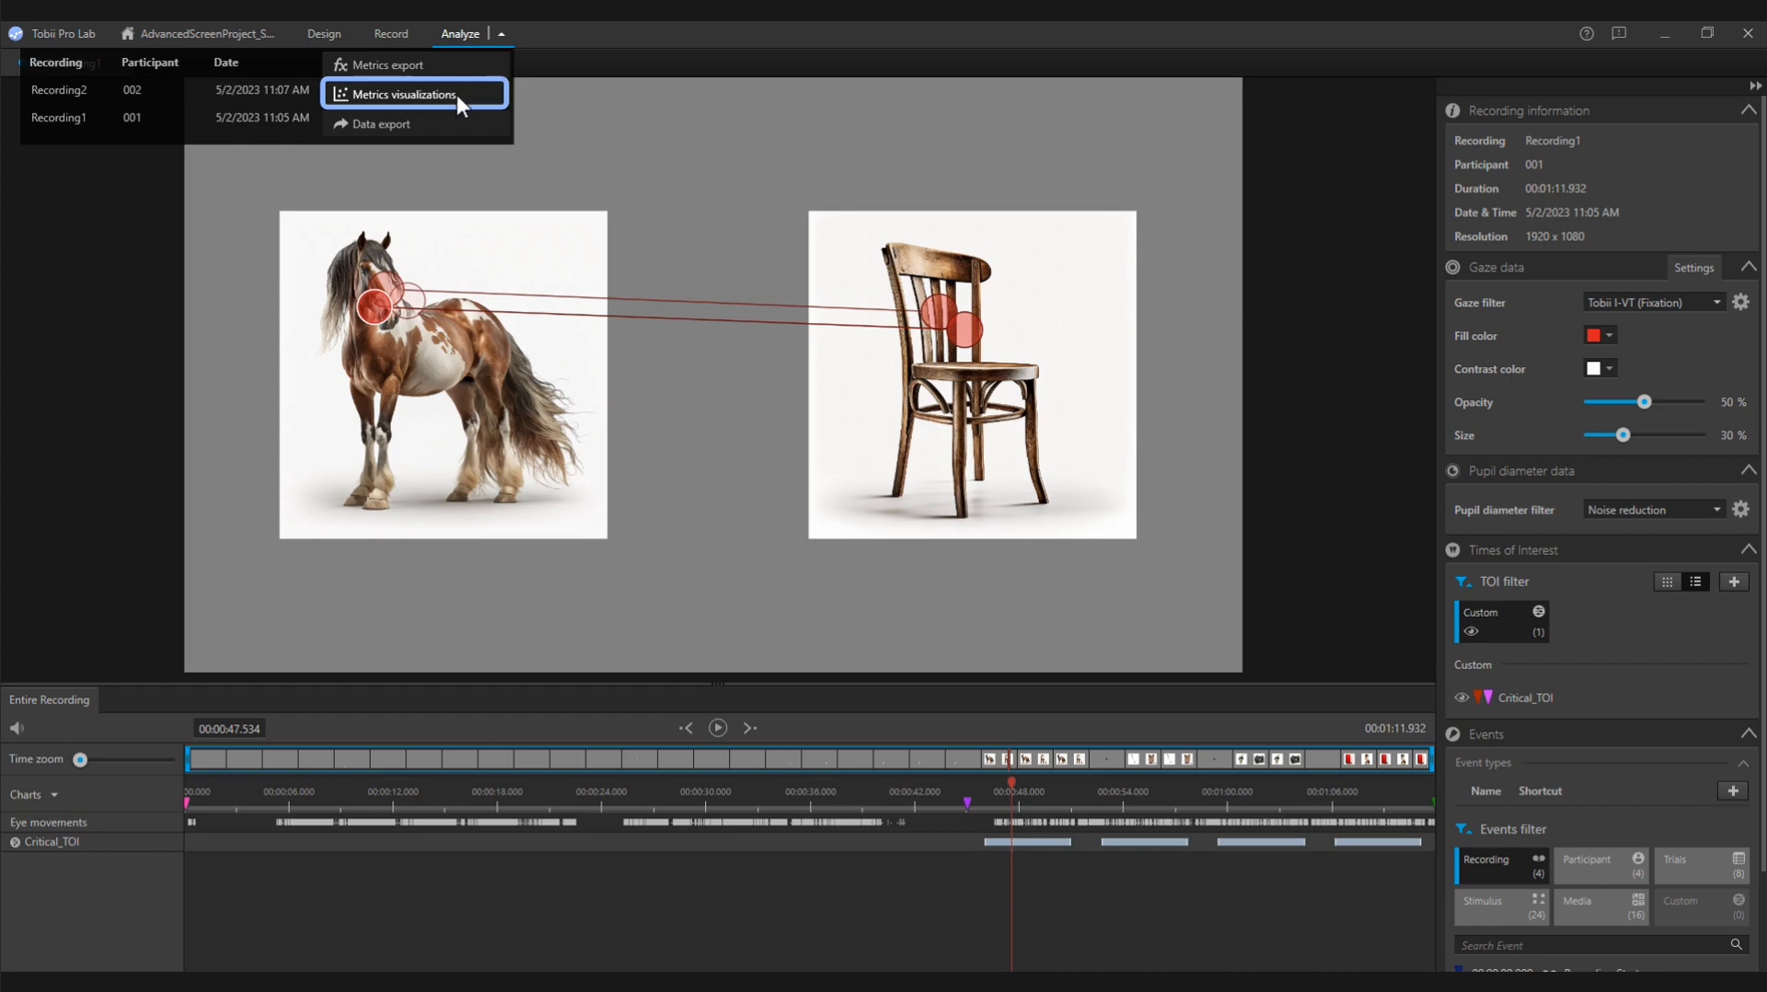
Step: Plot Total duration of fixations in Critical_TOI with AOI tag group ImageCondition on the X-axis
left_click(402, 95)
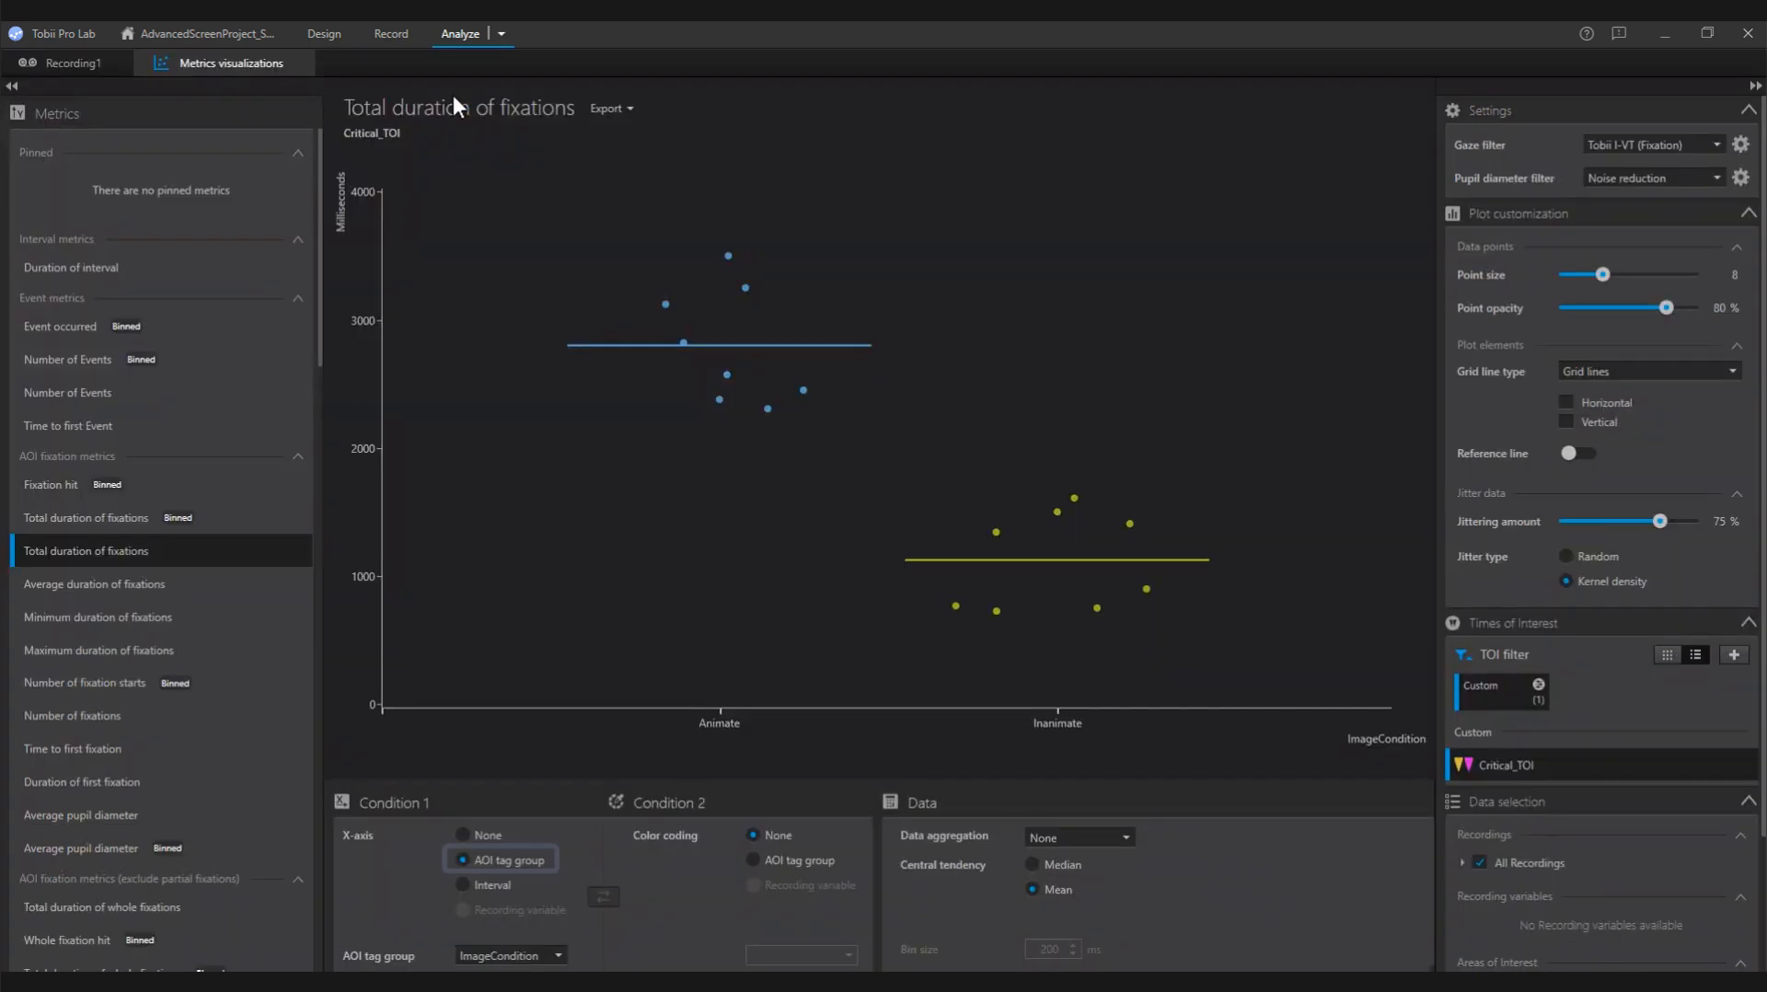
left_click(501, 858)
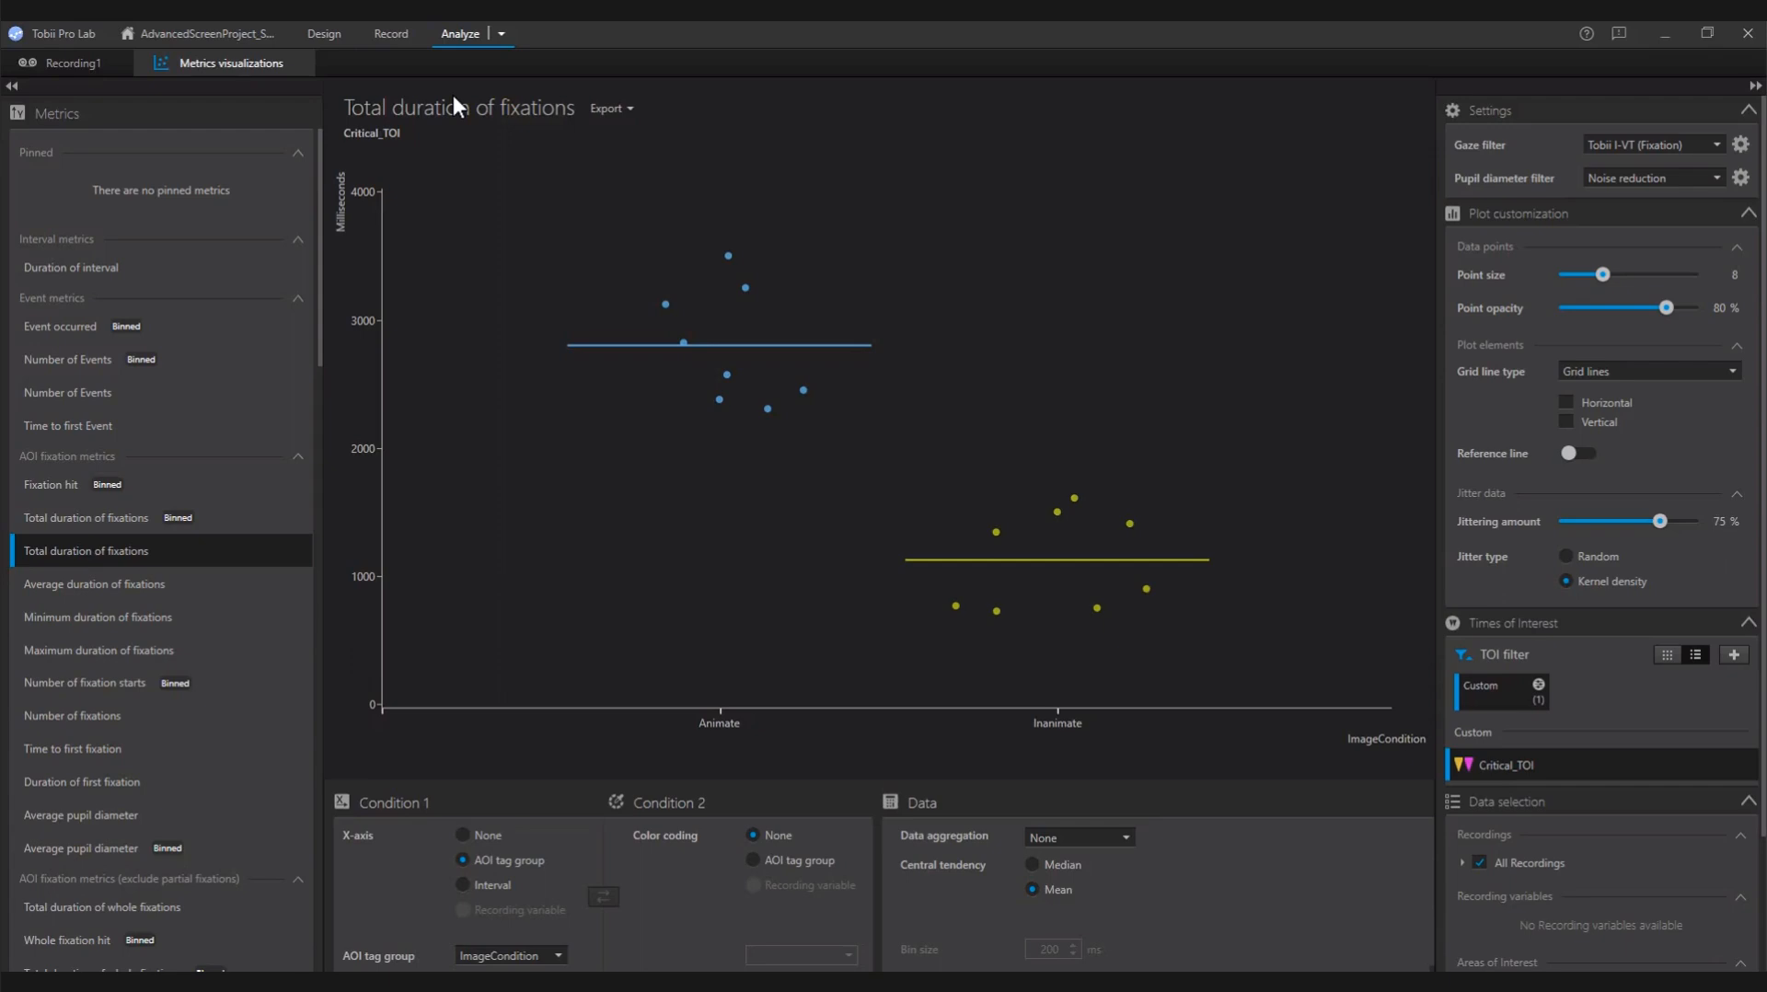
mouse_move(496, 41)
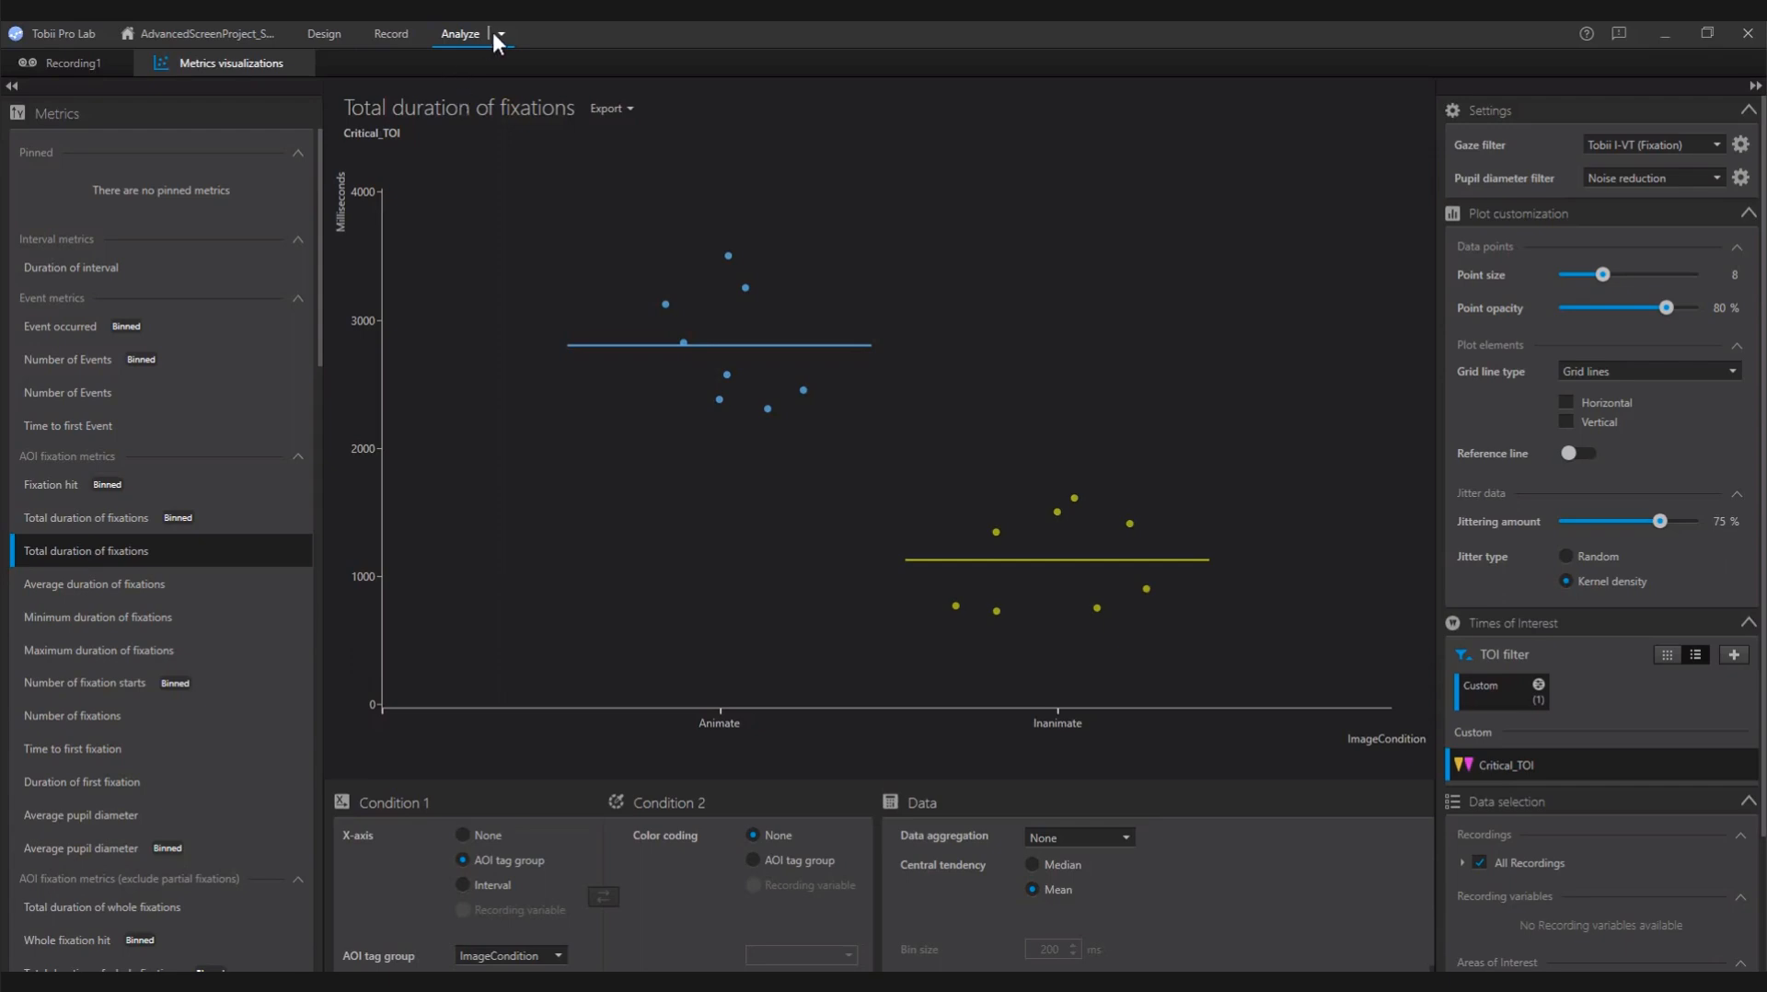
Step: Export Row number and Total duration of fixations for Critical_TOI as an AOI-based TSV metrics file
left_click(500, 34)
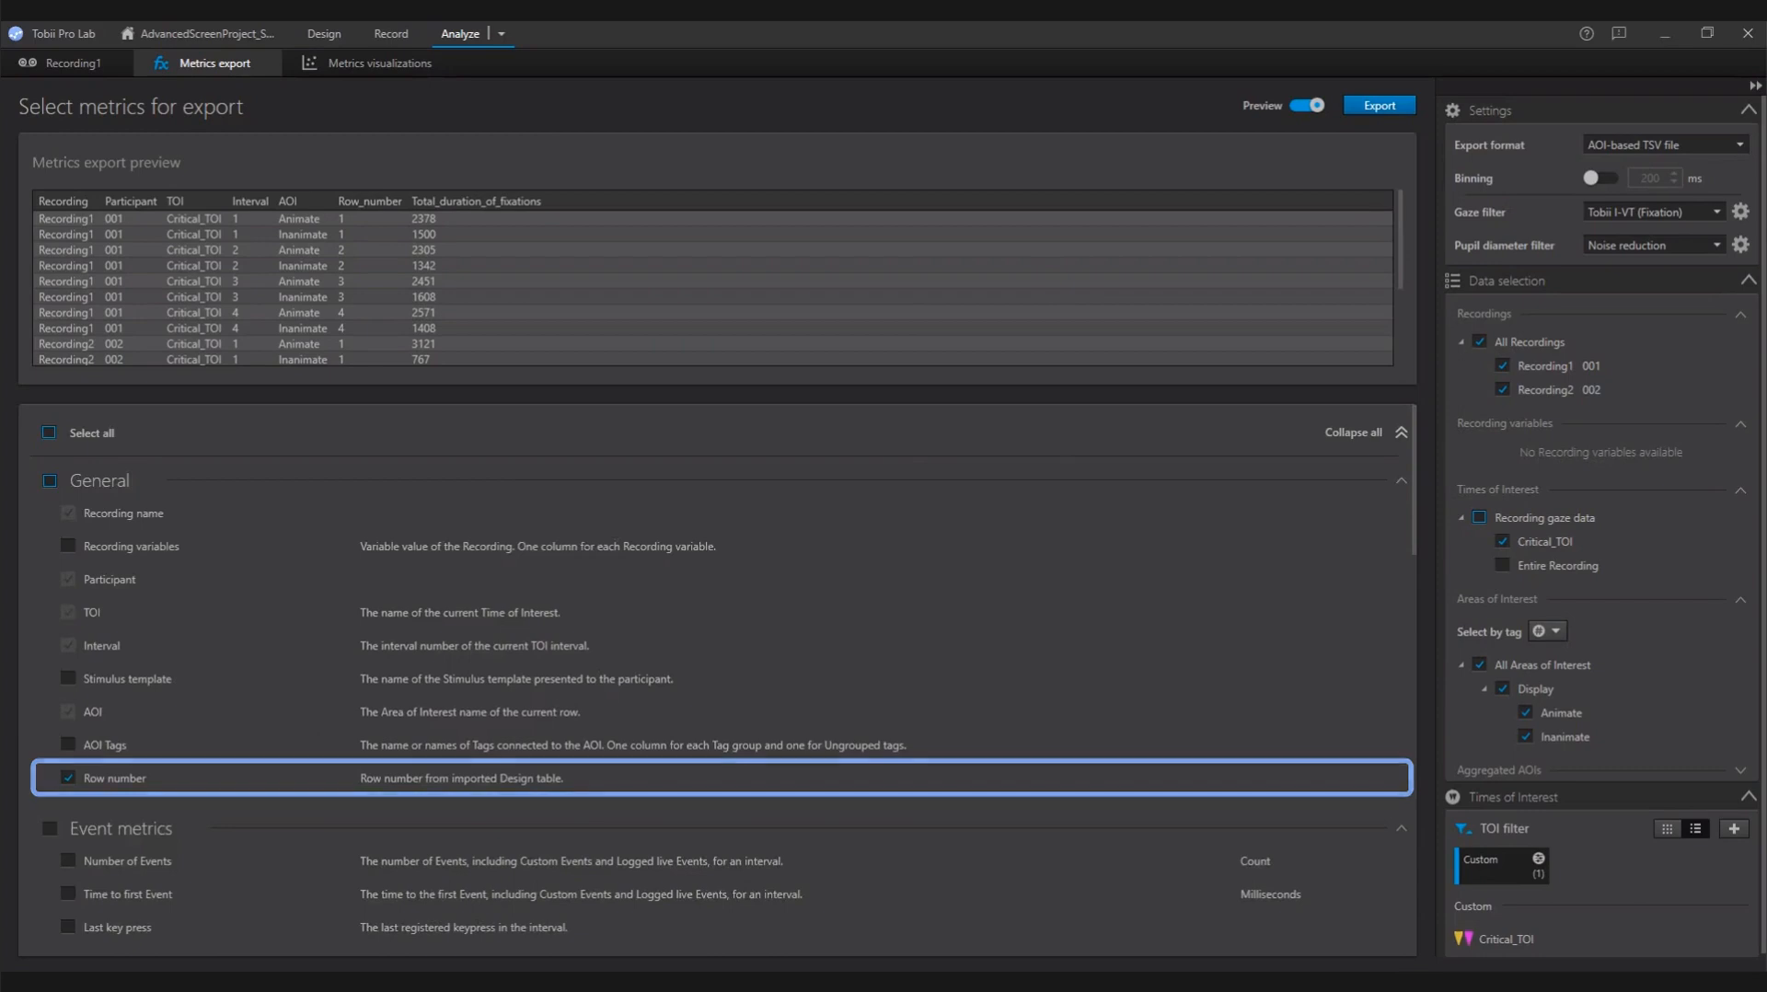
scroll("down", 3)
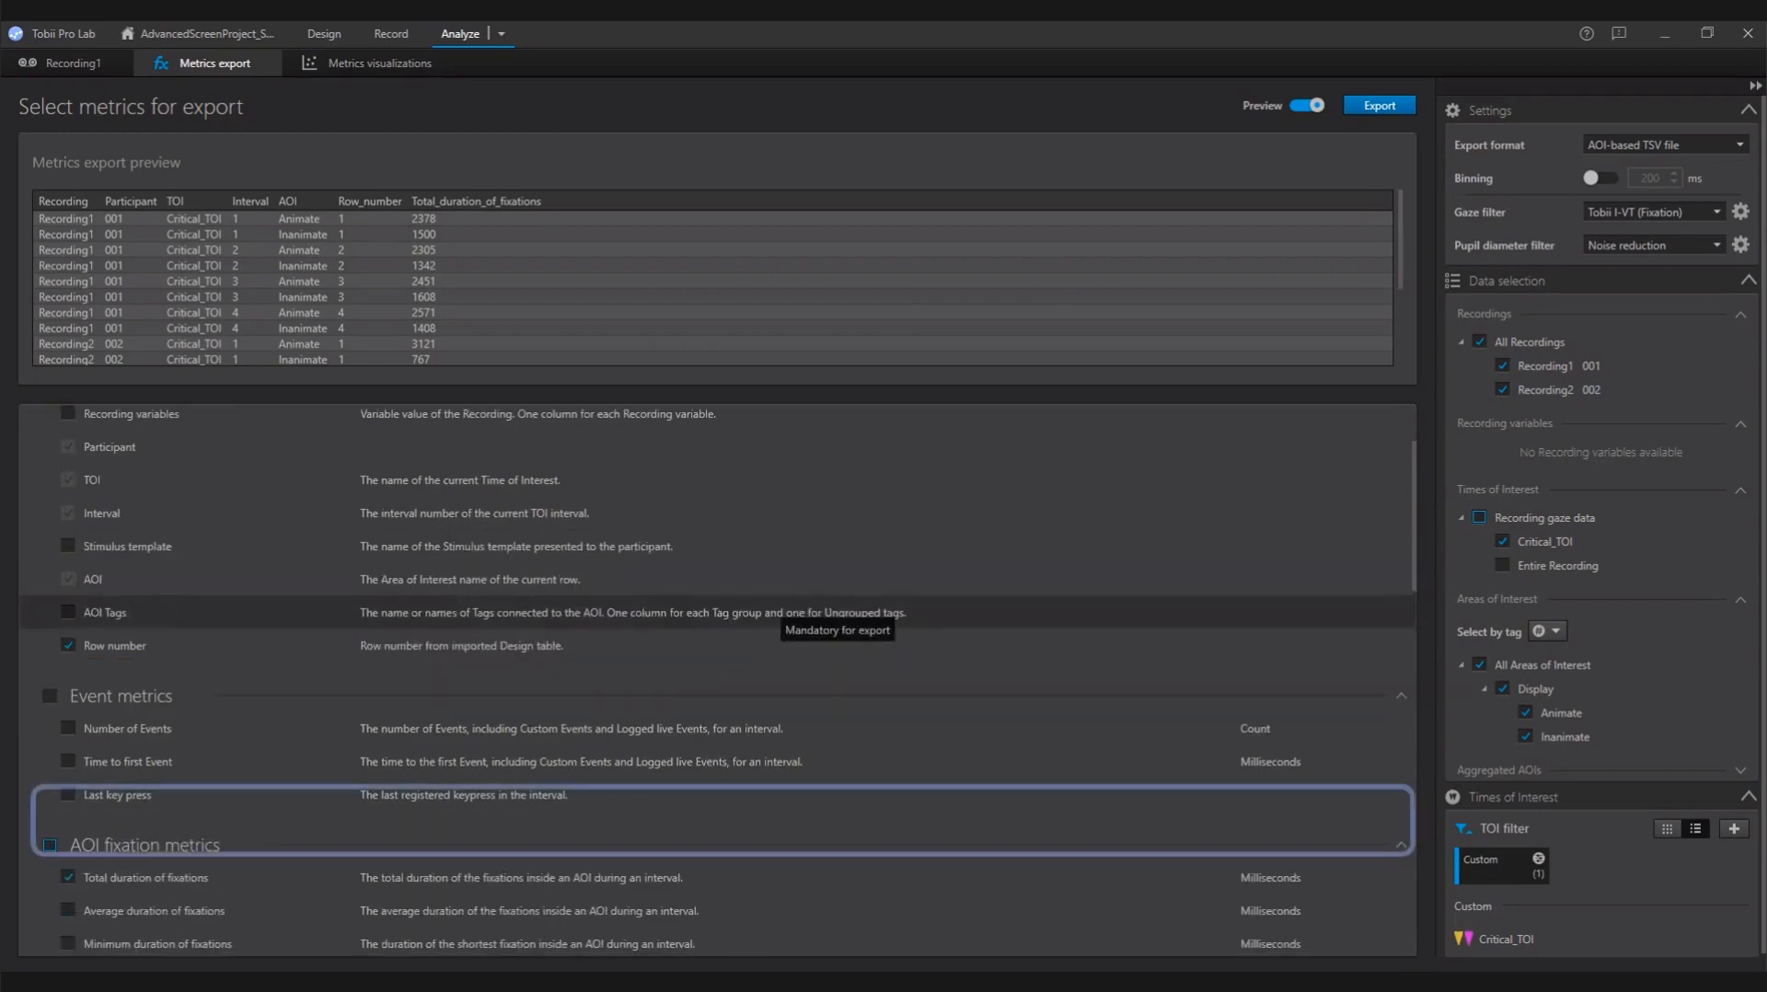
scroll("down", 3)
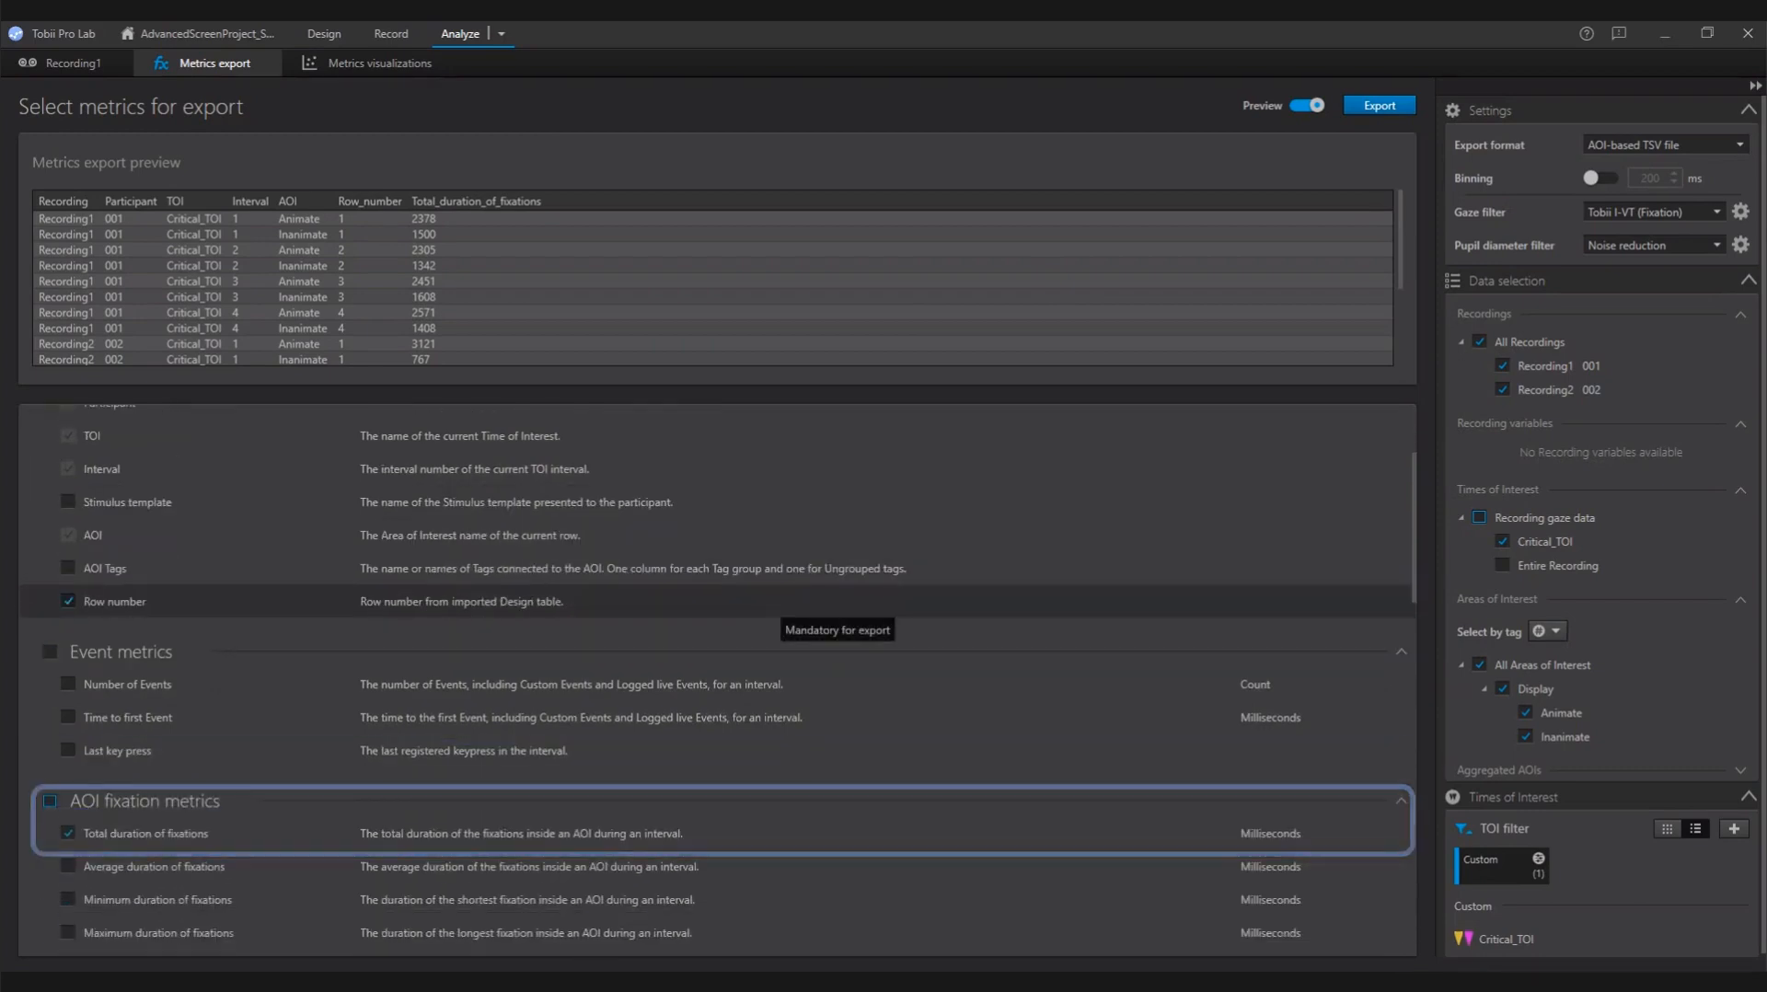
mouse_move(884, 612)
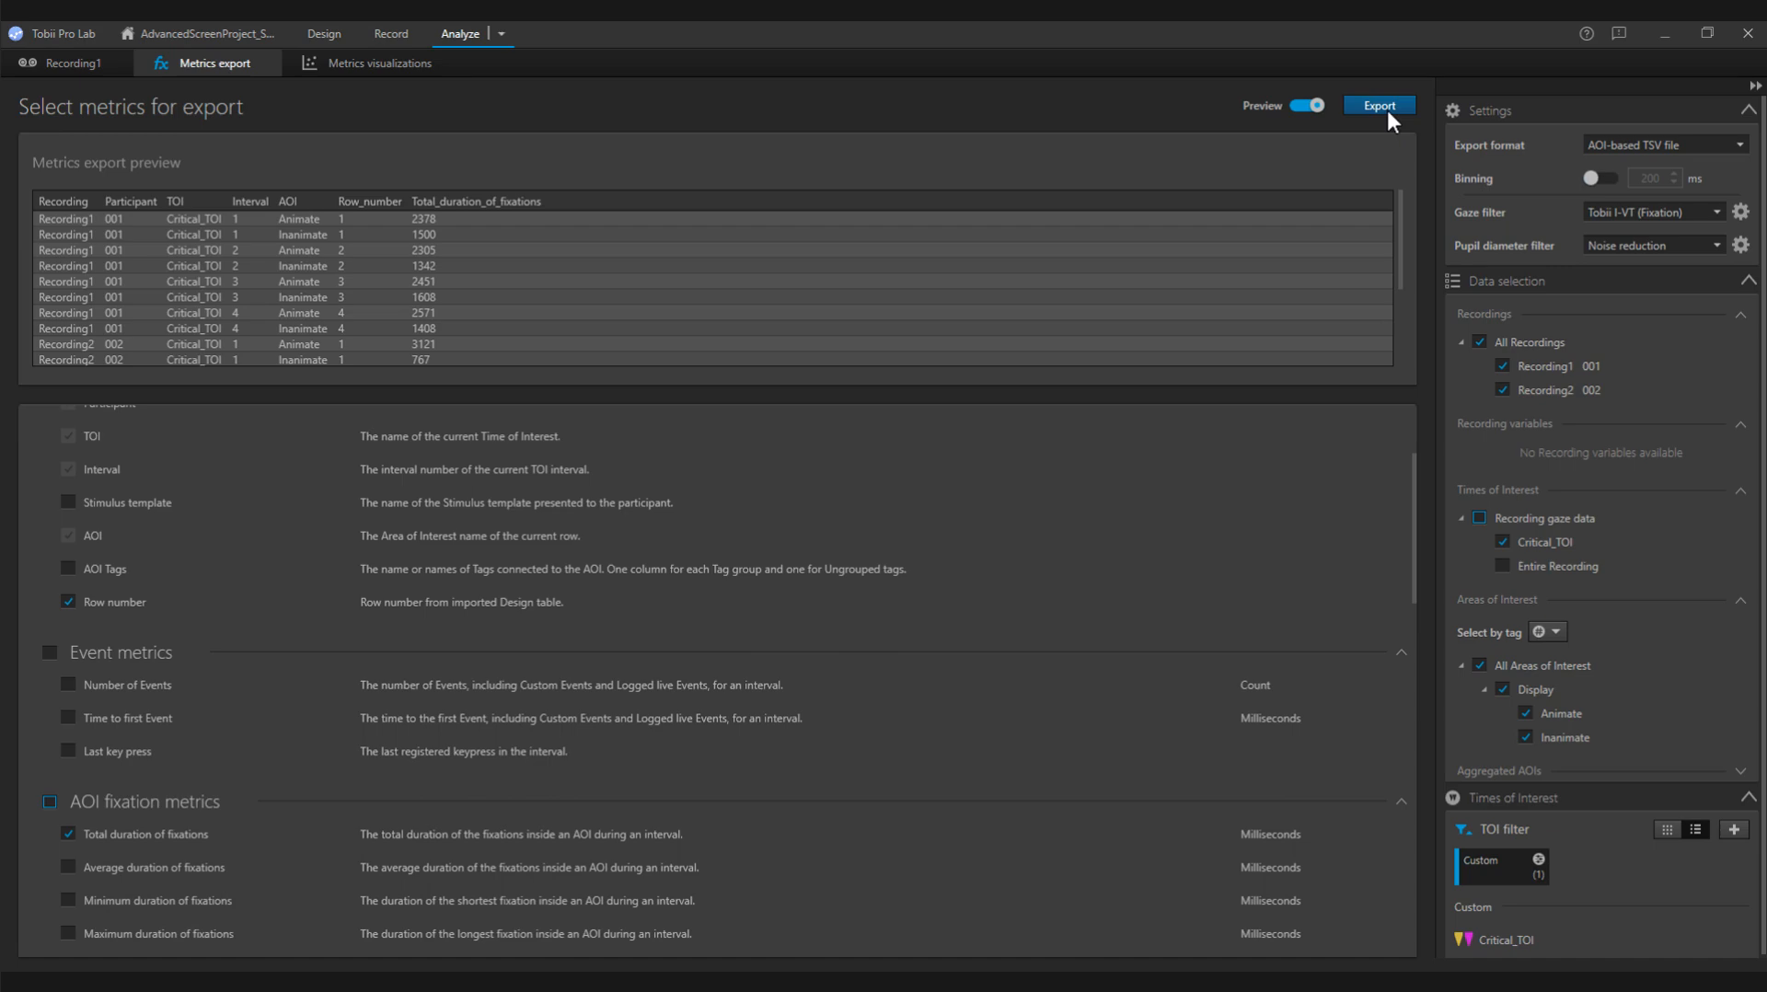
left_click(1375, 105)
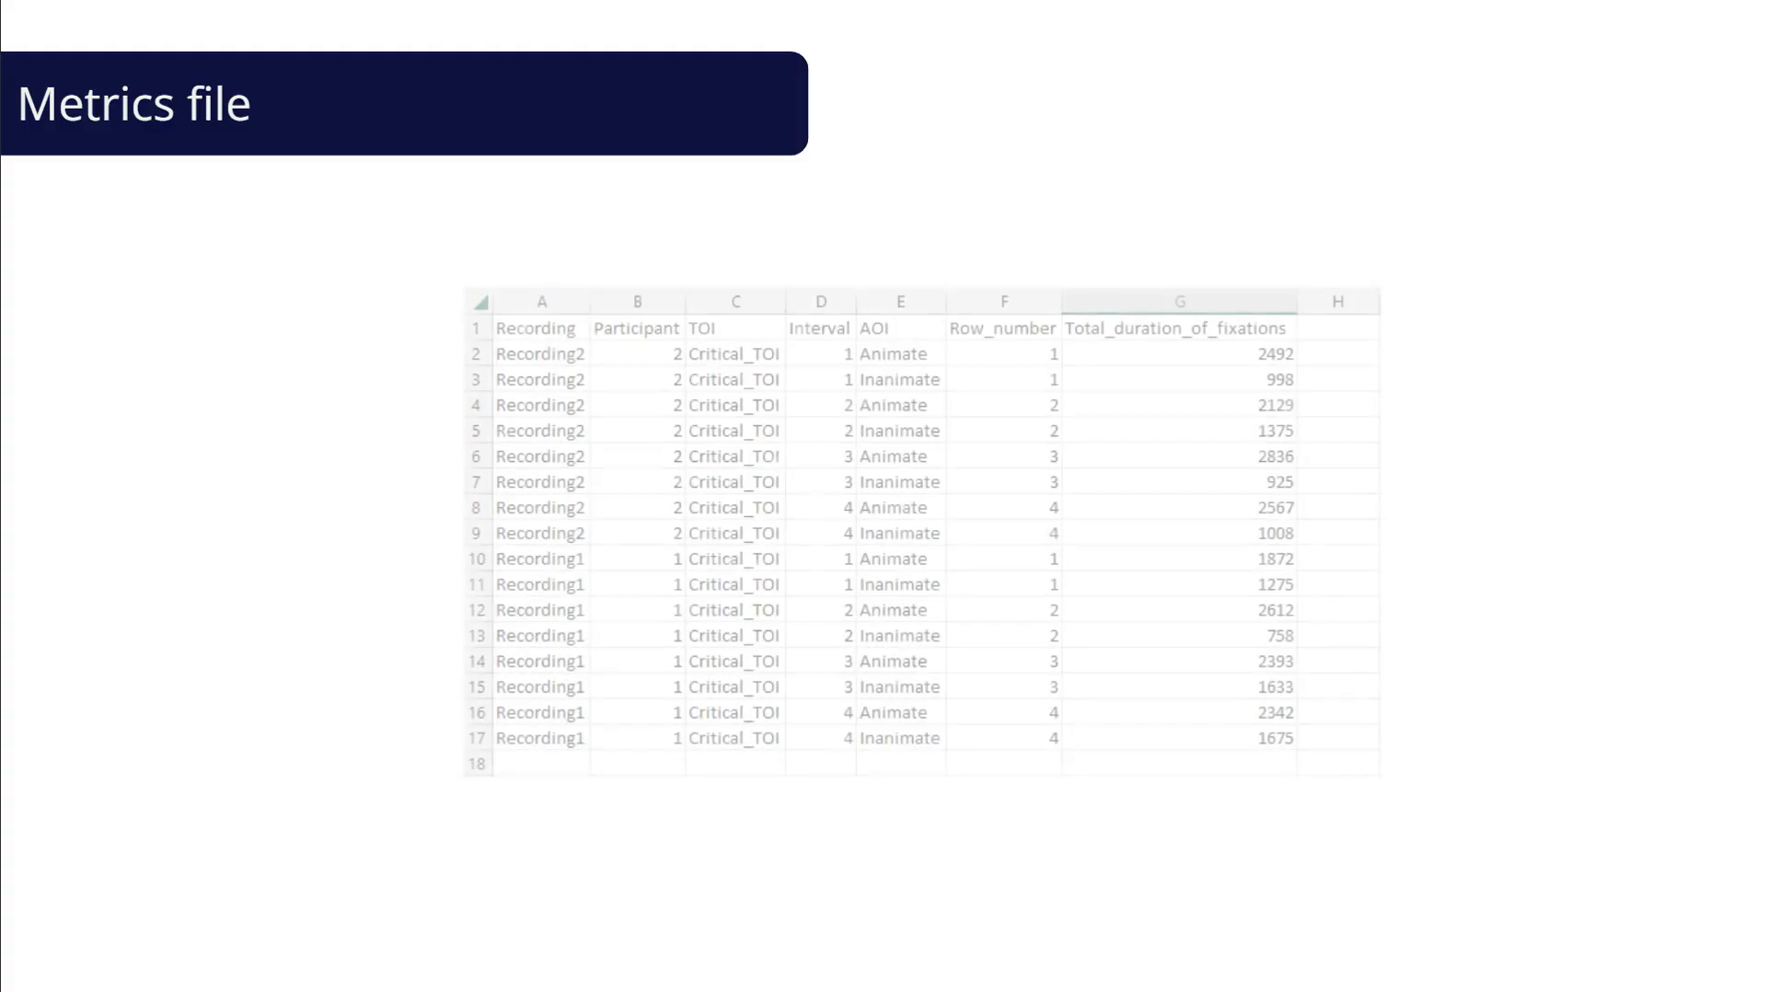